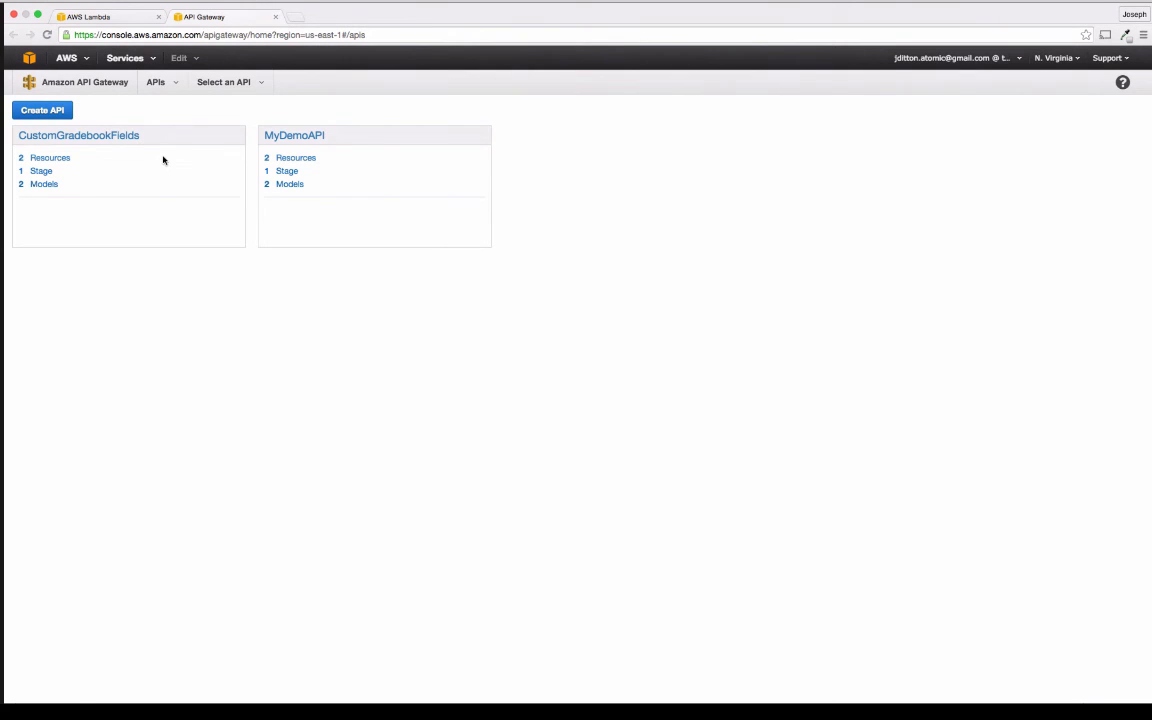
pyautogui.moveTo(372, 164)
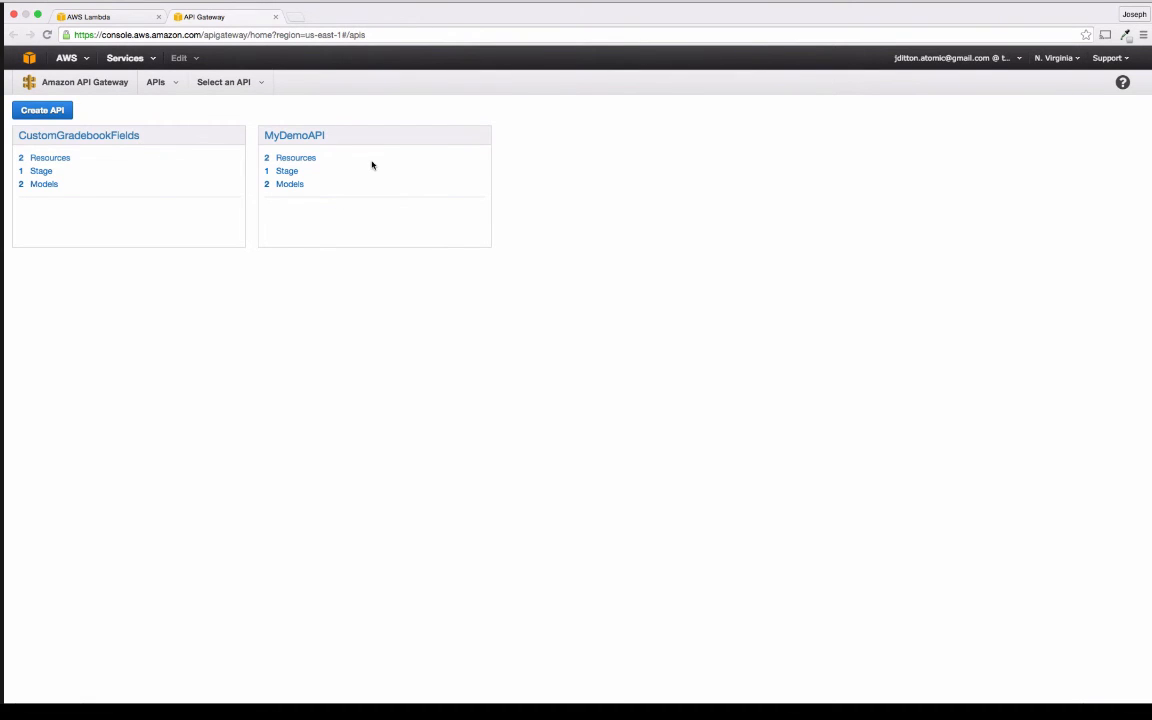
pyautogui.moveTo(332, 84)
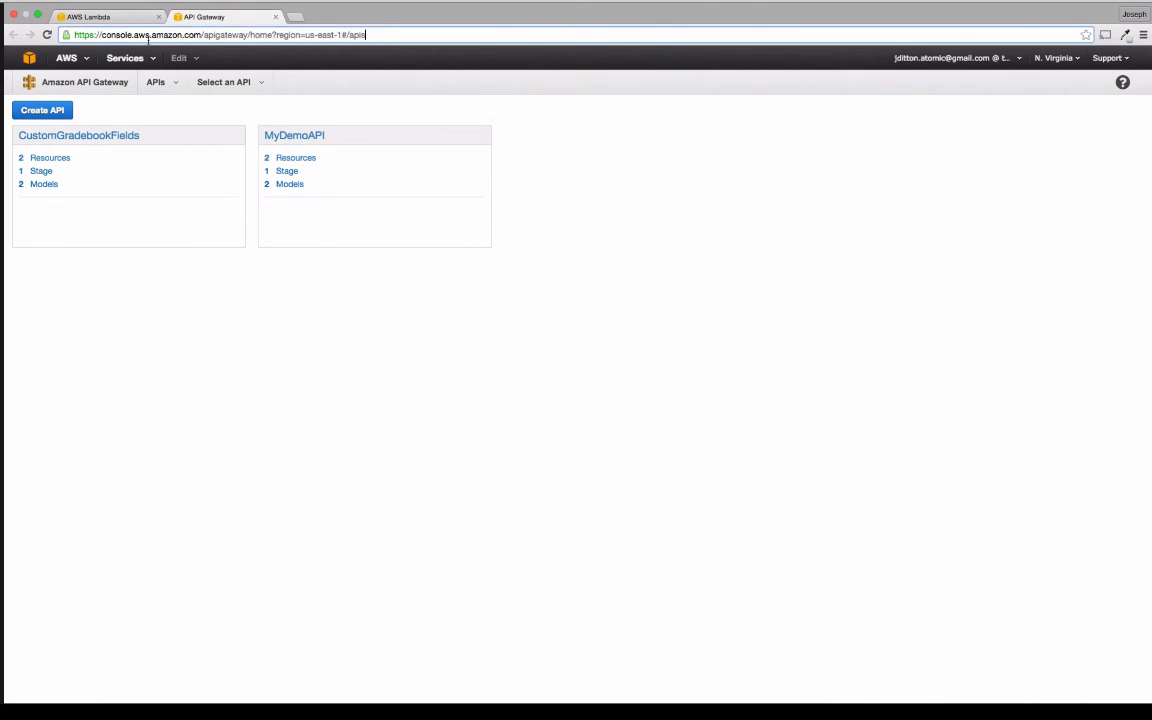
# Step: Browse the full AWS services list and return to the API Gateway console
pyautogui.click(124, 56)
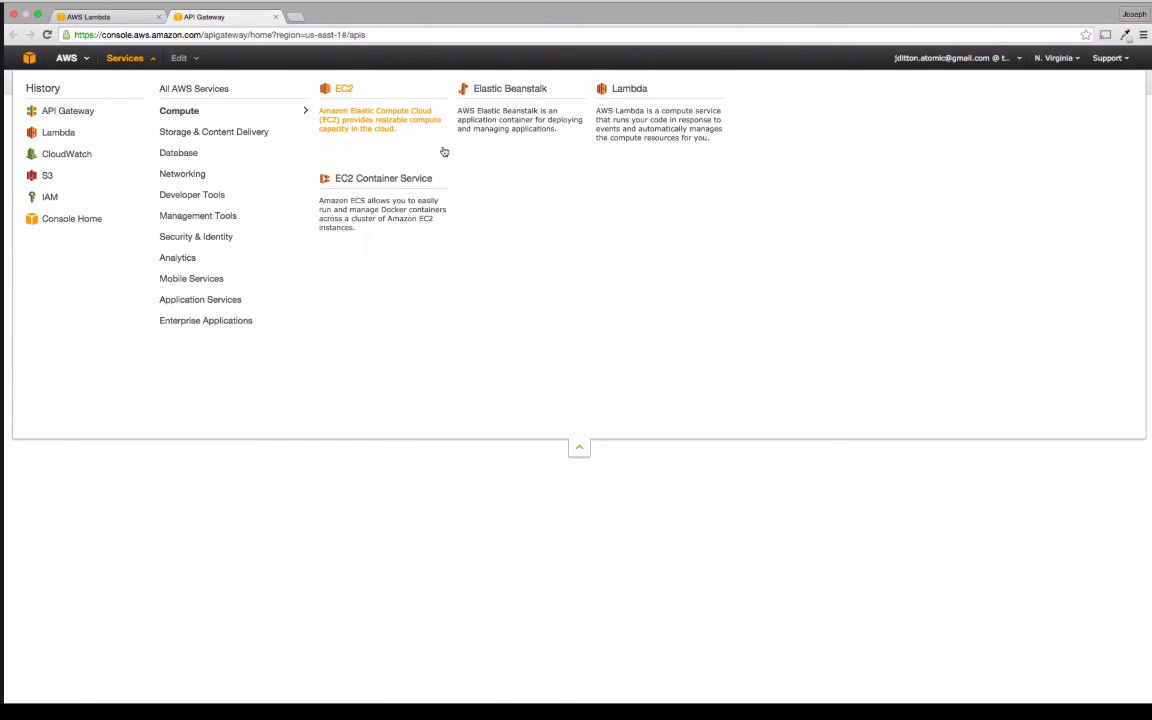
pyautogui.click(196, 88)
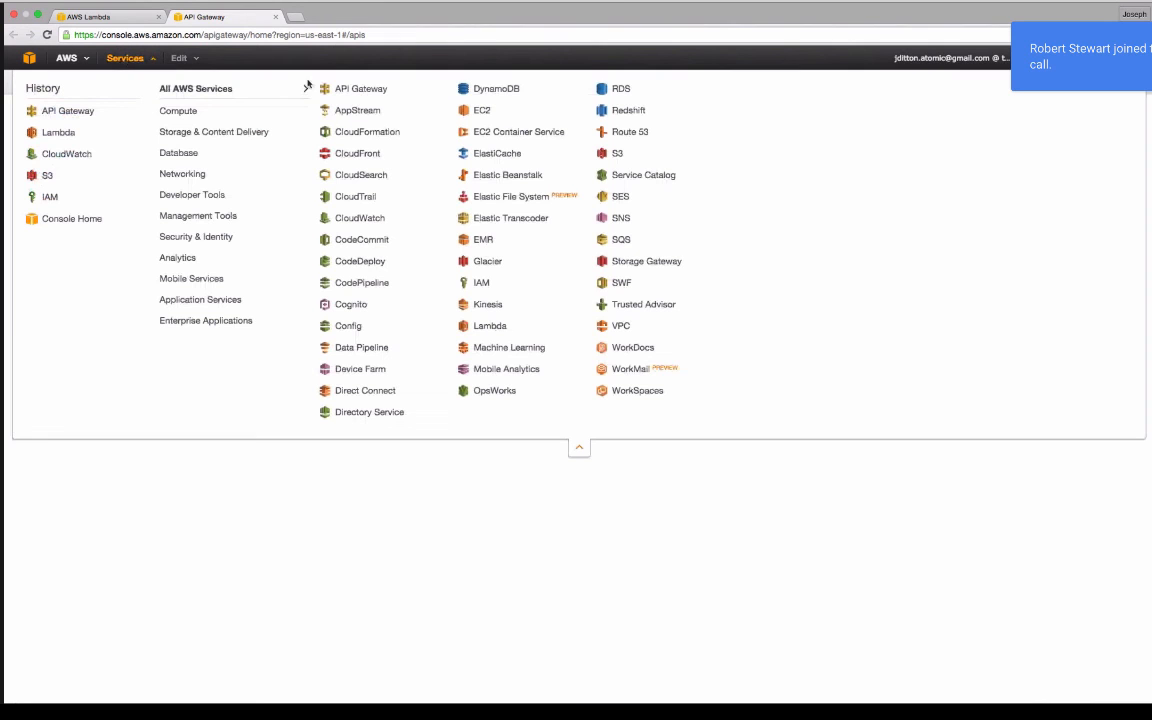
pyautogui.moveTo(360, 88)
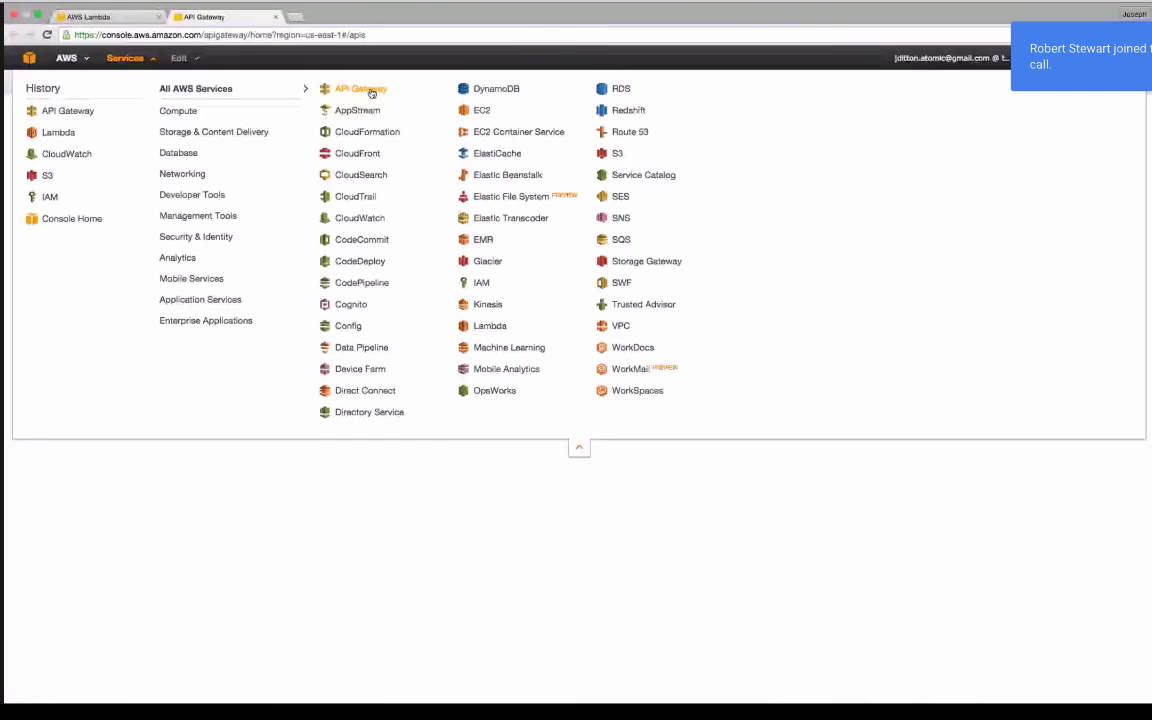
pyautogui.click(360, 88)
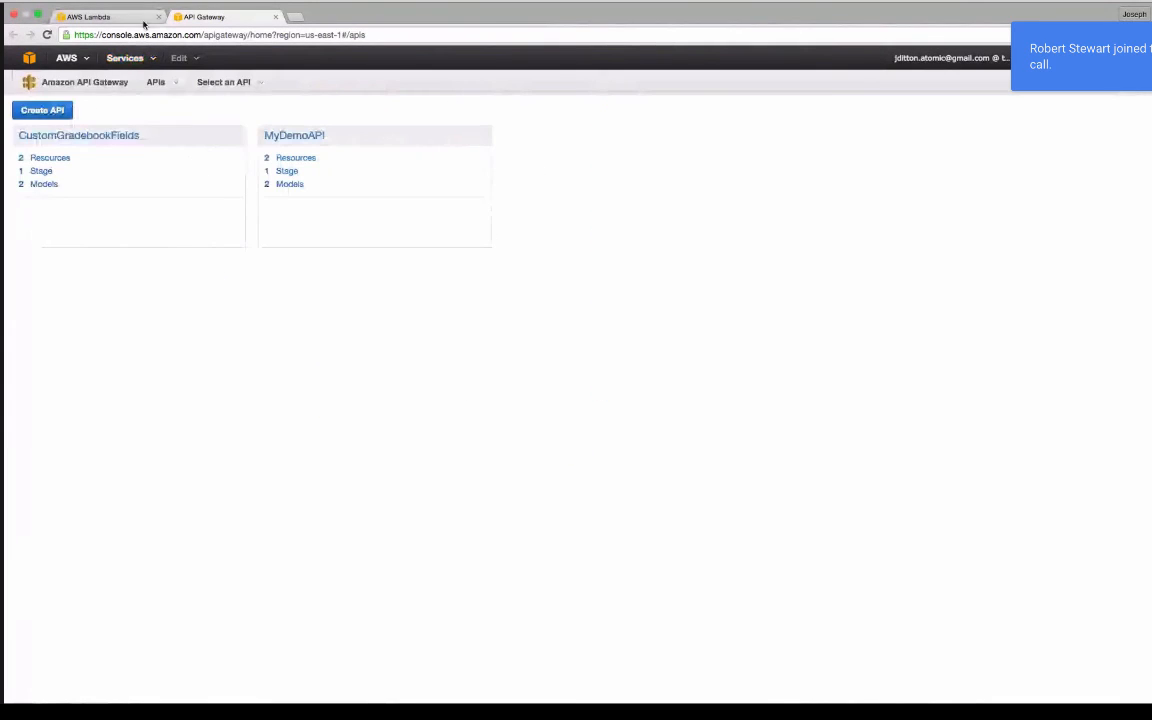
# Step: Create a new API named 'My API'
pyautogui.click(42, 110)
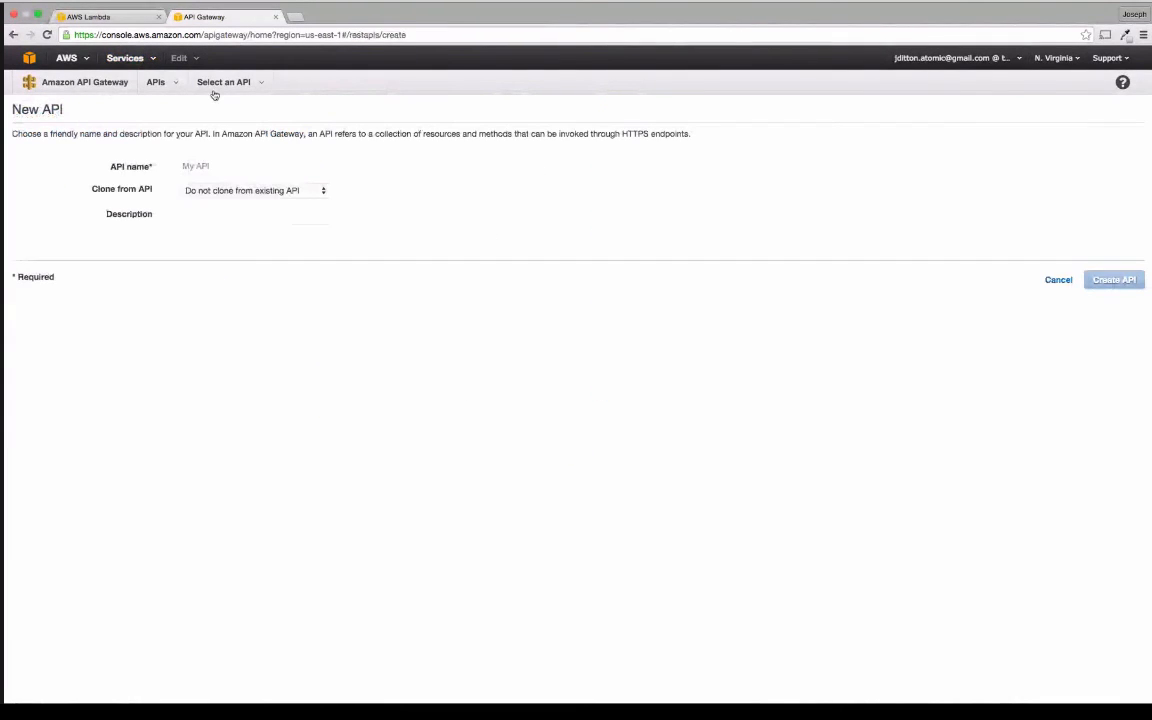
pyautogui.click(254, 166)
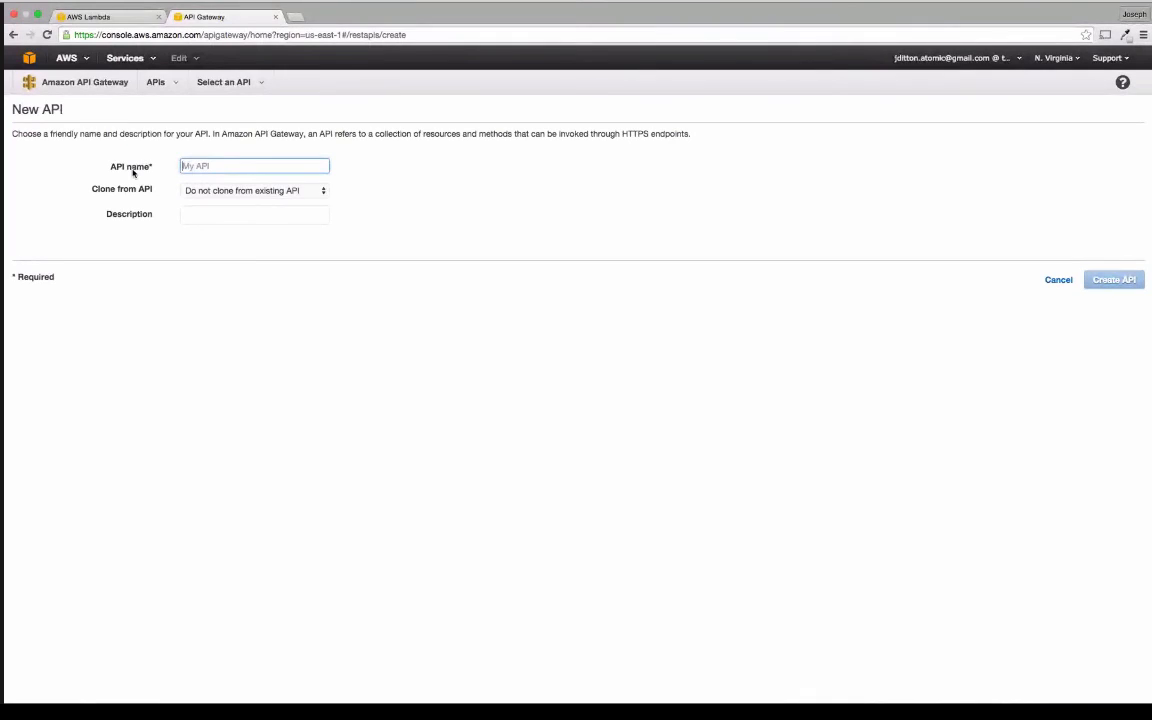
pyautogui.write('My API')
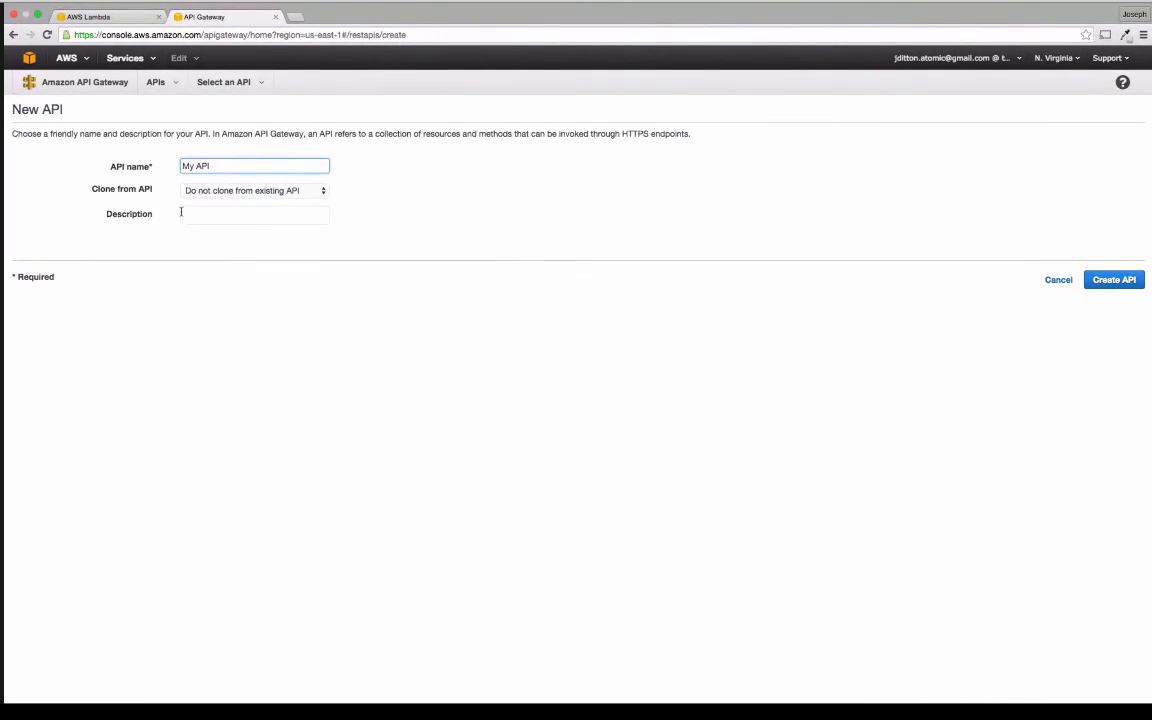
pyautogui.click(1112, 280)
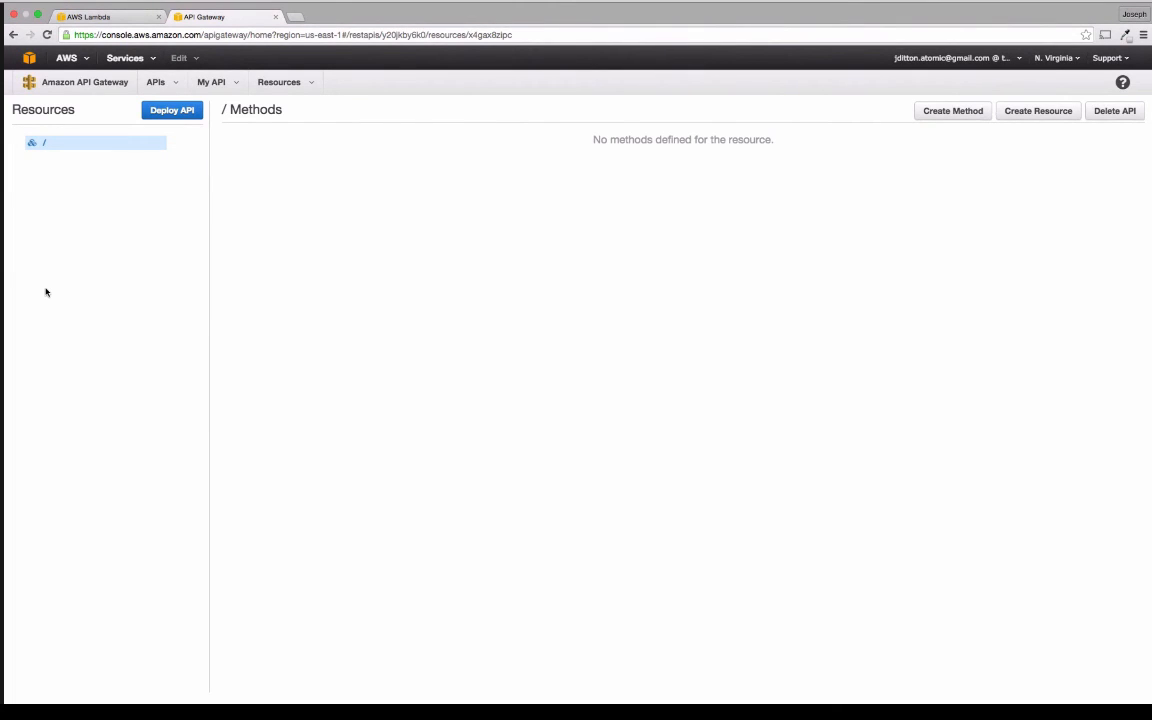
pyautogui.moveTo(368, 108)
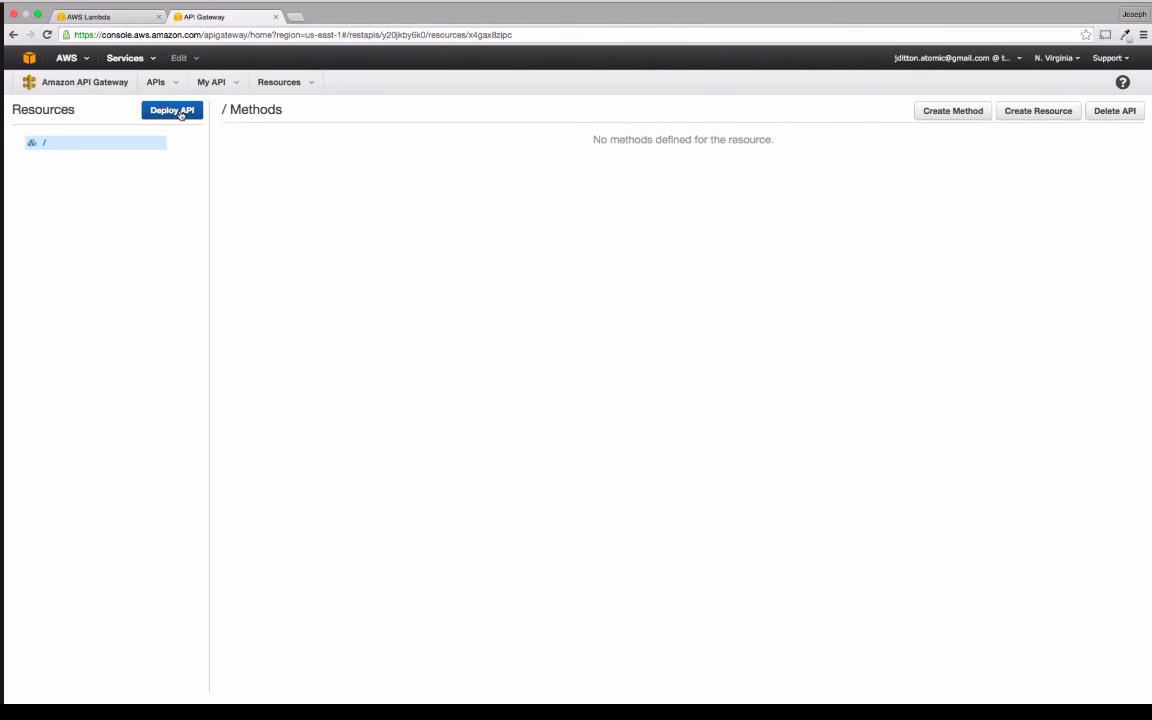
pyautogui.moveTo(728, 178)
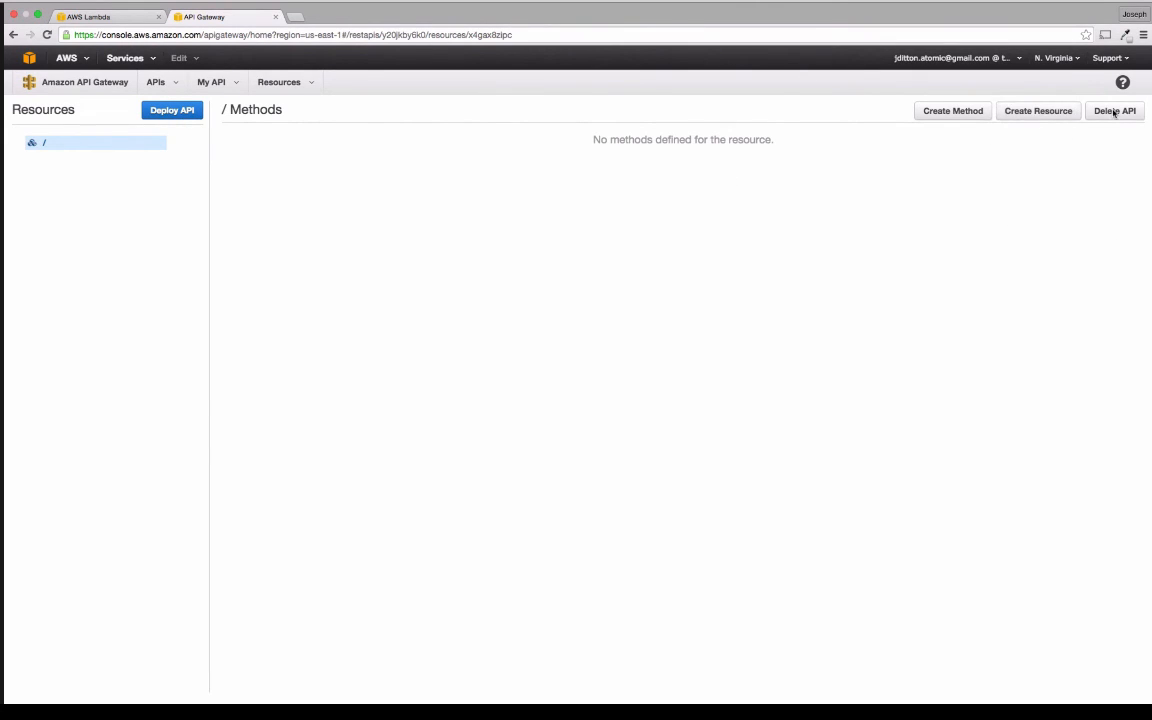
# Step: Create a child resource named testresource under the root and select /testresource
pyautogui.click(1038, 112)
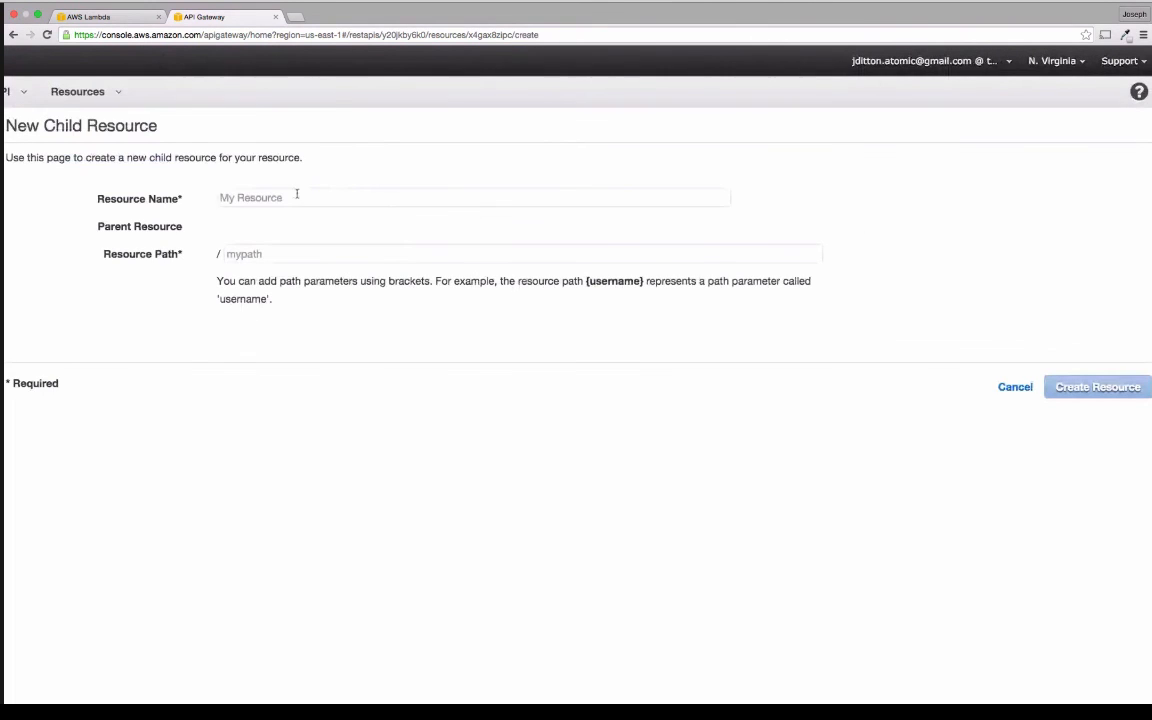
pyautogui.click(472, 198)
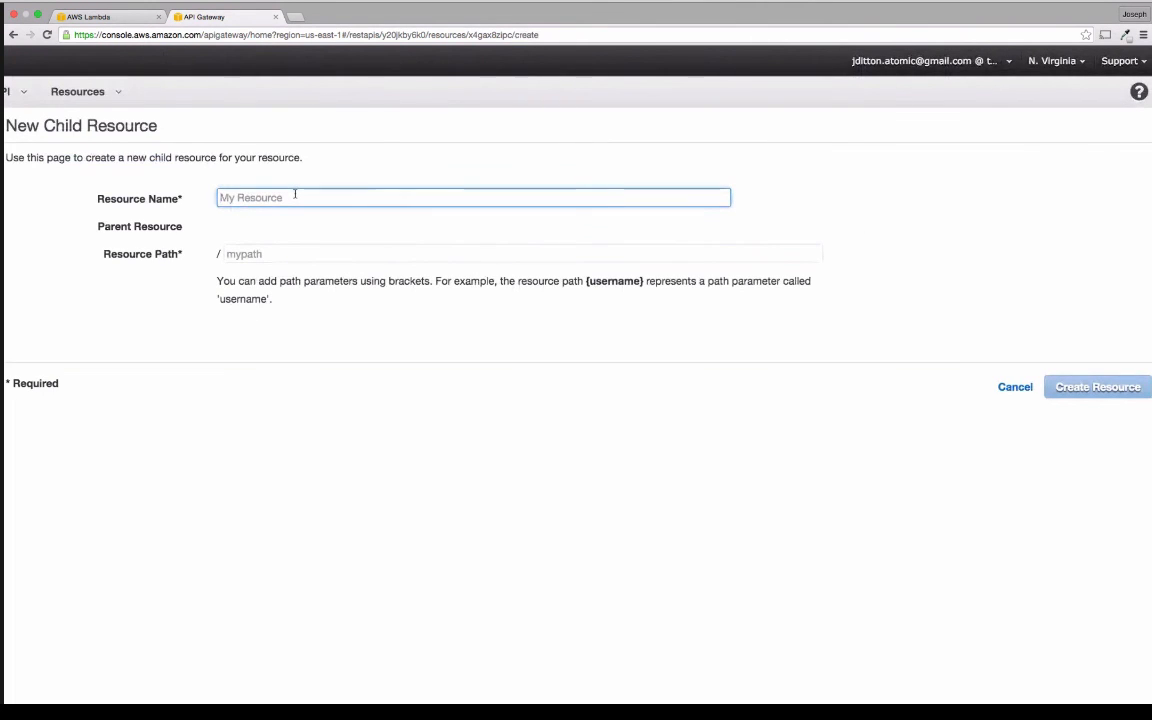
pyautogui.write('tes')
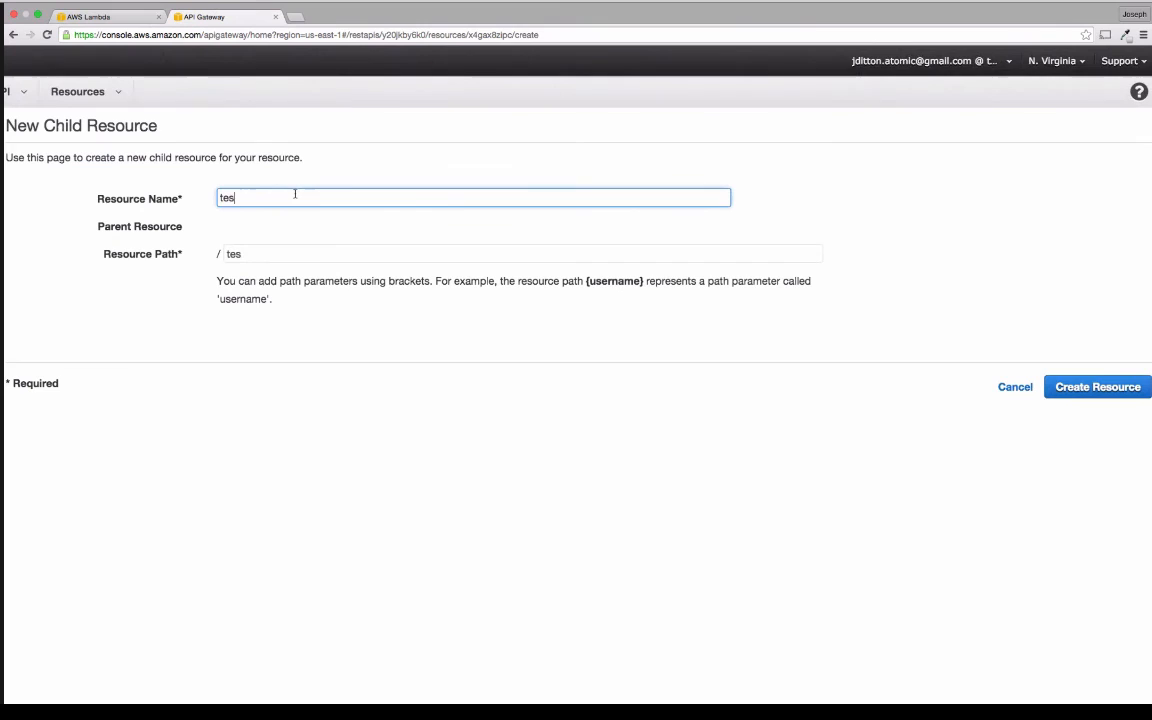
pyautogui.write('tresource')
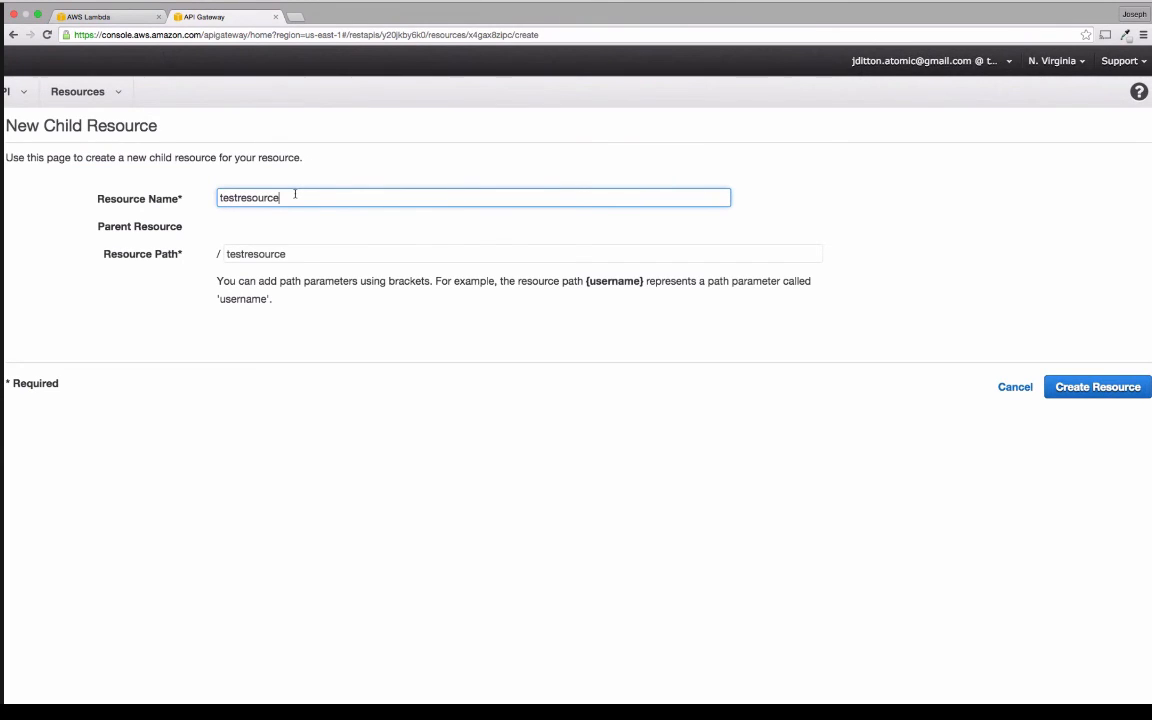
pyautogui.click(1096, 388)
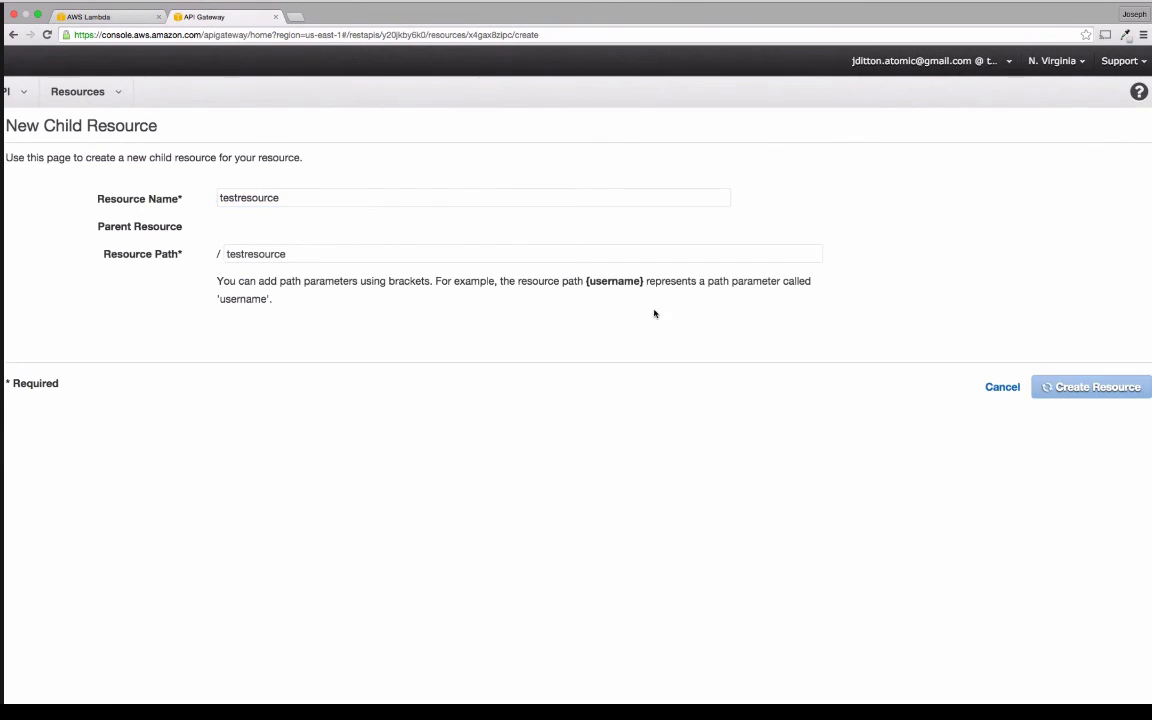
pyautogui.click(1090, 388)
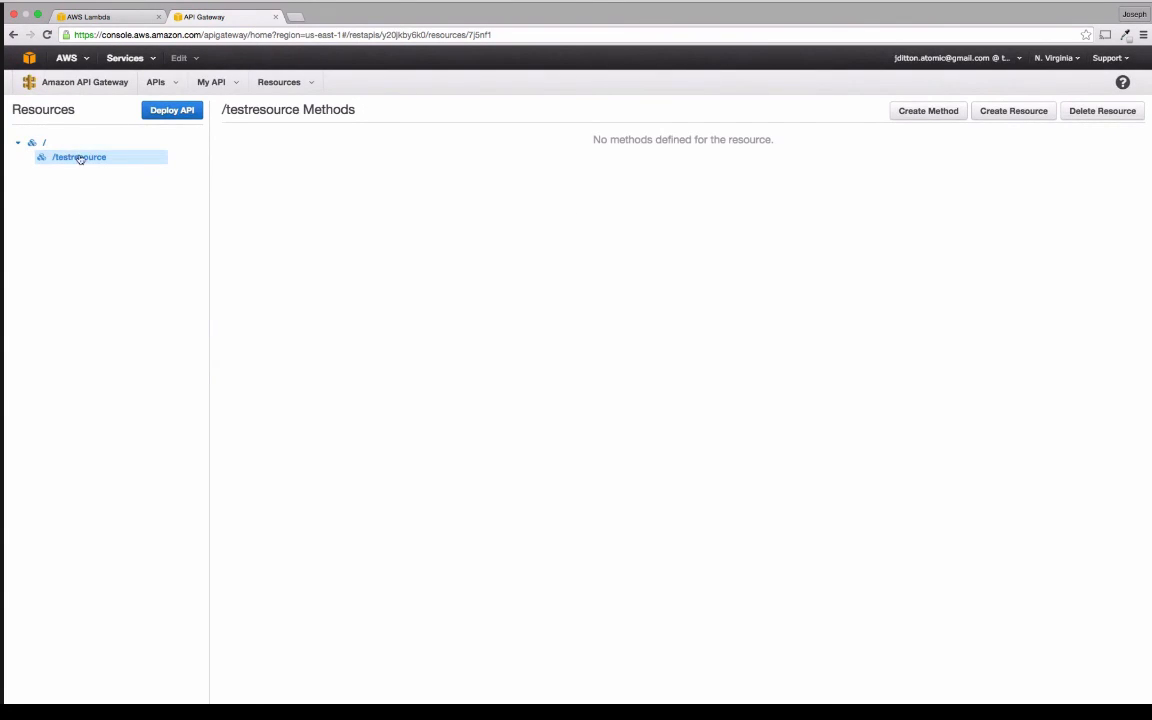
pyautogui.moveTo(220, 194)
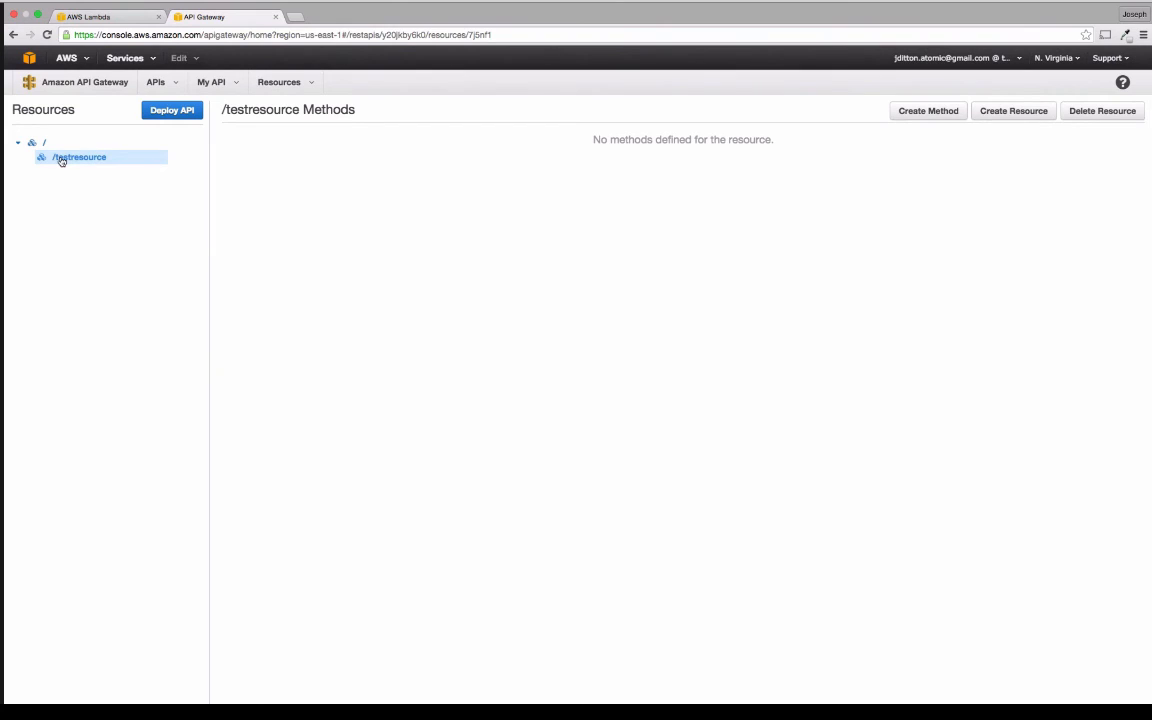
pyautogui.moveTo(928, 112)
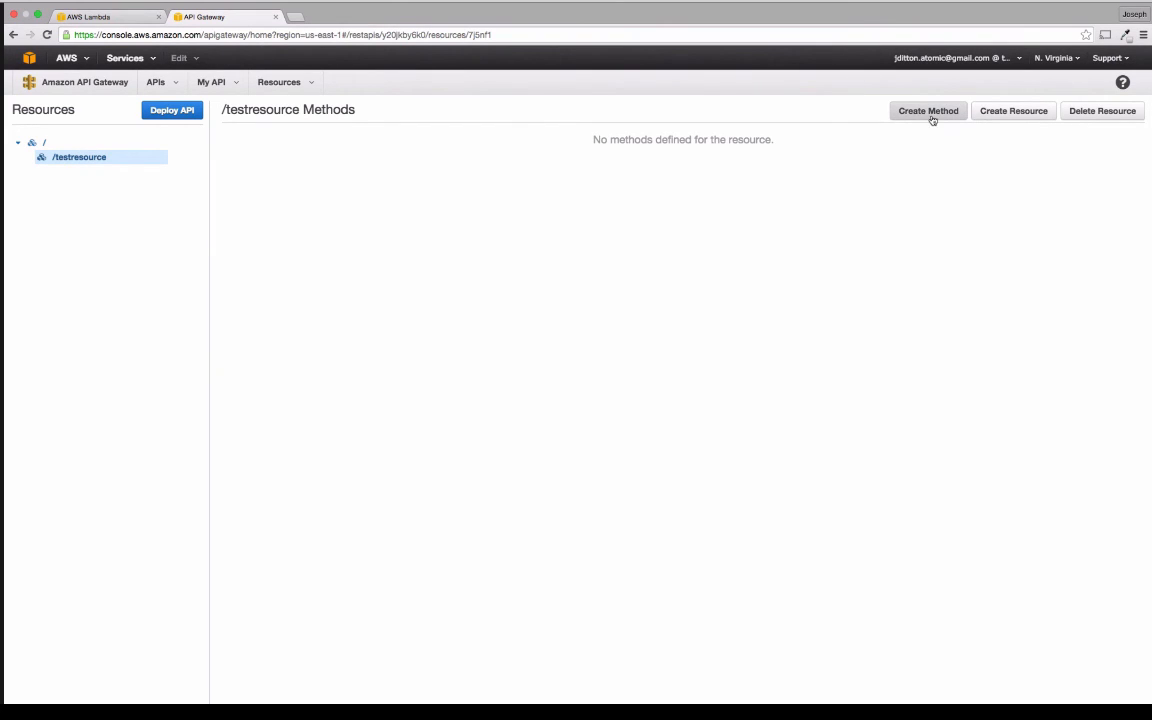
# Step: Add a GET method on /testresource with Lambda Function integration, then start a new Lambda function
pyautogui.click(928, 110)
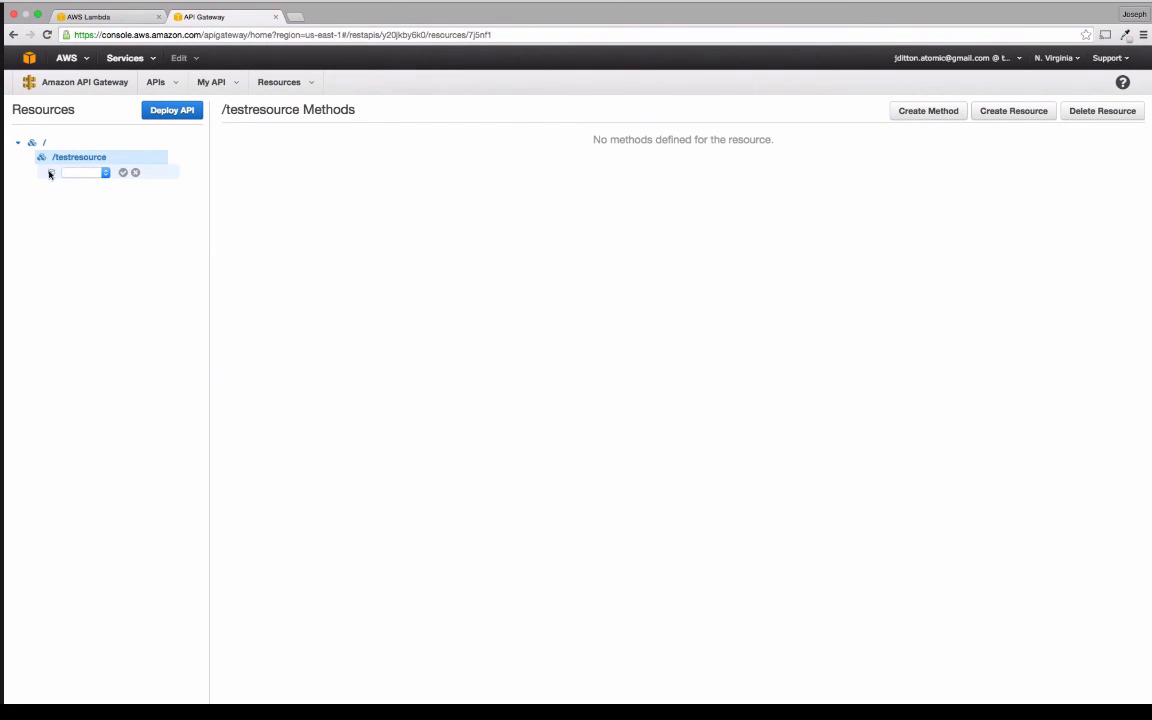
pyautogui.click(84, 172)
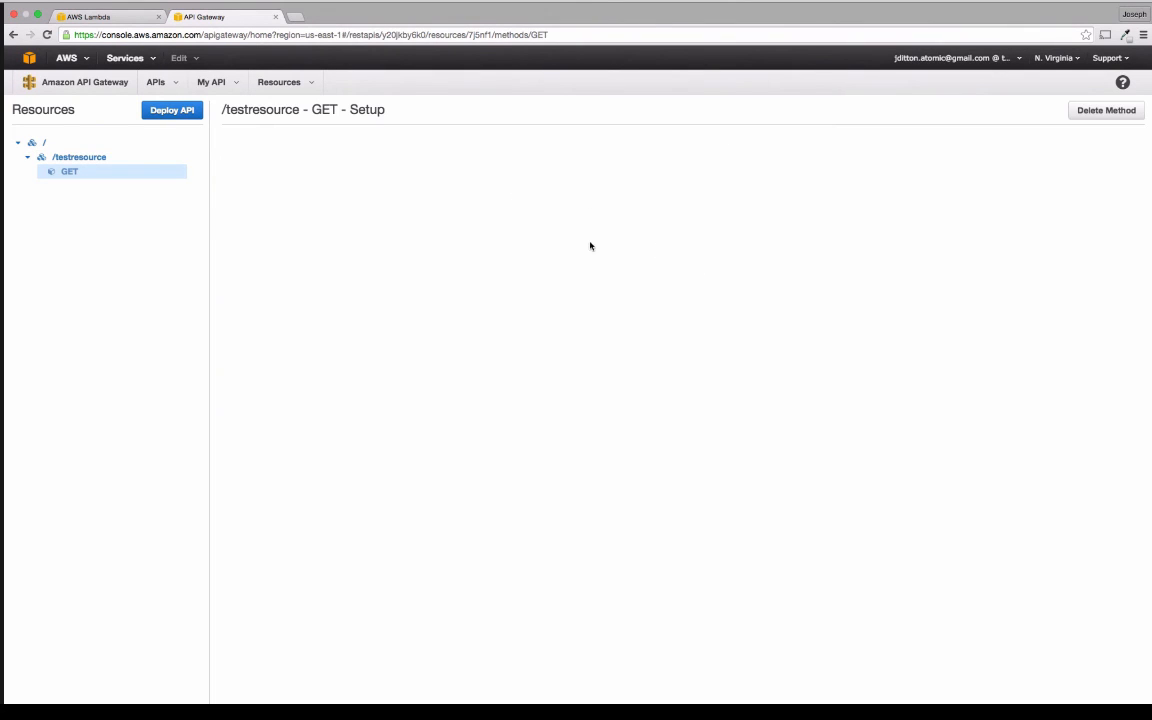
pyautogui.click(372, 192)
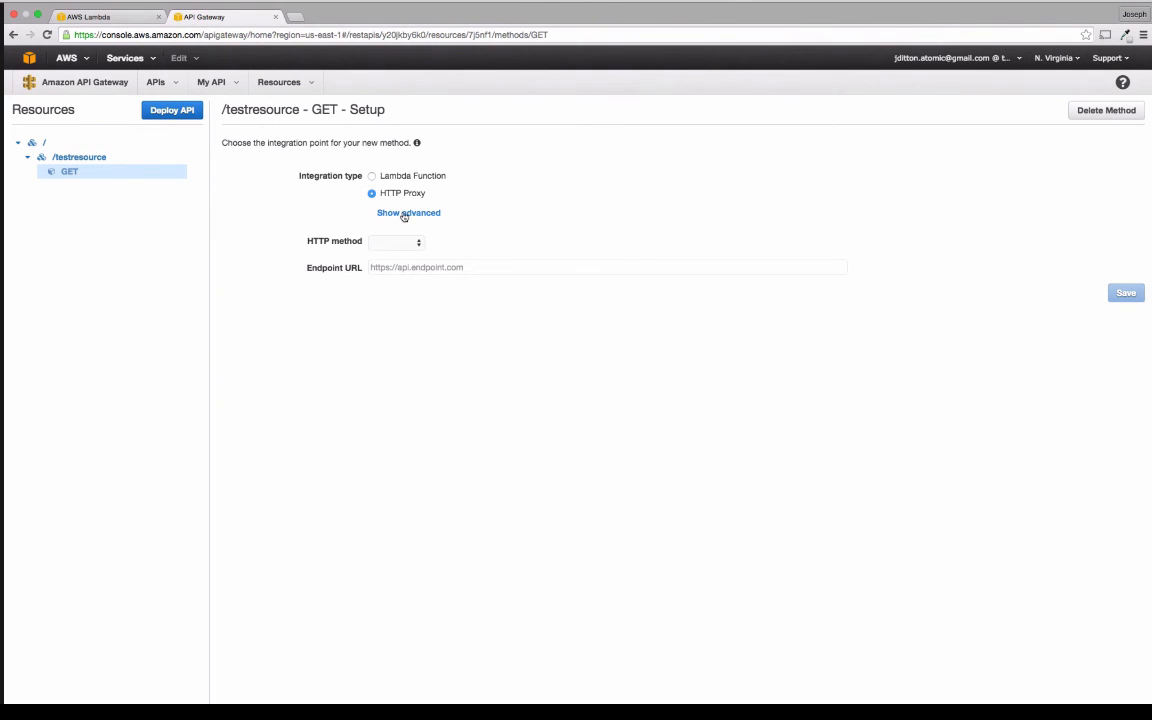
pyautogui.click(372, 176)
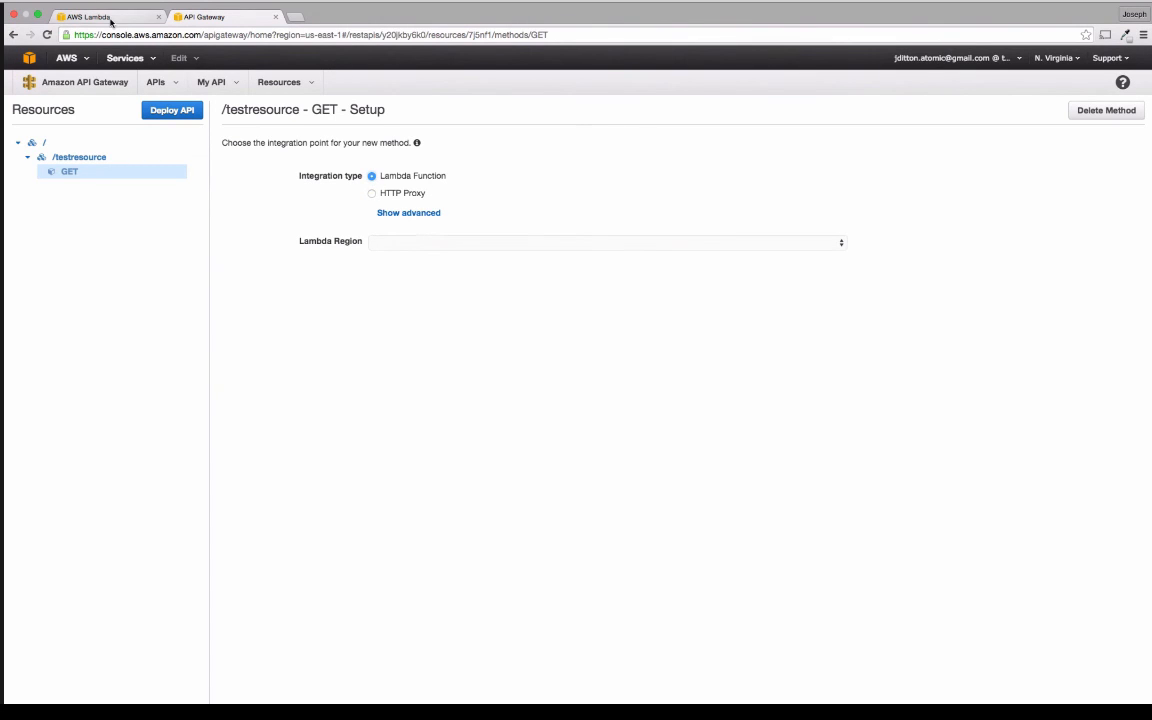
pyautogui.click(104, 16)
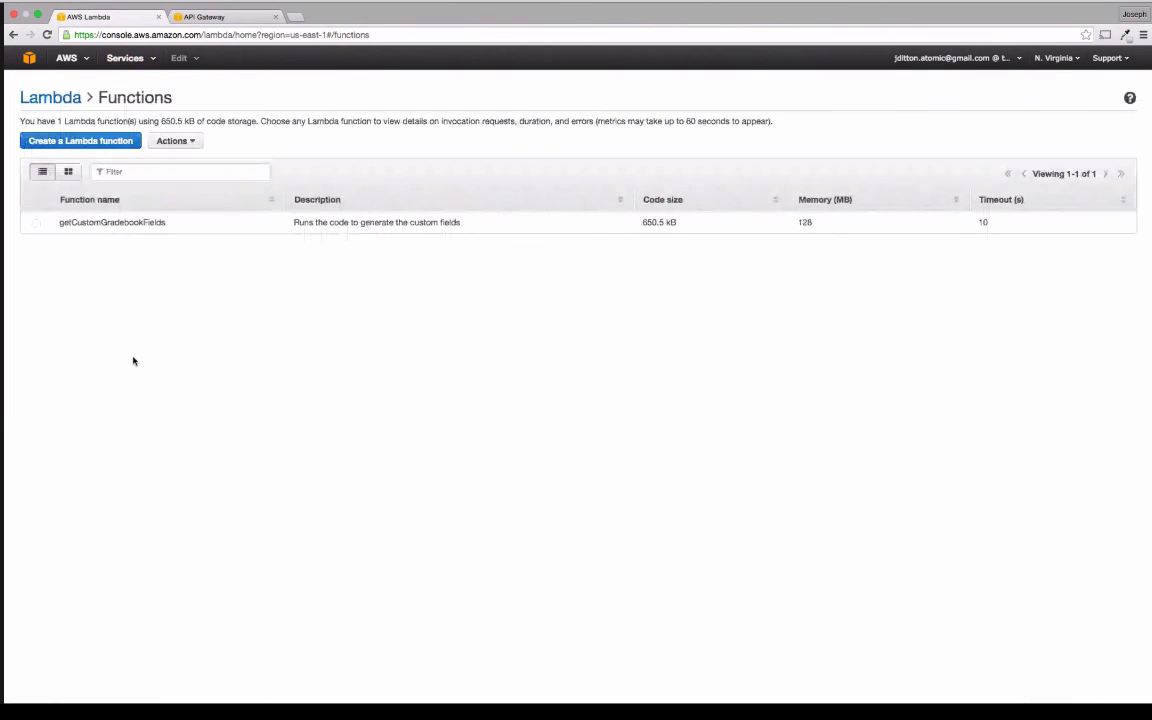
pyautogui.click(80, 140)
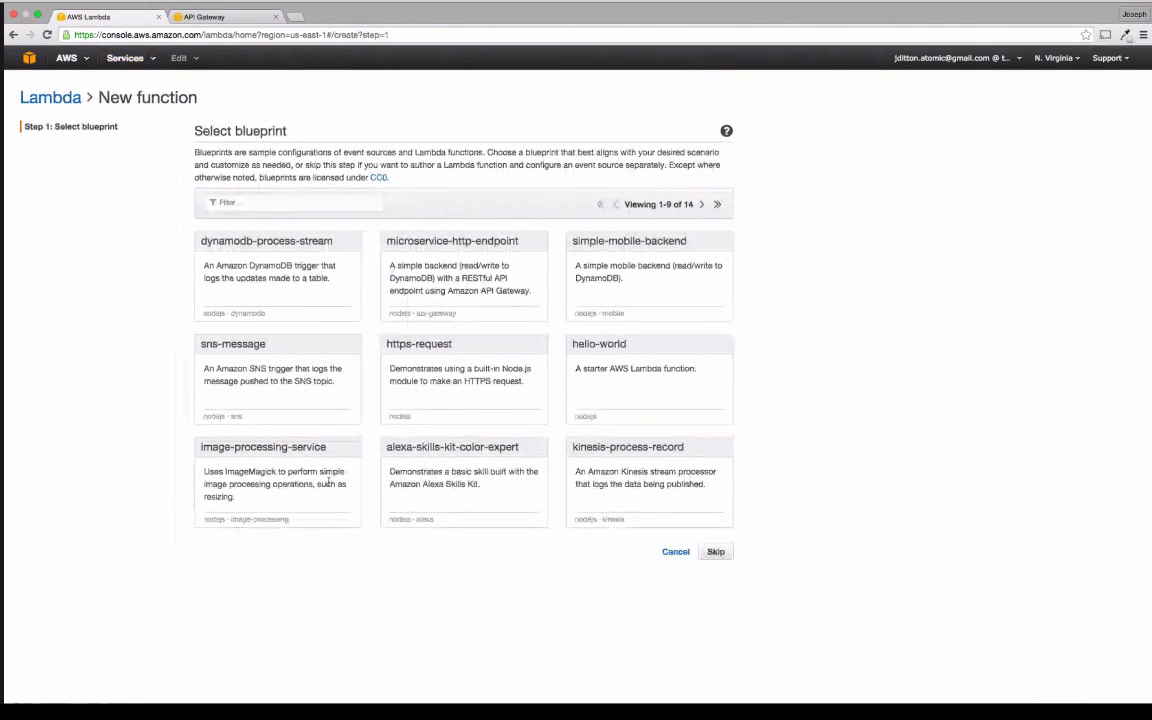
# Step: Name the function getHelloWorld, add a description, and keep Node.js as its runtime
pyautogui.click(716, 552)
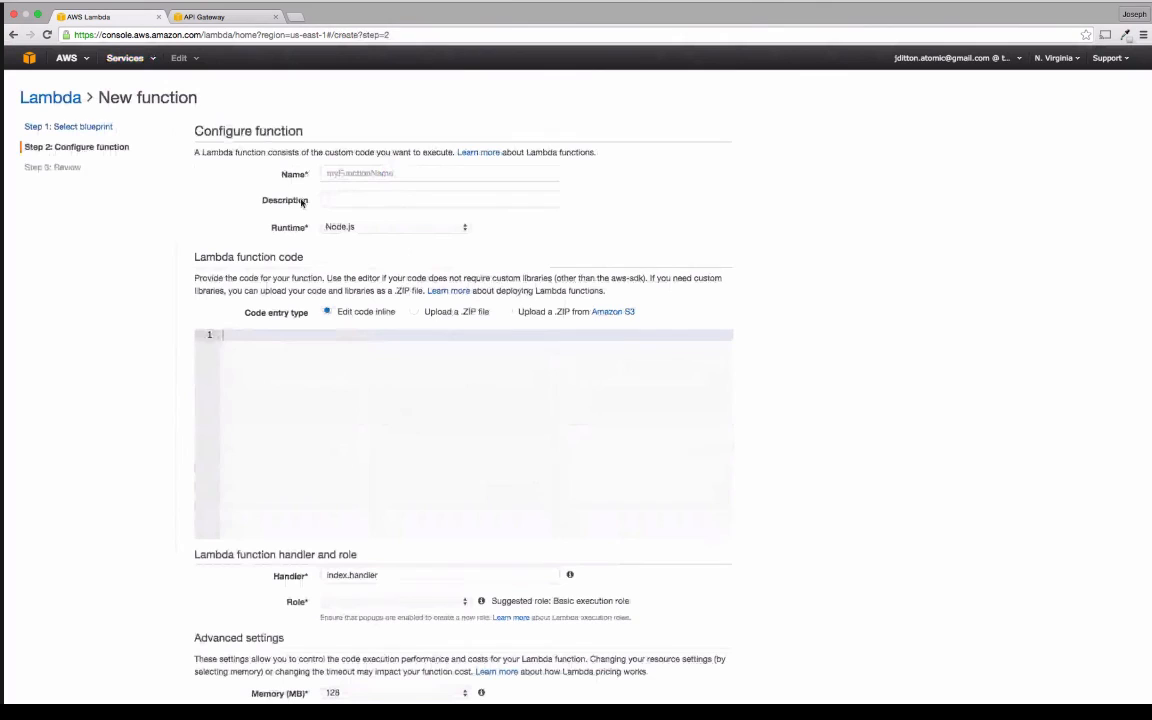
pyautogui.write('get')
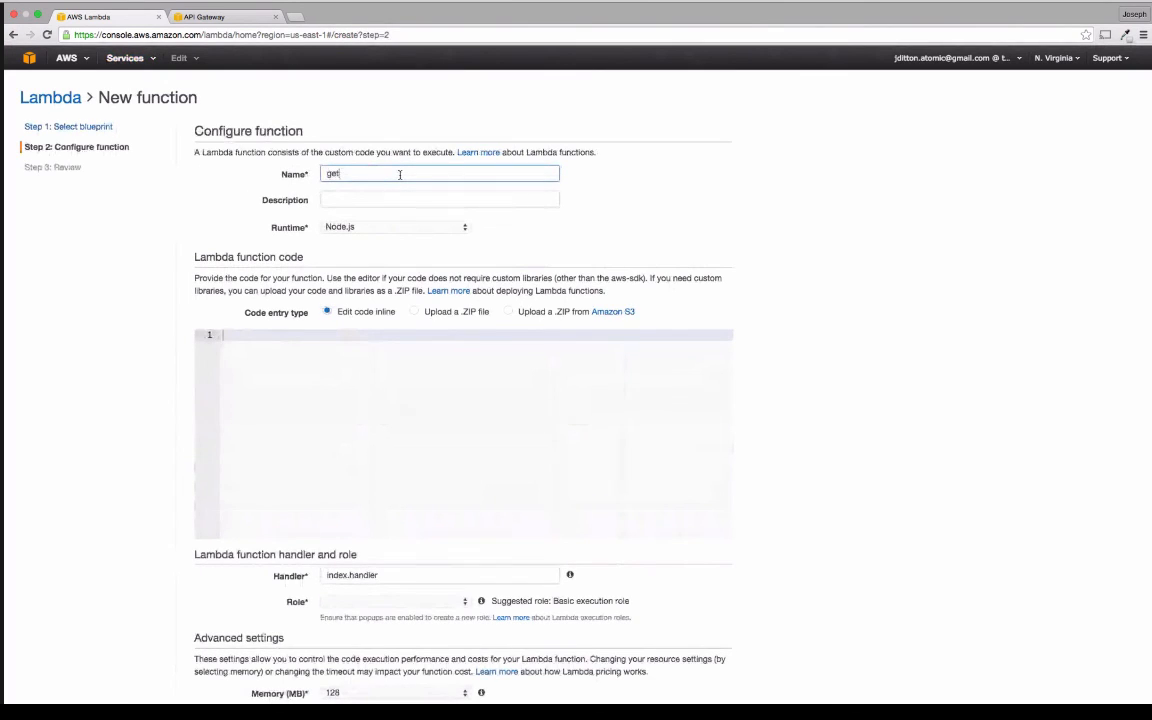
pyautogui.write('HelloWorld')
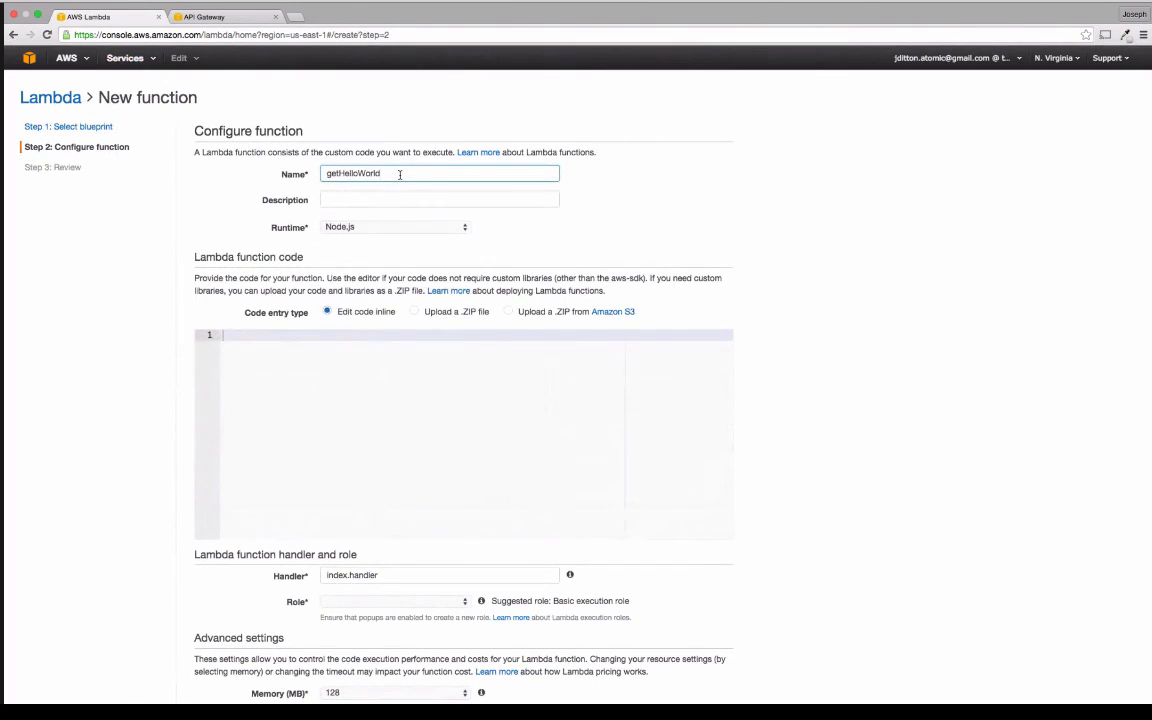
pyautogui.write('returns hello')
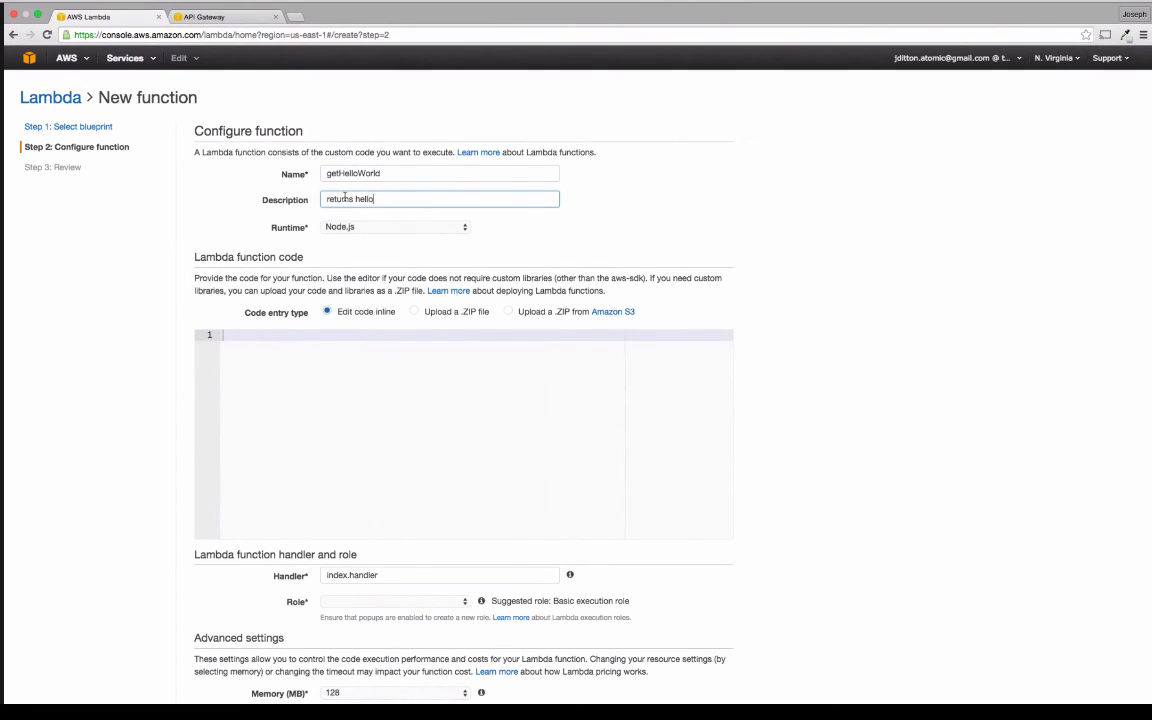
pyautogui.write('world')
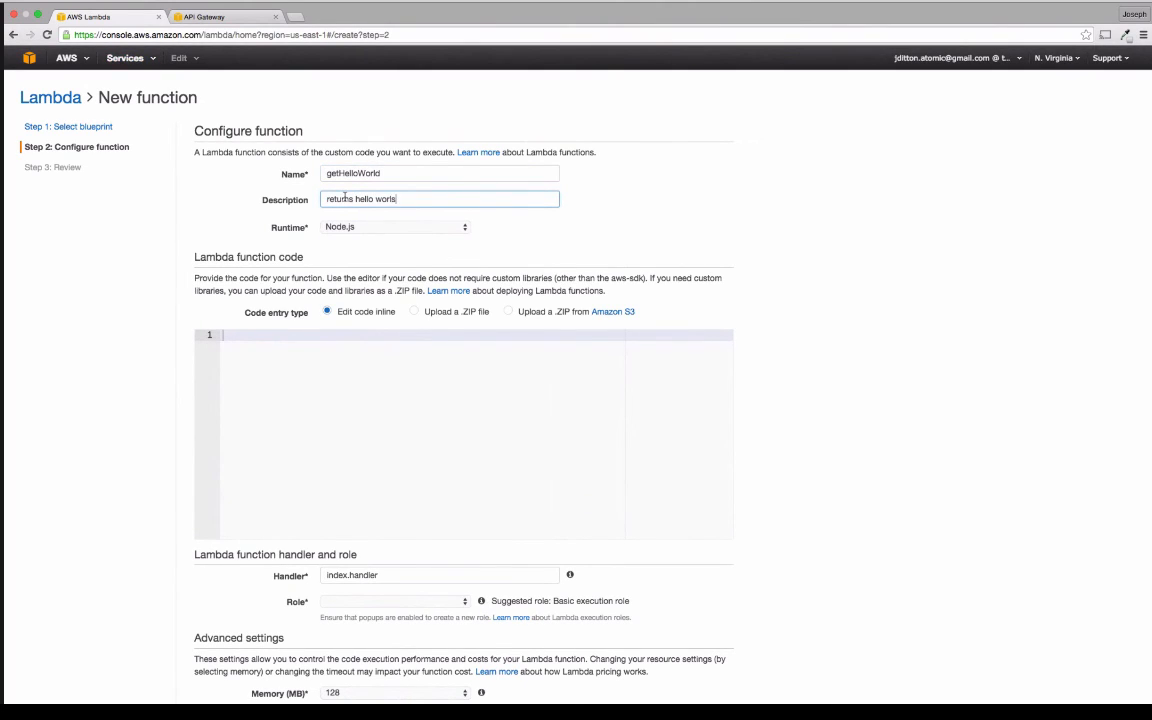
pyautogui.write('s')
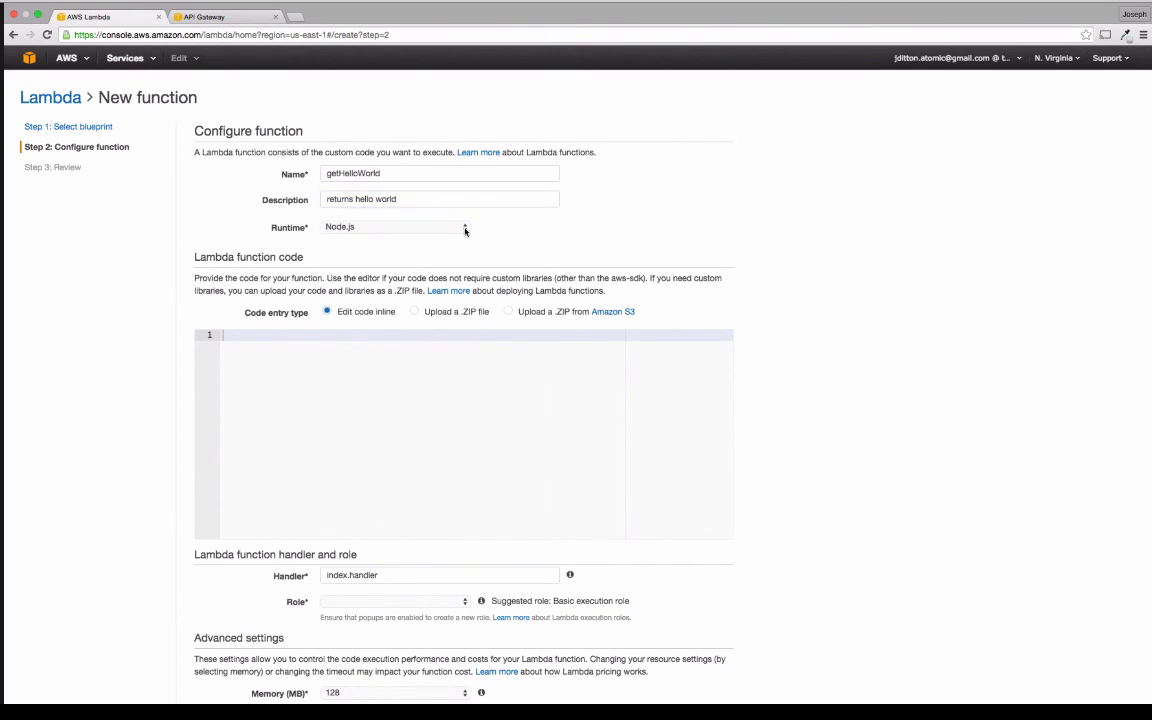
pyautogui.click(390, 228)
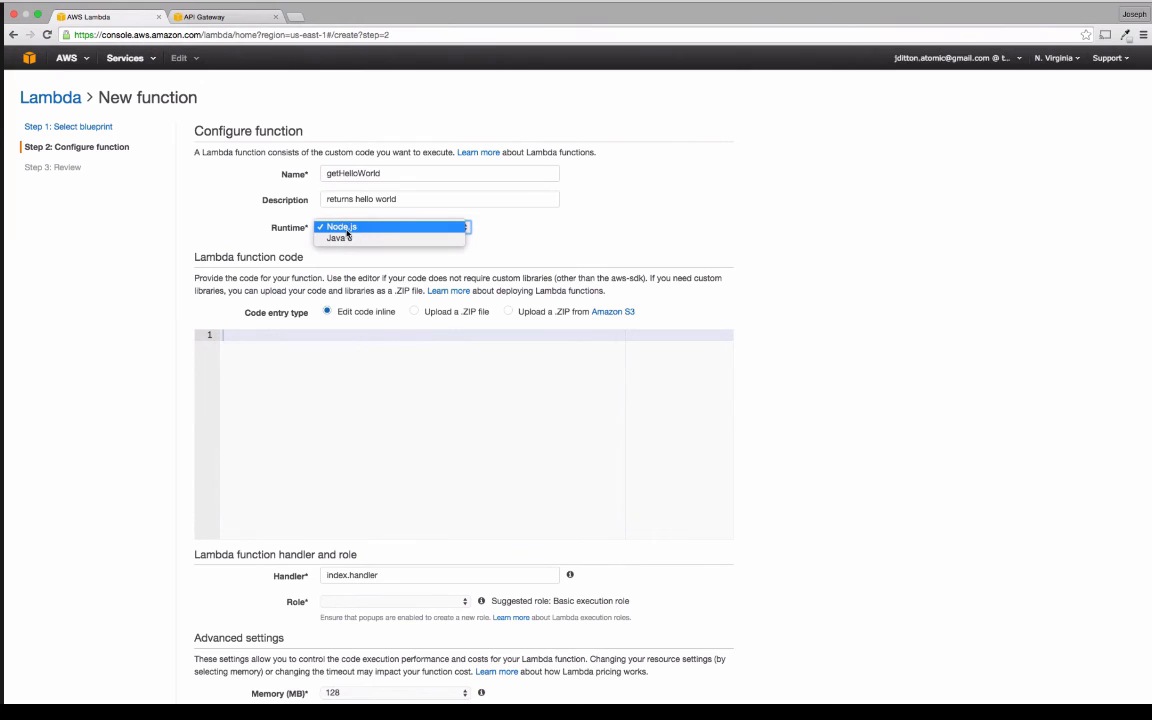
pyautogui.click(340, 226)
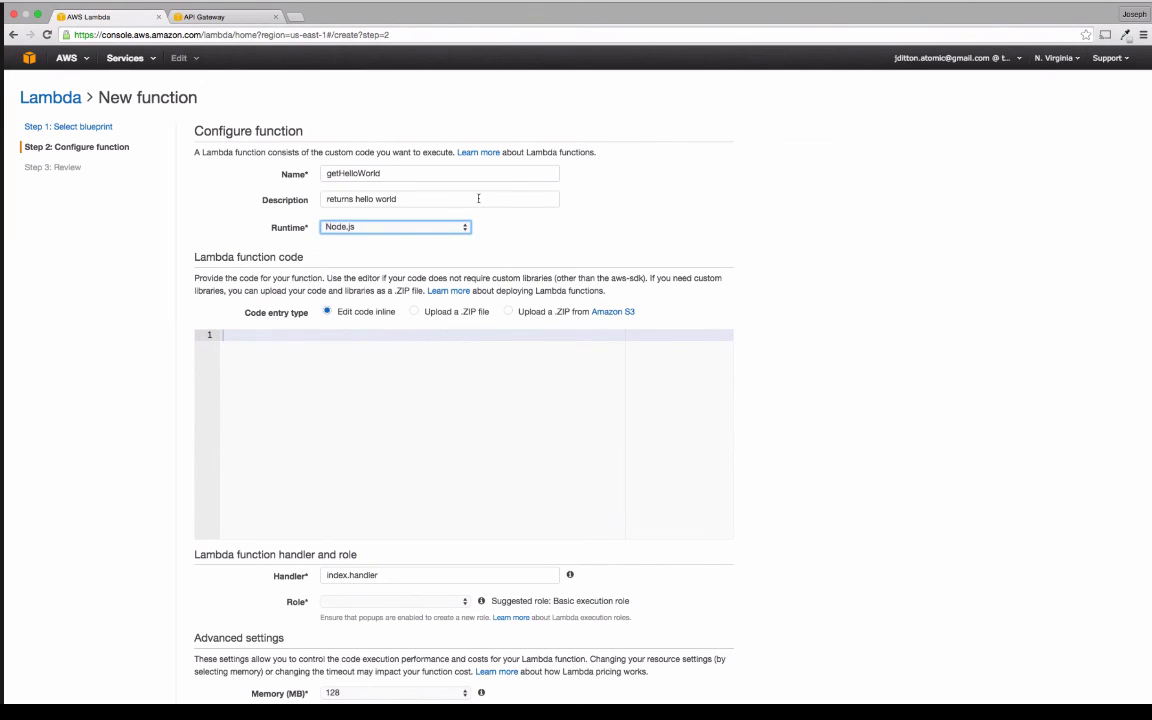
# Step: Write a console.log("setting up"); line in the inline code editor
pyautogui.scroll(-3)
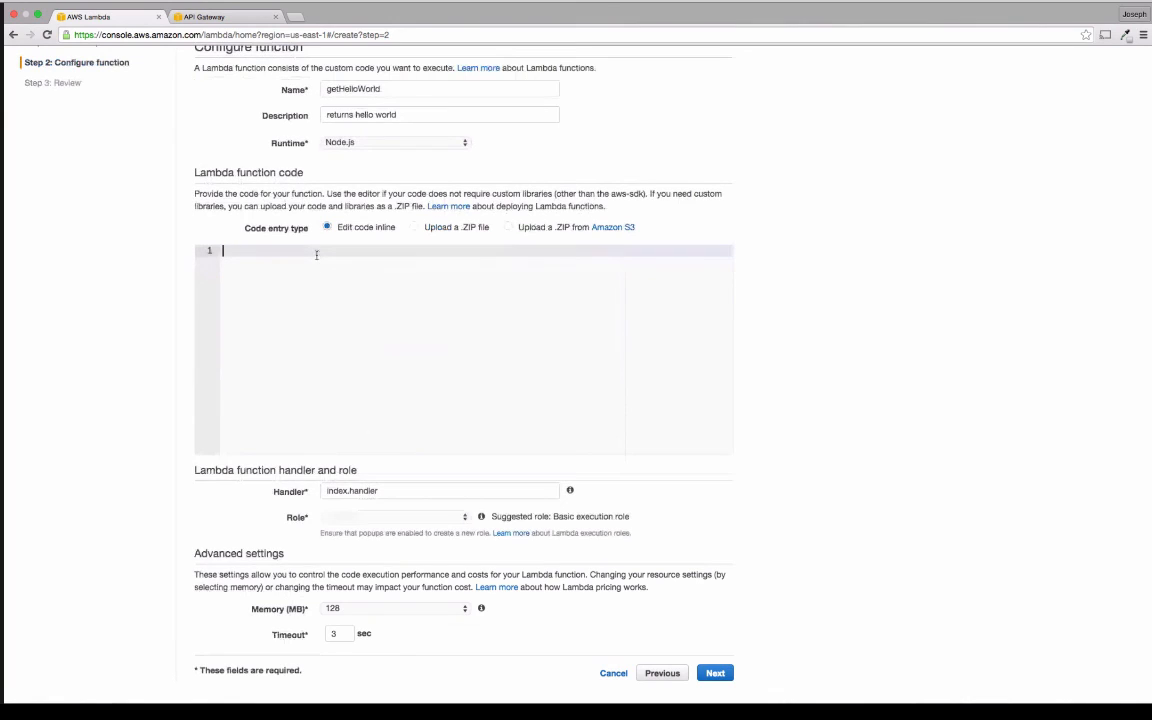
pyautogui.write('console')
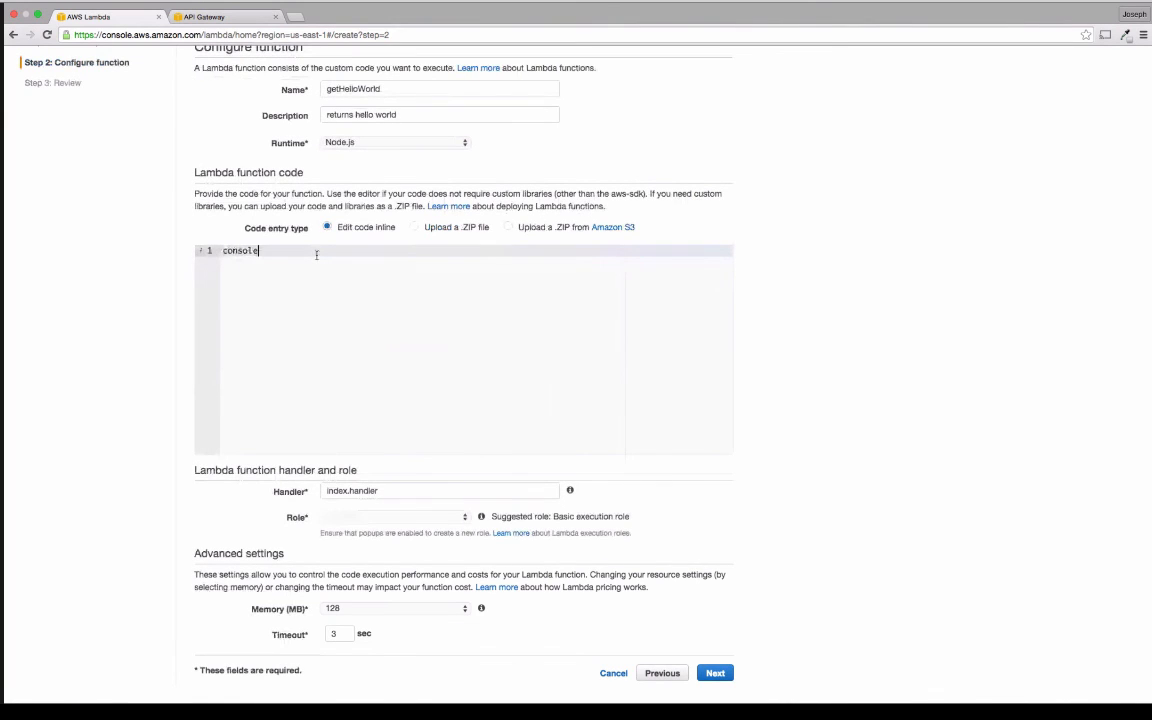
pyautogui.write('()')
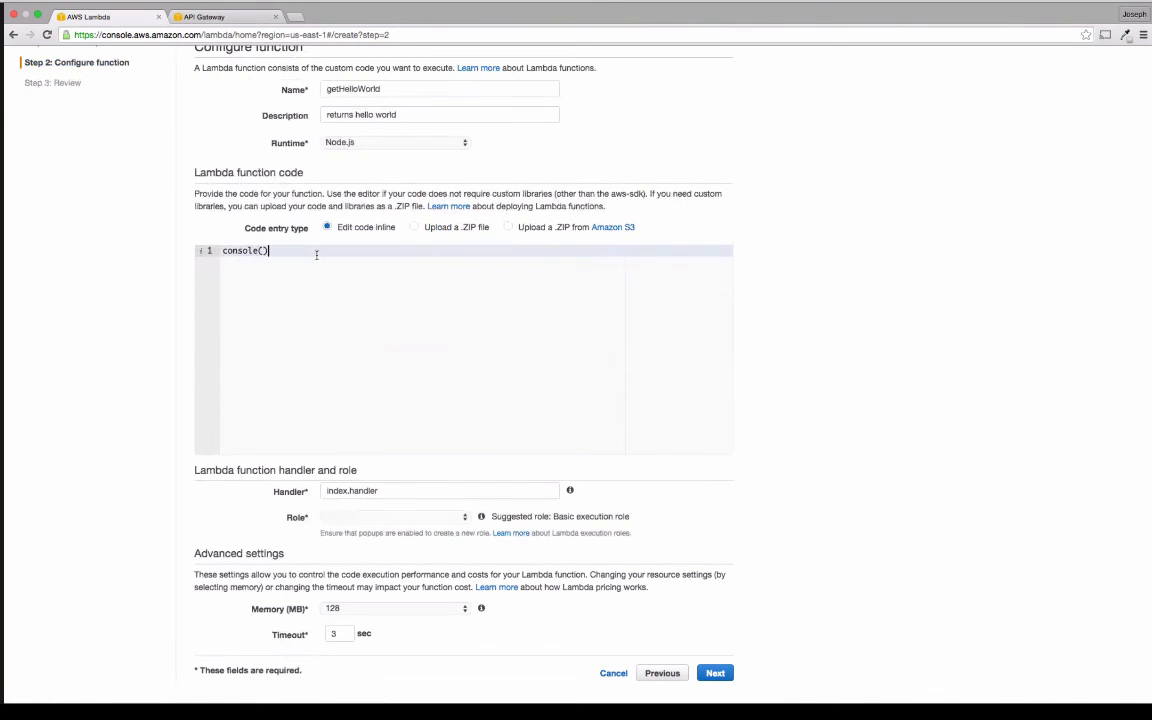
pyautogui.write('.')
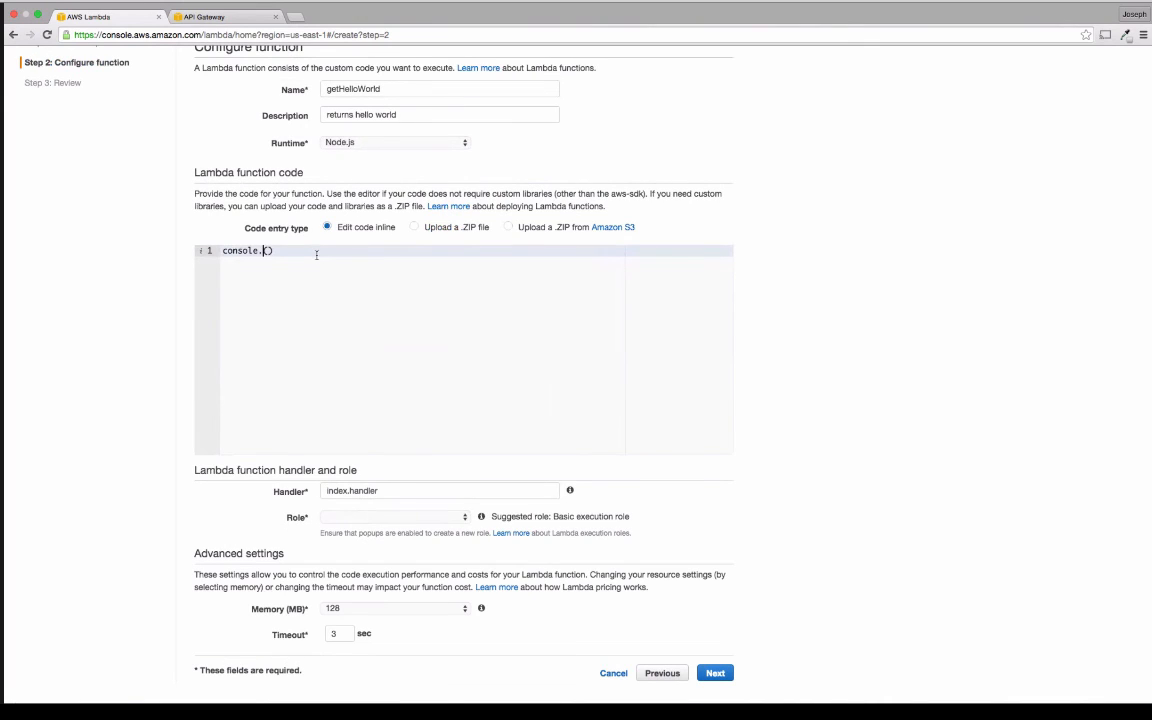
pyautogui.write('log')
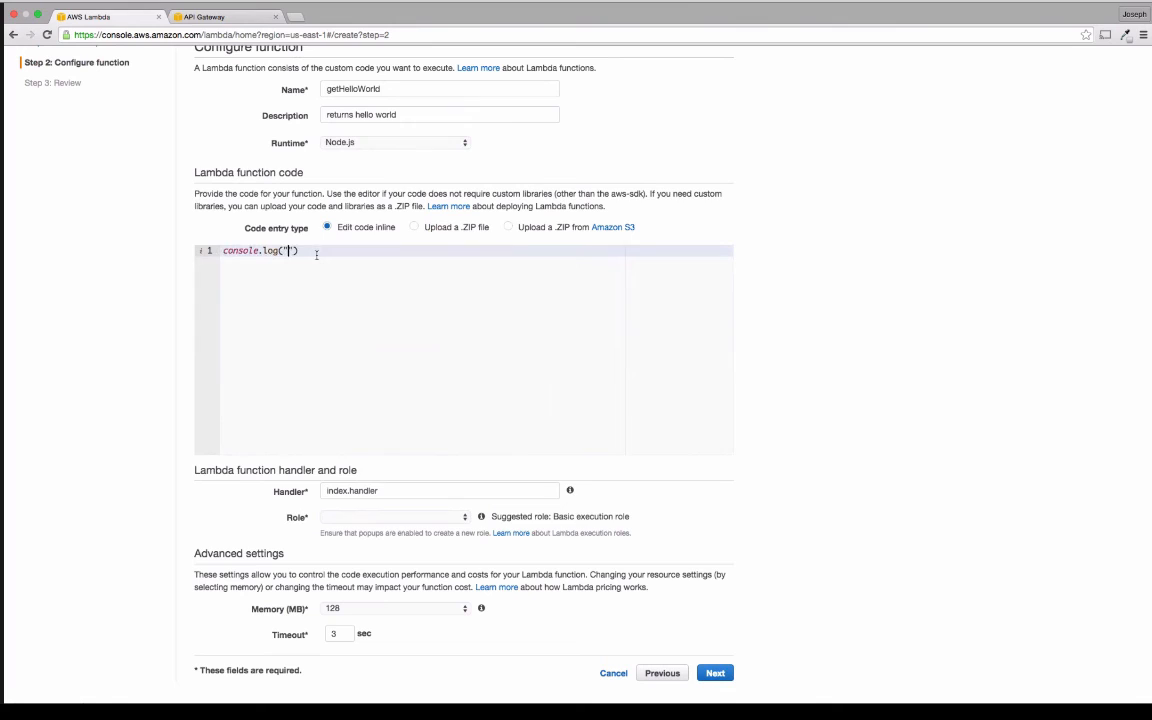
pyautogui.write('settin')
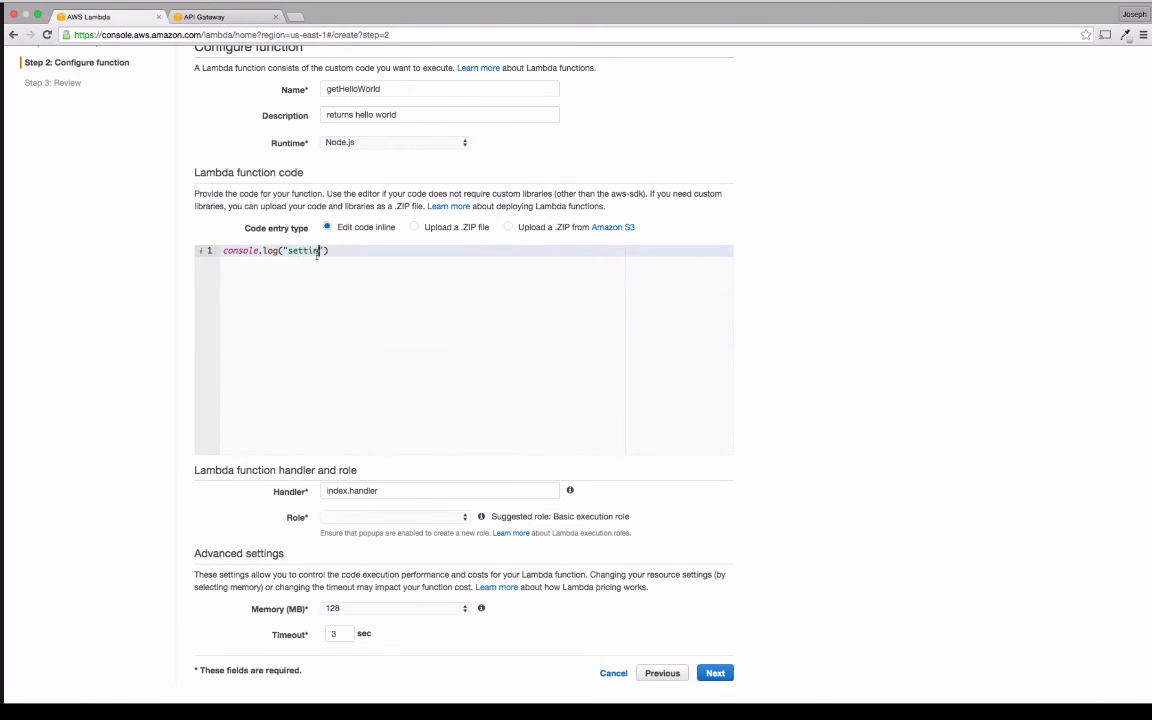
pyautogui.write('up");')
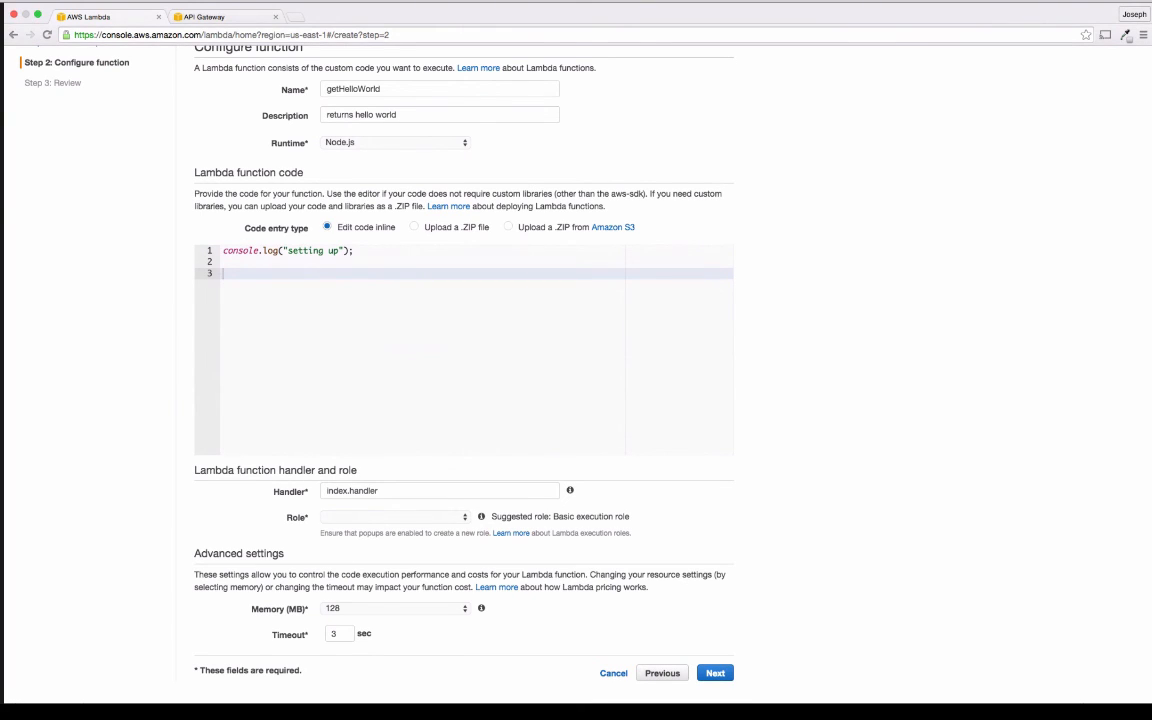
# Step: Write exports.handler so it calls context.done(null, {"hello":"world"});
pyautogui.write('e')
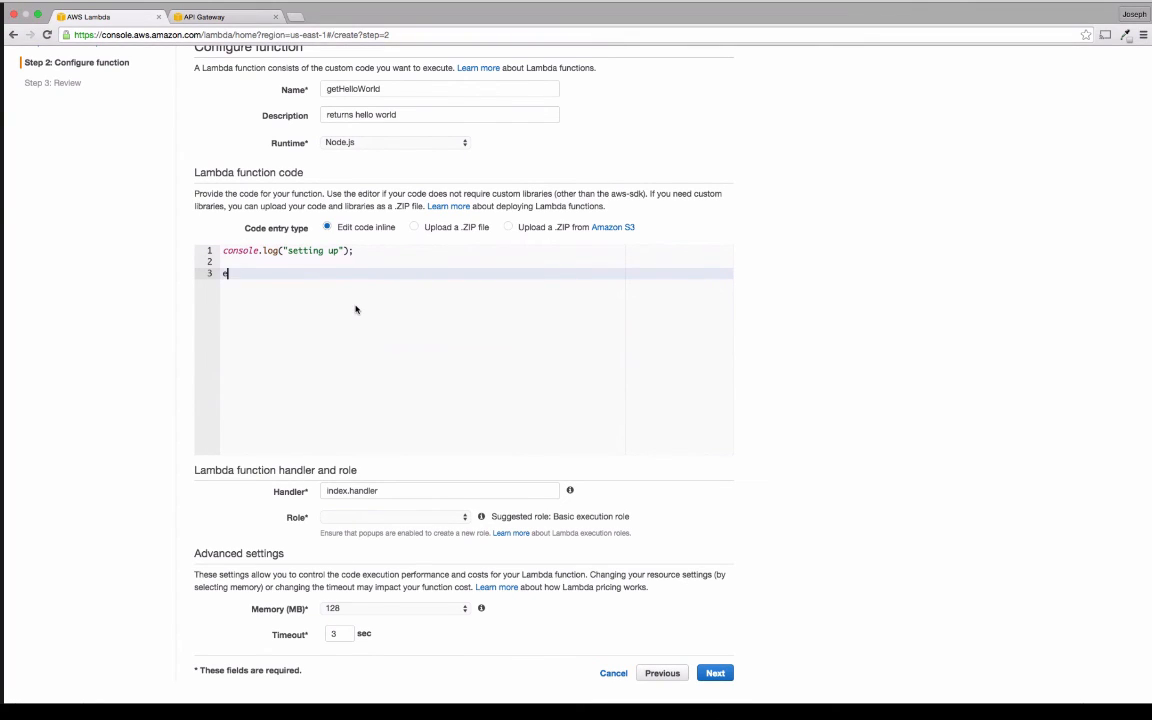
pyautogui.write('xpo')
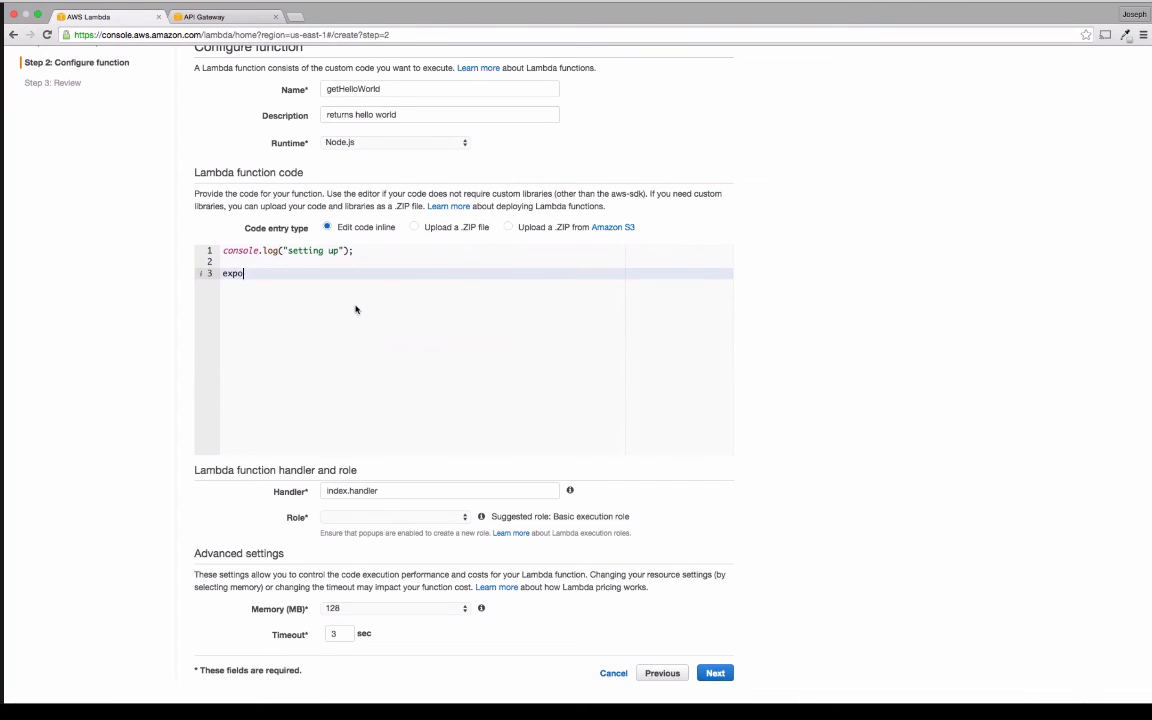
pyautogui.write('rts.')
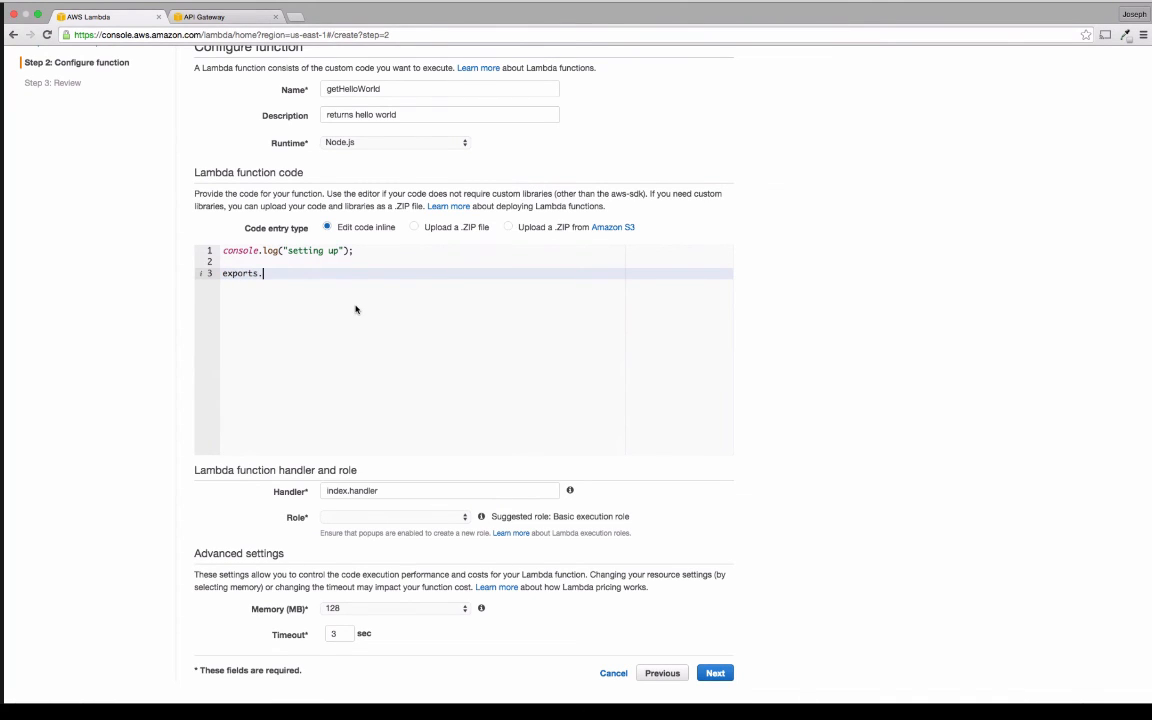
pyautogui.write('handler')
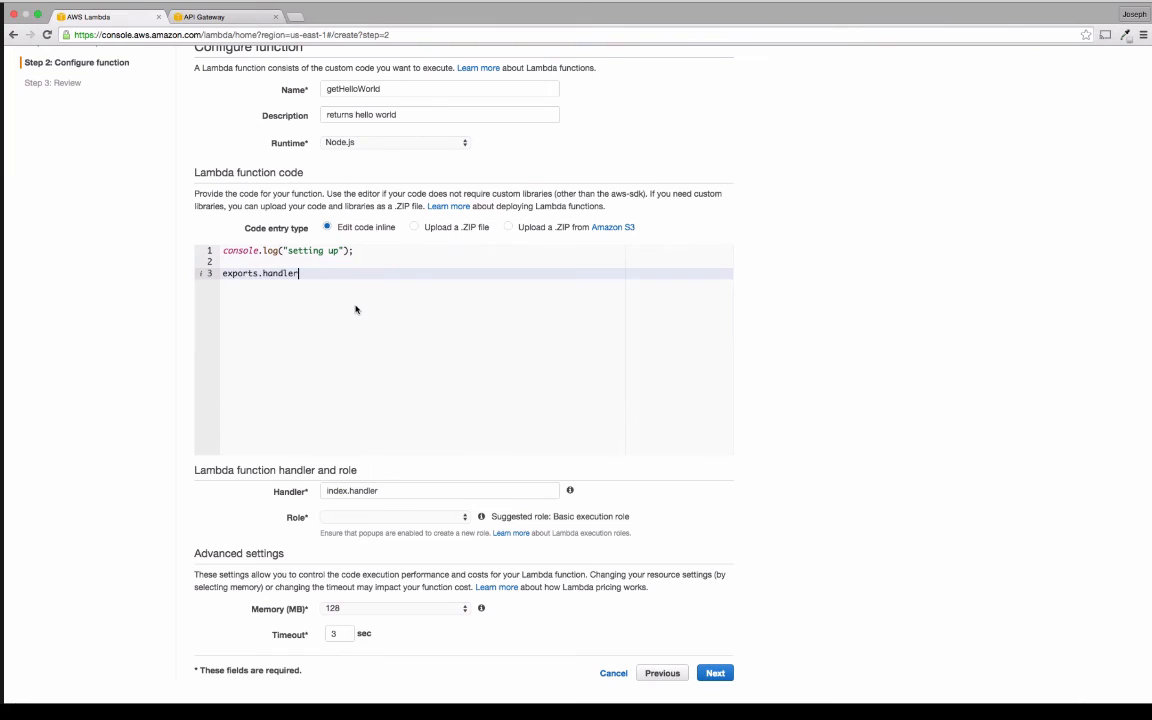
pyautogui.write('= f')
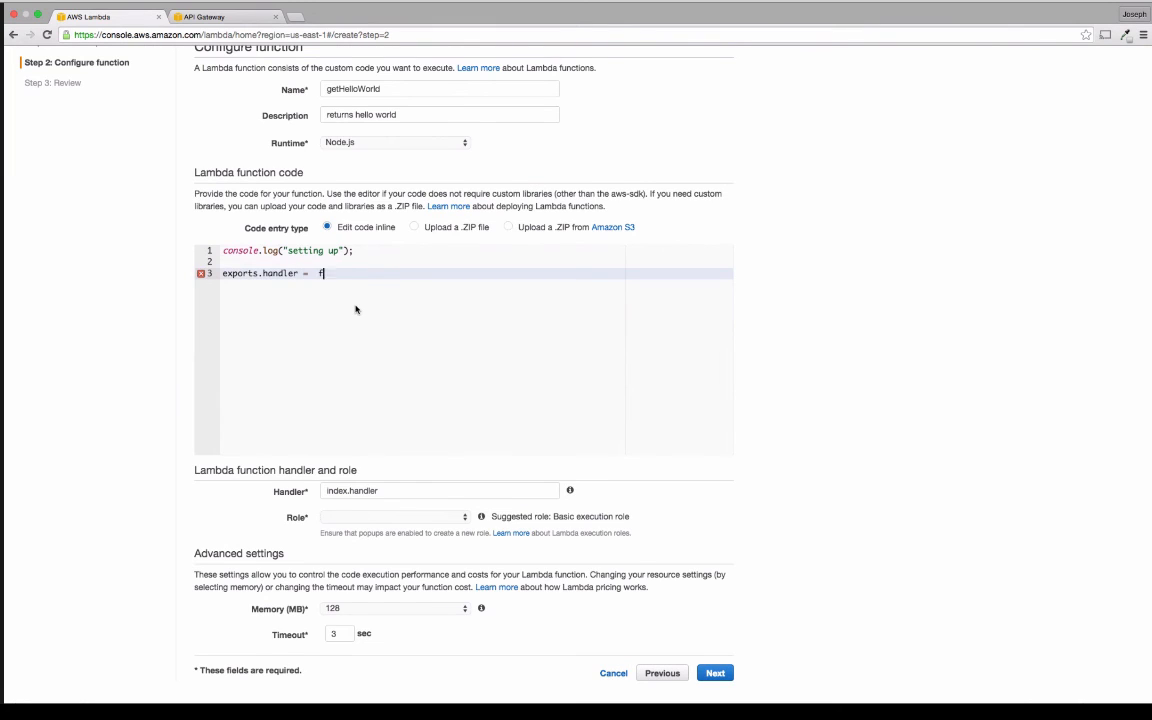
pyautogui.write('unction()')
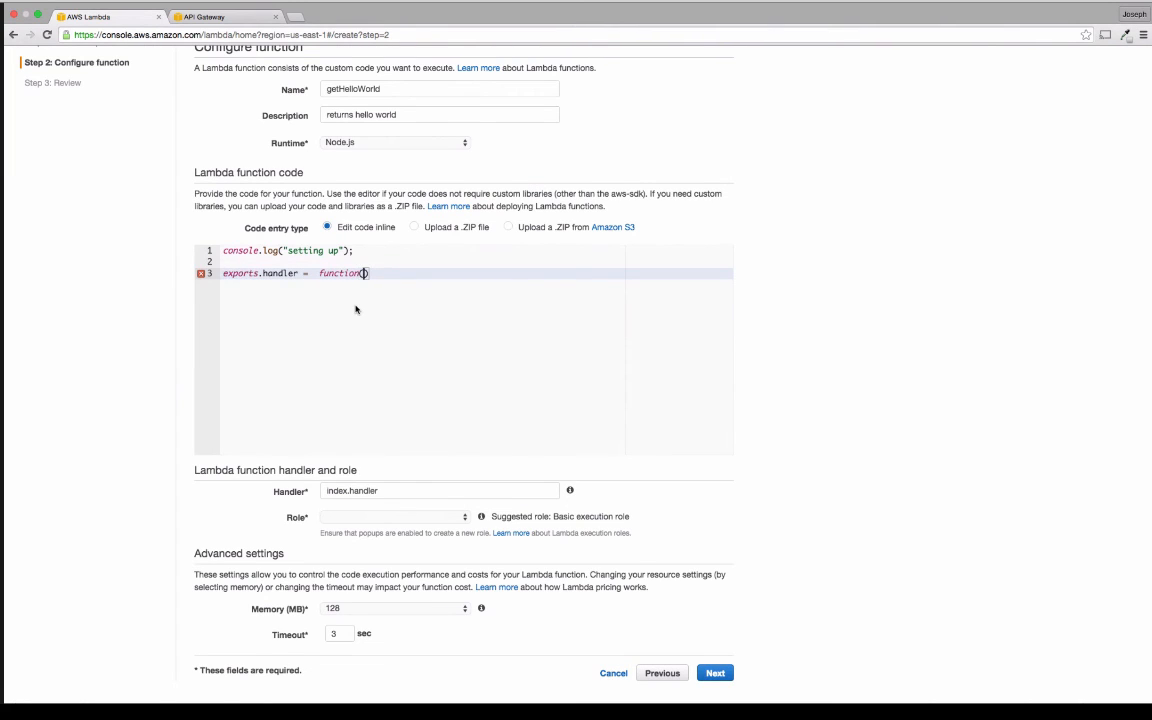
pyautogui.write('event,')
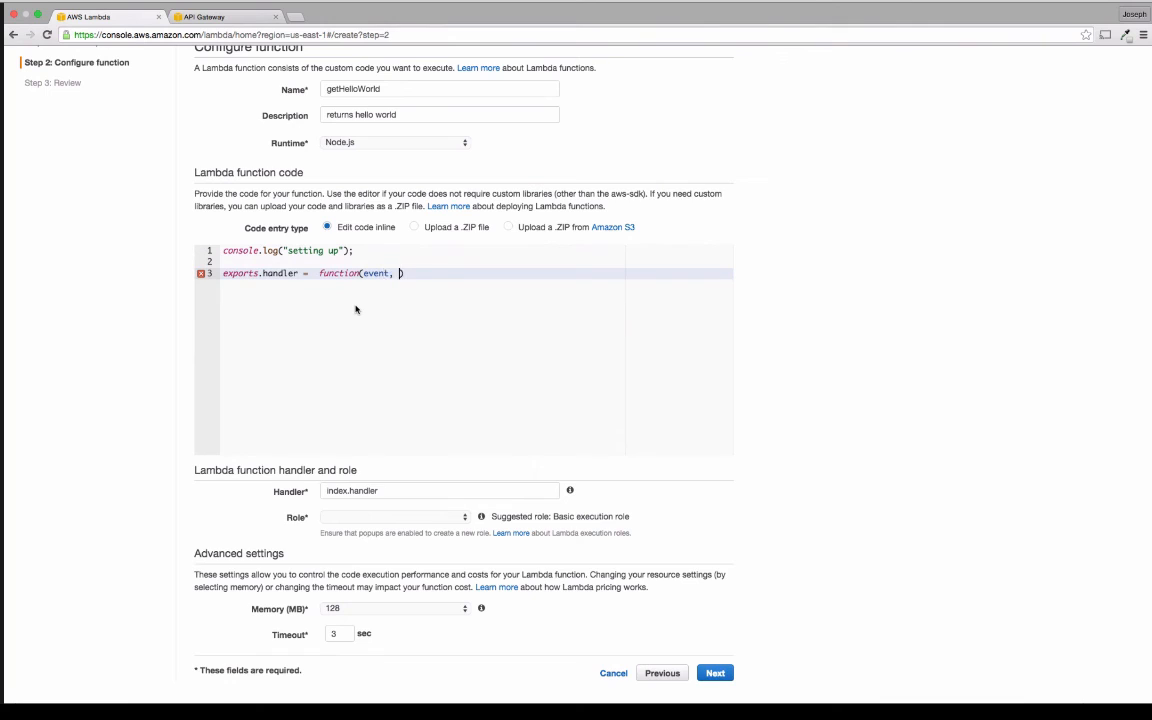
pyautogui.write('conte')
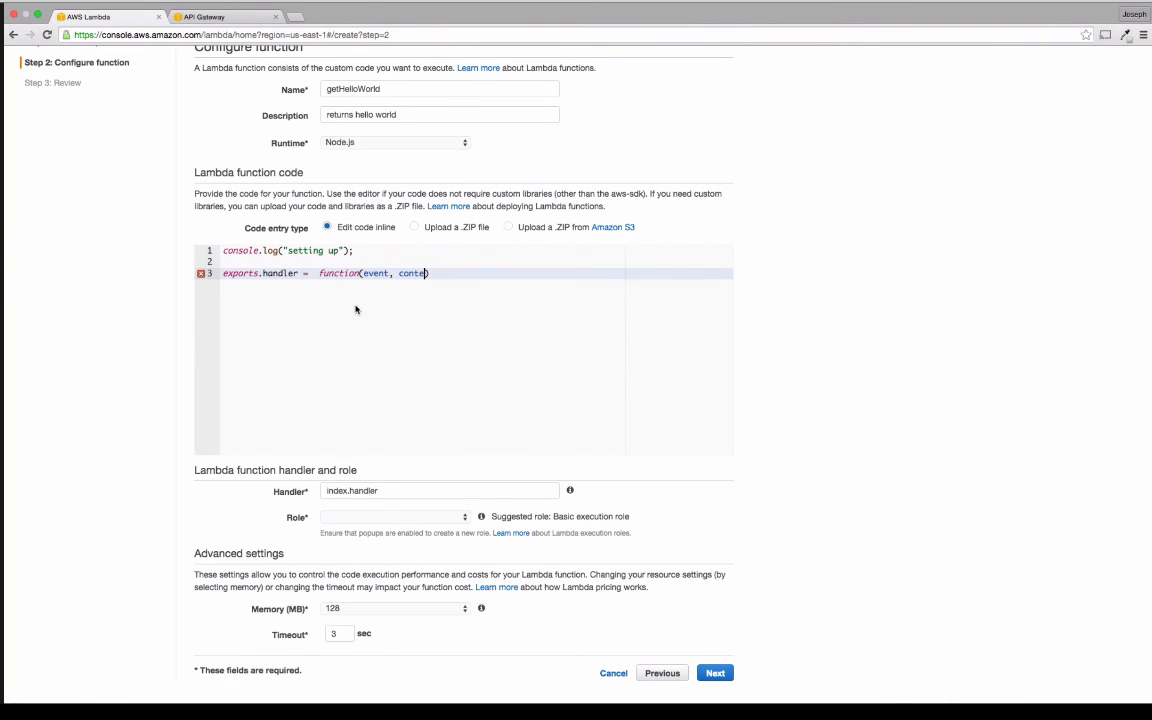
pyautogui.write('xt){')
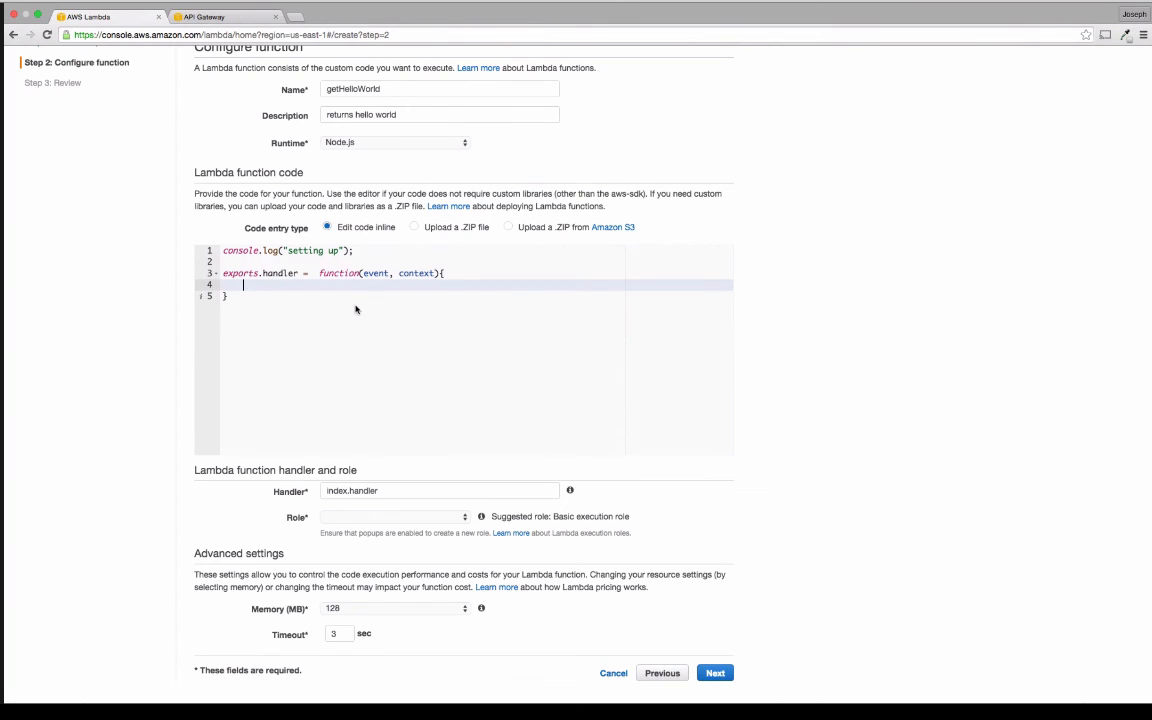
pyautogui.write('context')
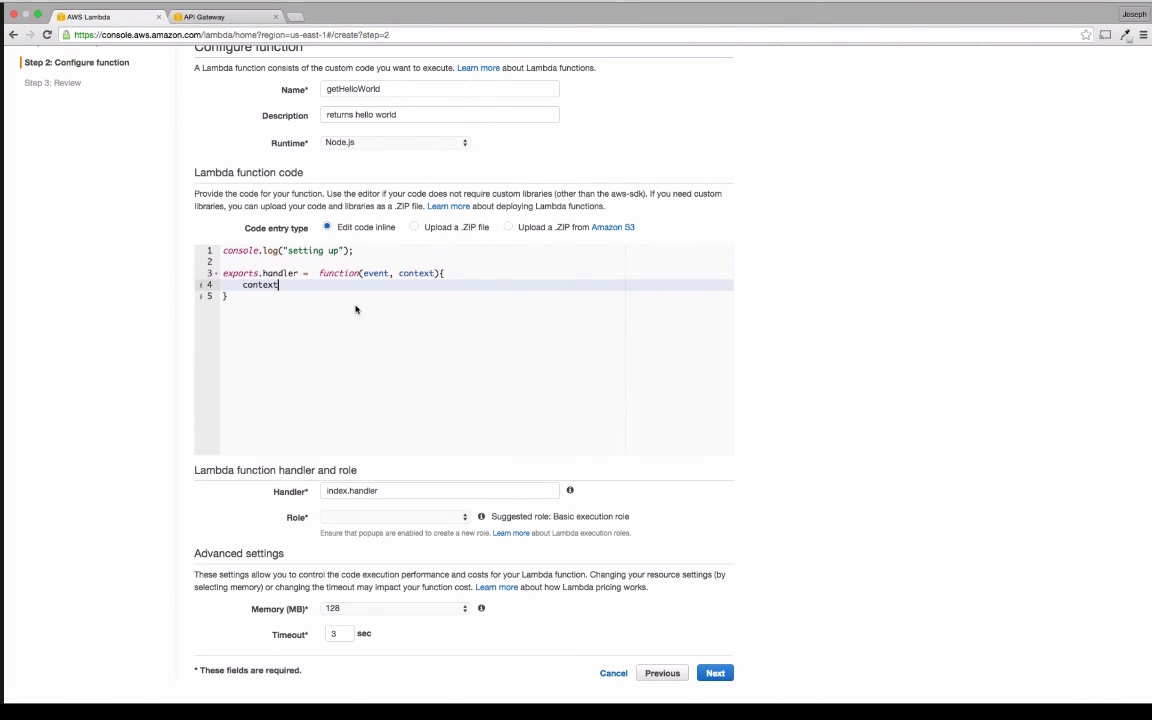
pyautogui.write('.done')
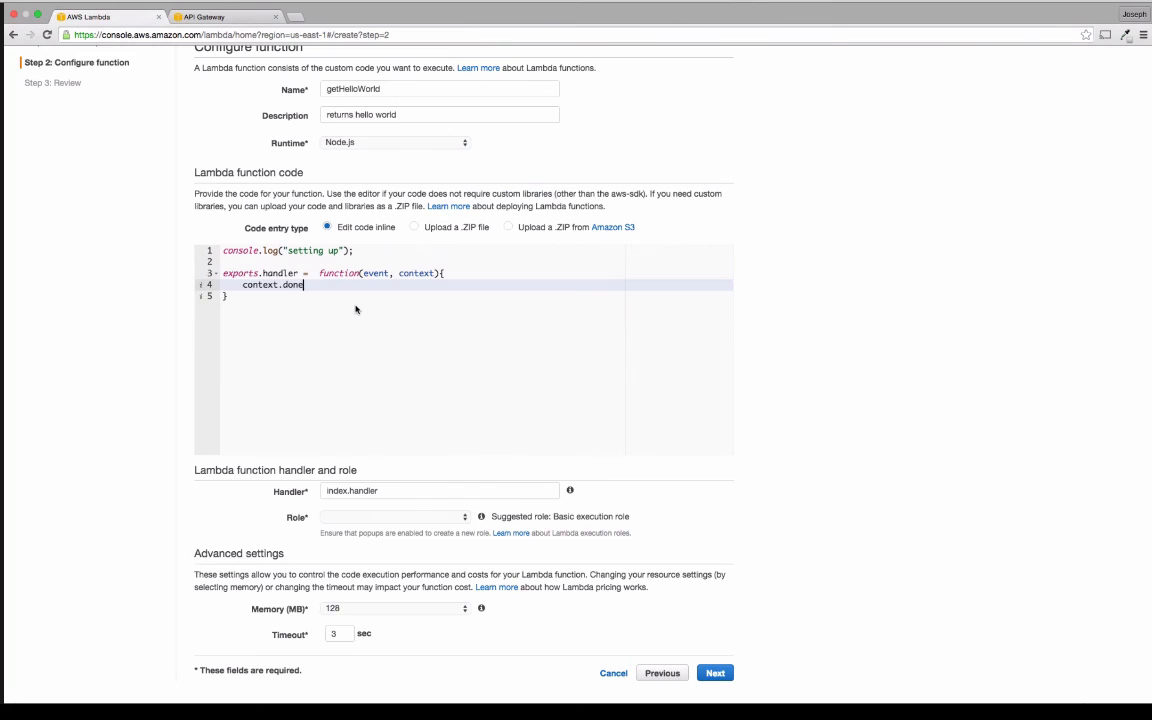
pyautogui.write('(nee)')
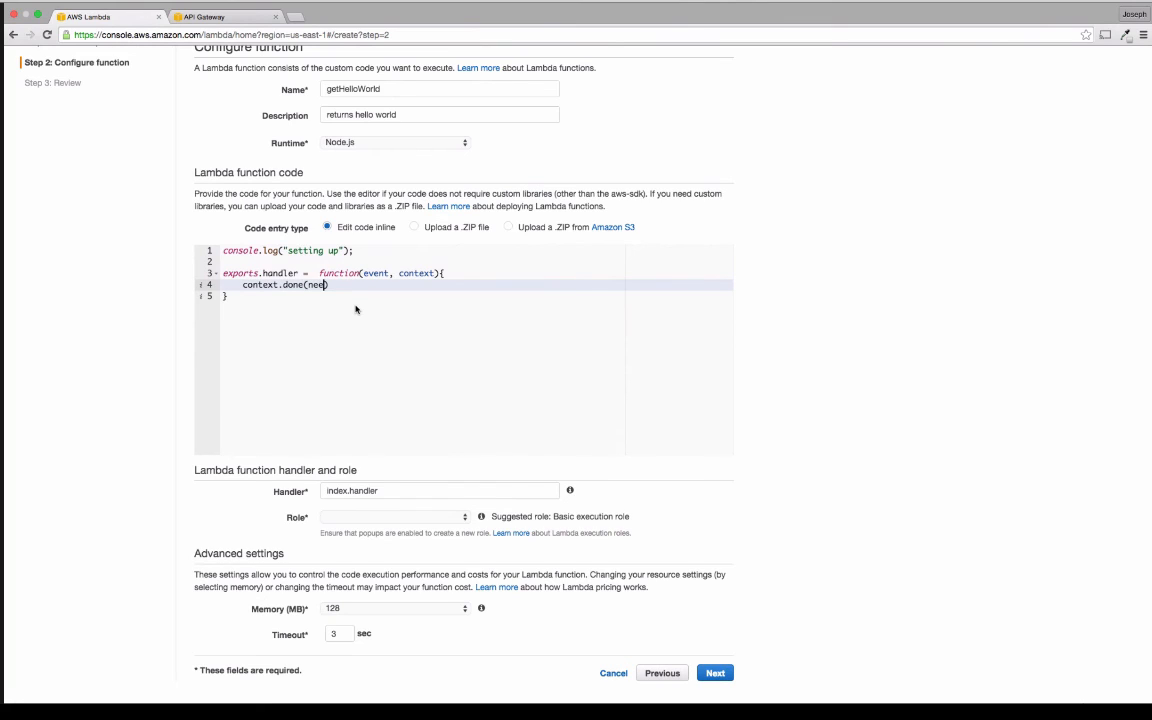
pyautogui.write('null, {')
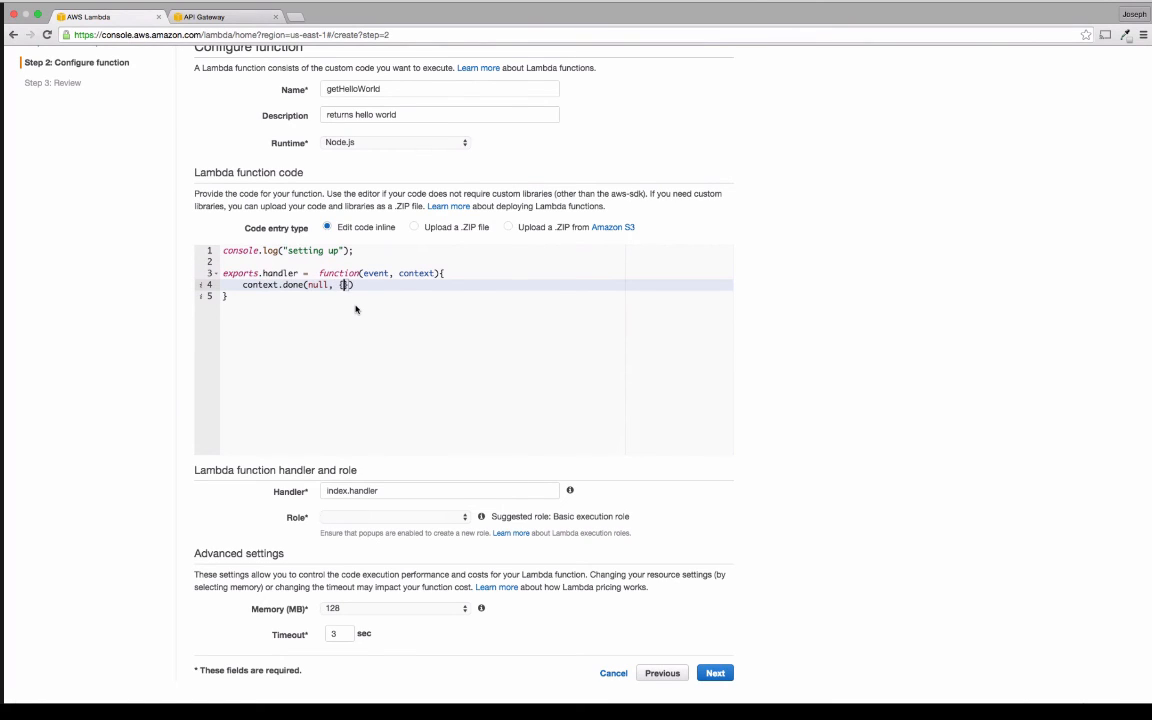
pyautogui.write('""')
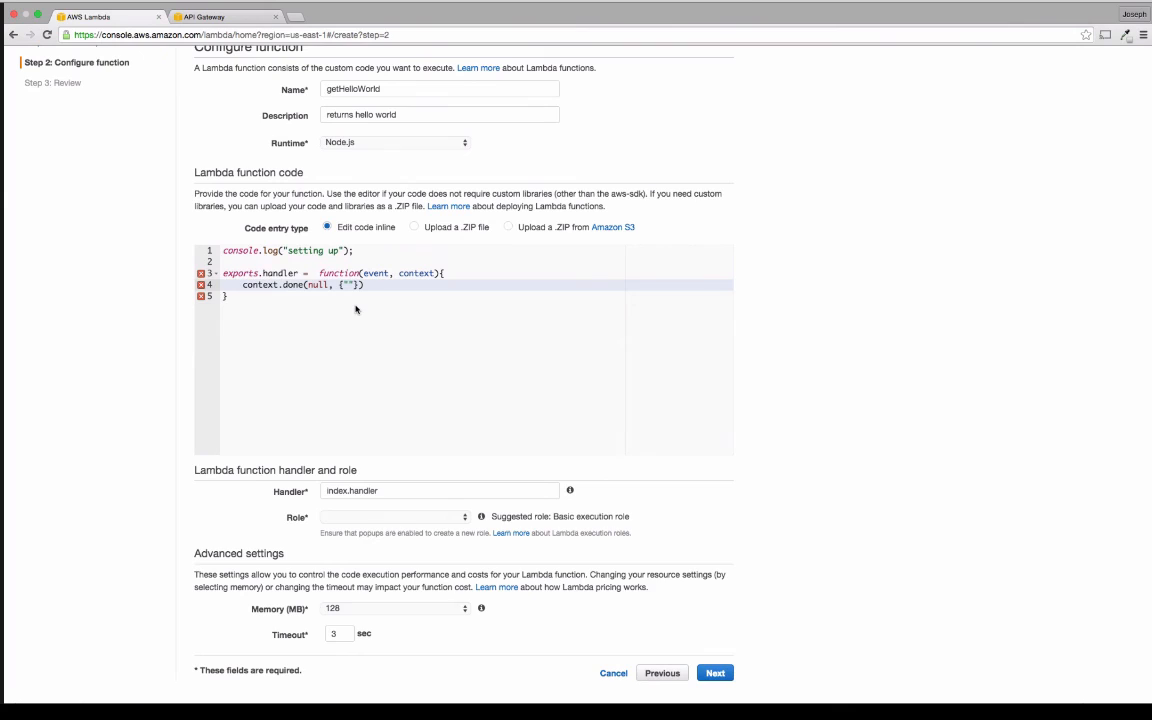
pyautogui.write('hello')
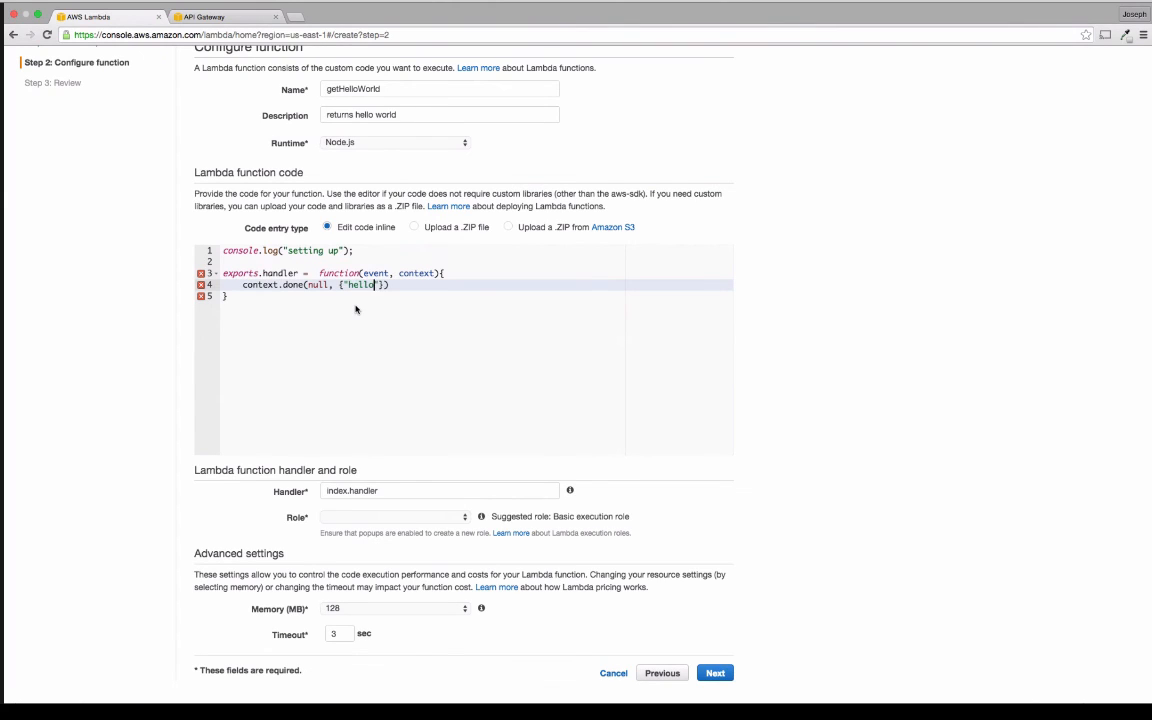
pyautogui.write(':"world"')
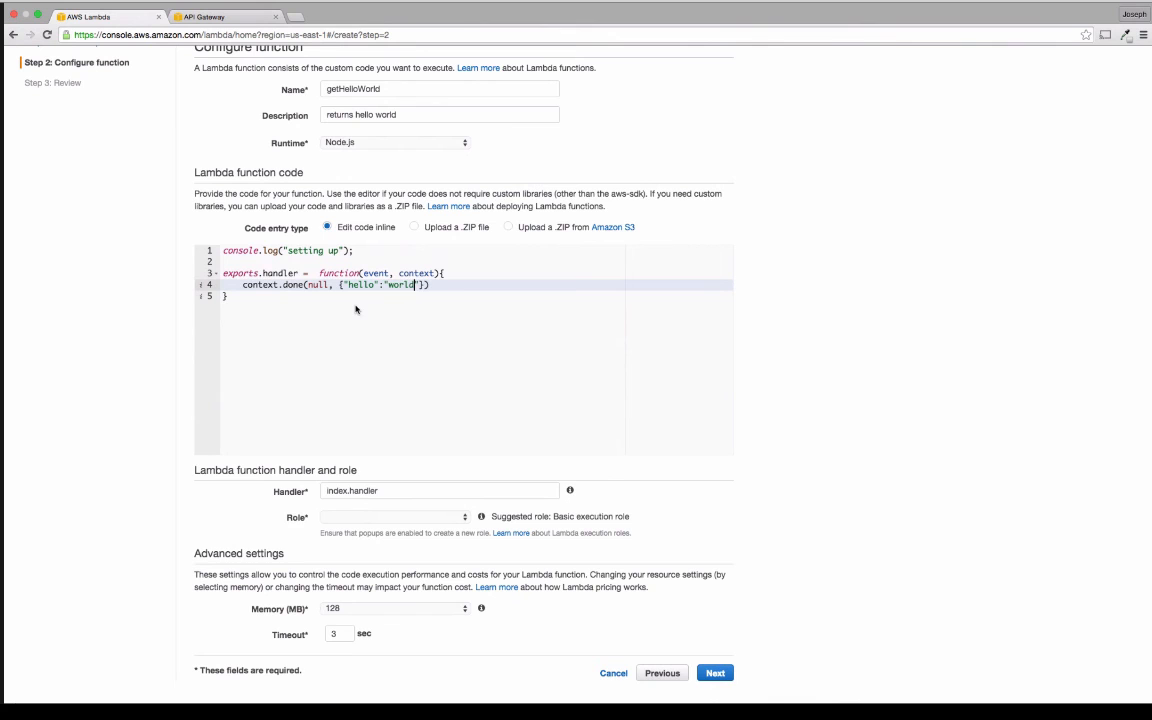
pyautogui.write(';')
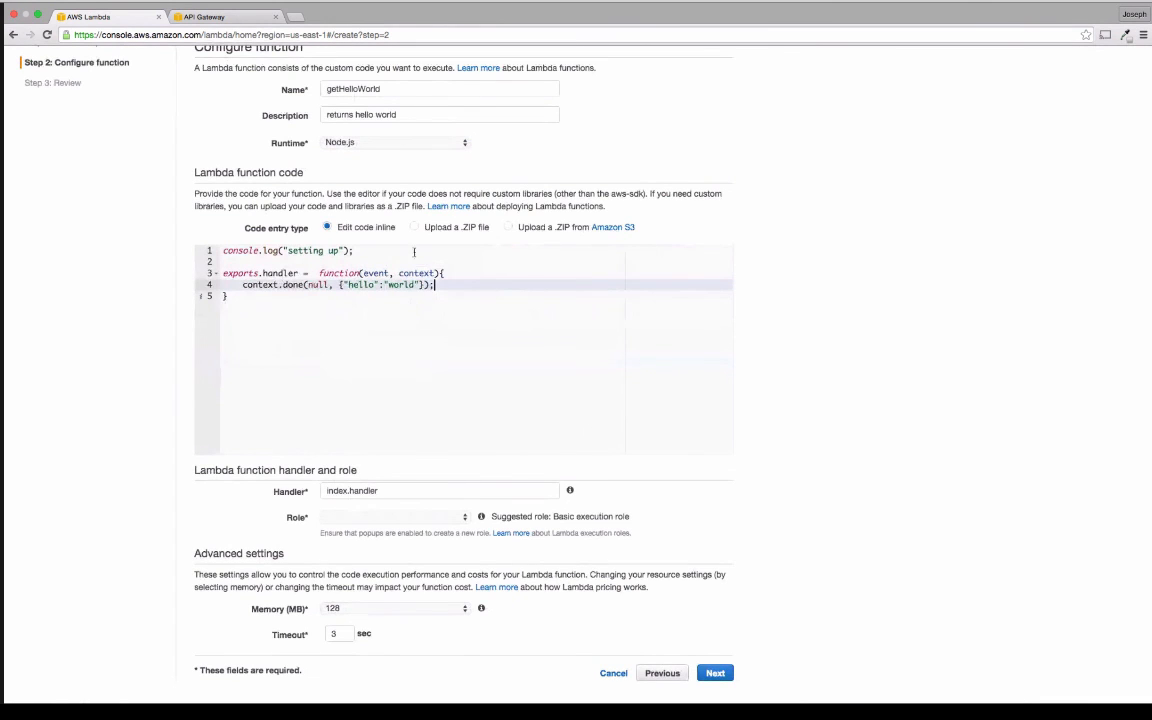
# Step: Assign the existing APITestRole role and set the function timeout to 10 seconds
pyautogui.scroll(3)
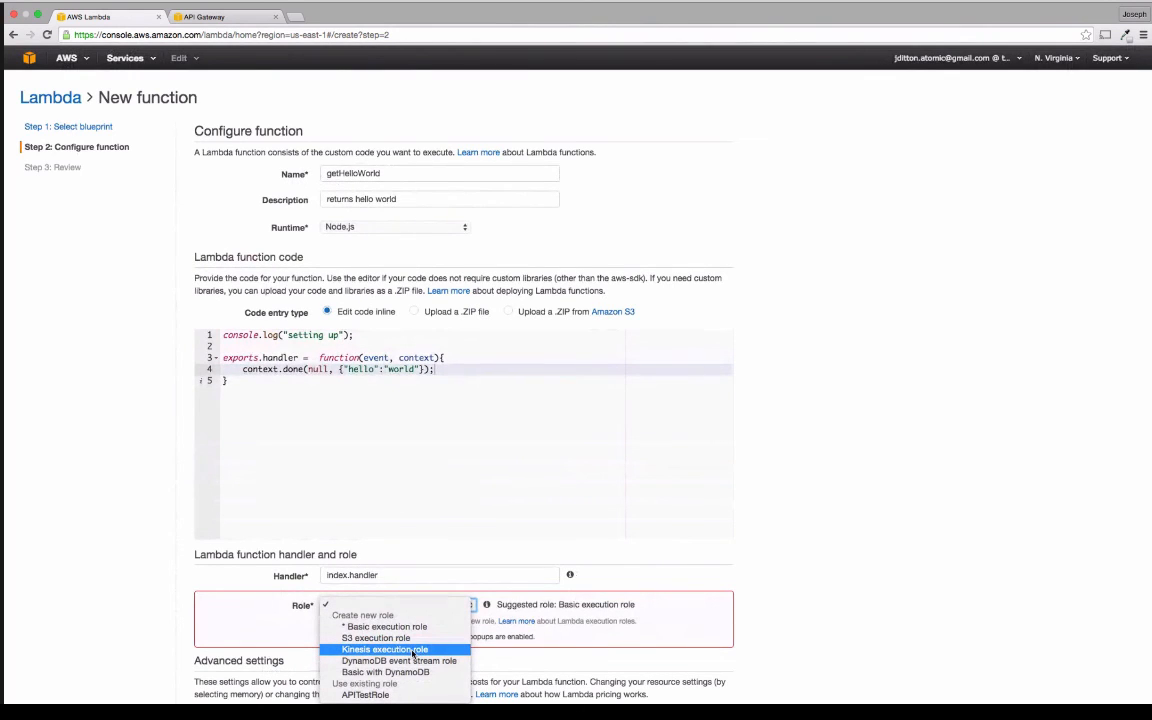
pyautogui.click(366, 694)
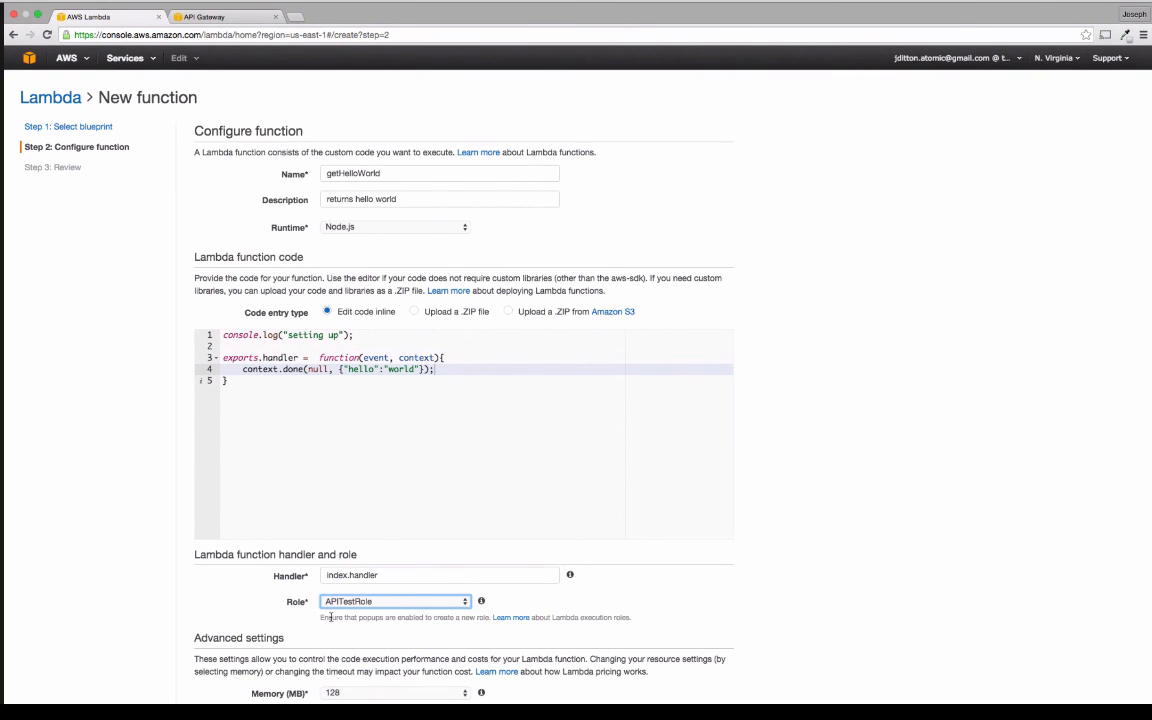
pyautogui.scroll(-3)
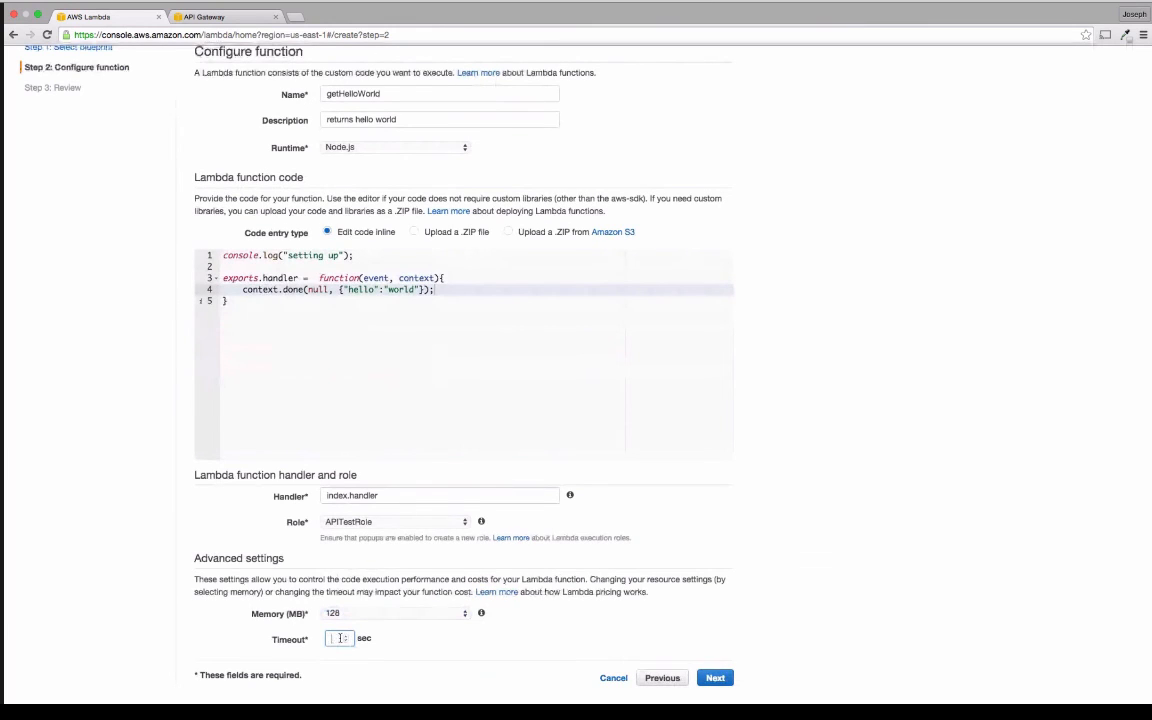
pyautogui.write('10')
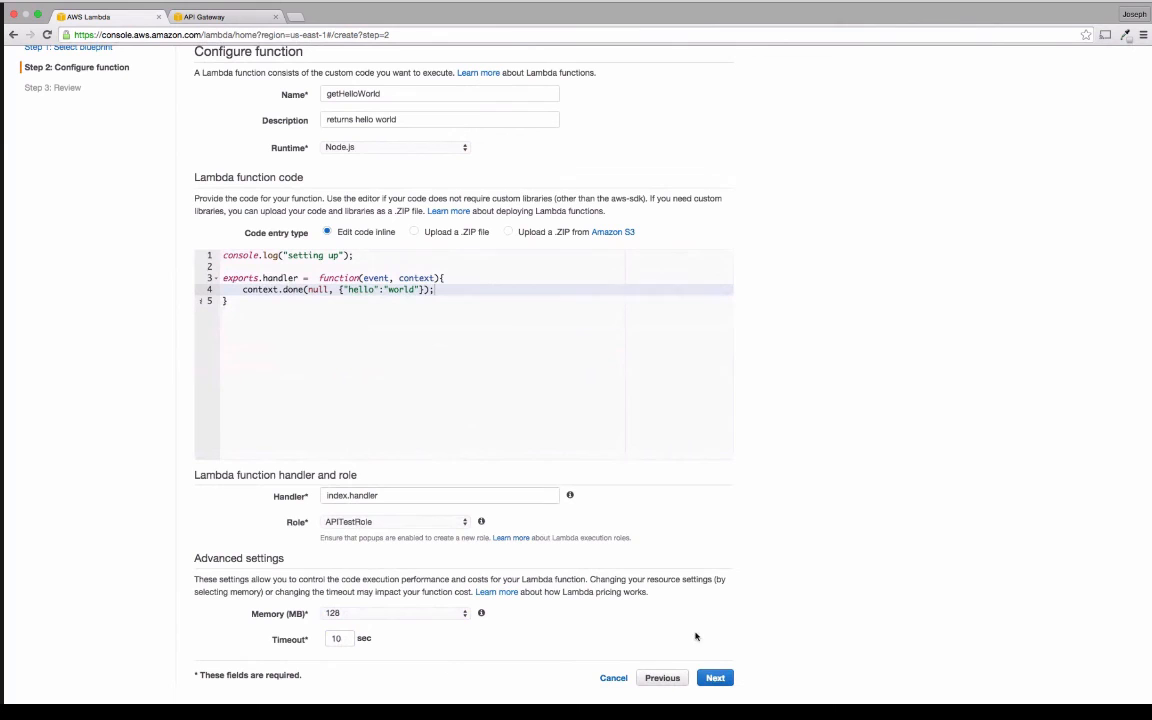
pyautogui.moveTo(538, 636)
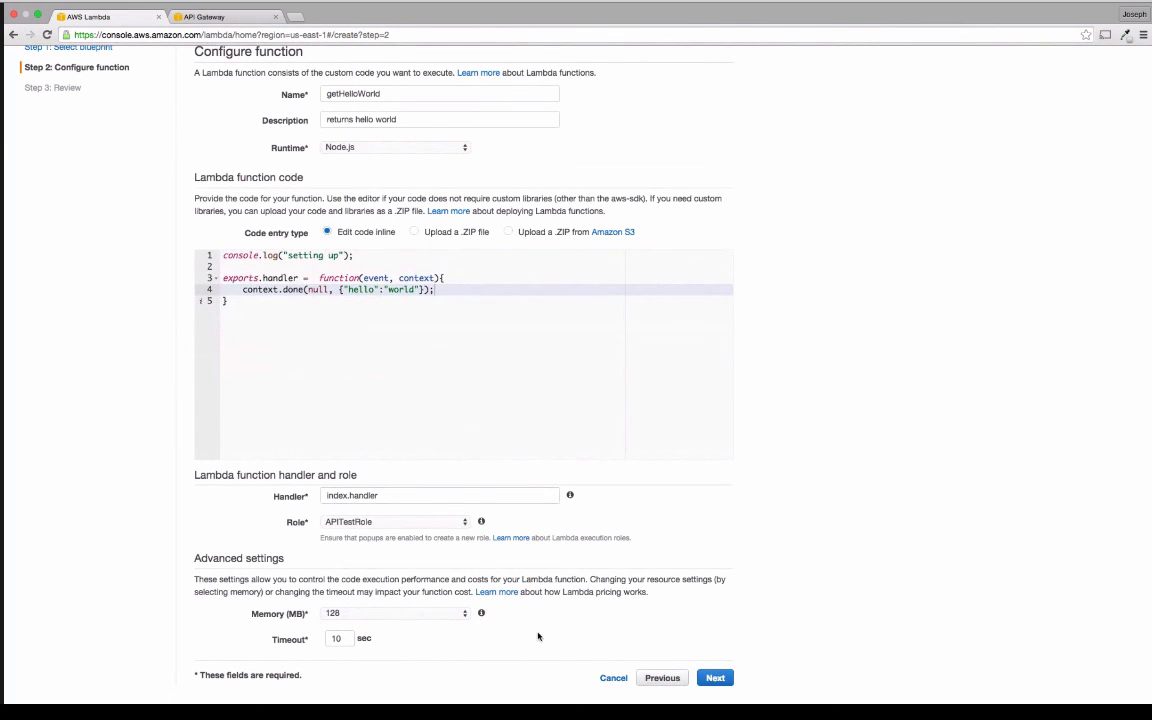
pyautogui.scroll(-3)
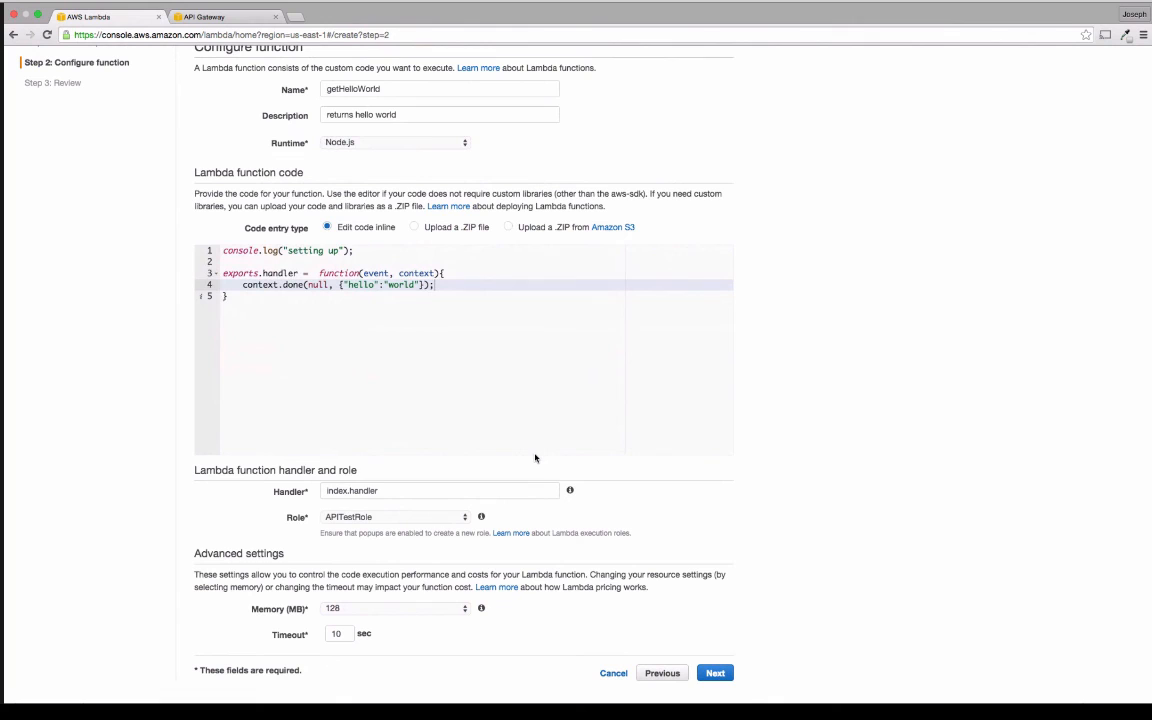
# Step: Review and create the getHelloWorld function, then return to the API Gateway GET setup
pyautogui.click(716, 672)
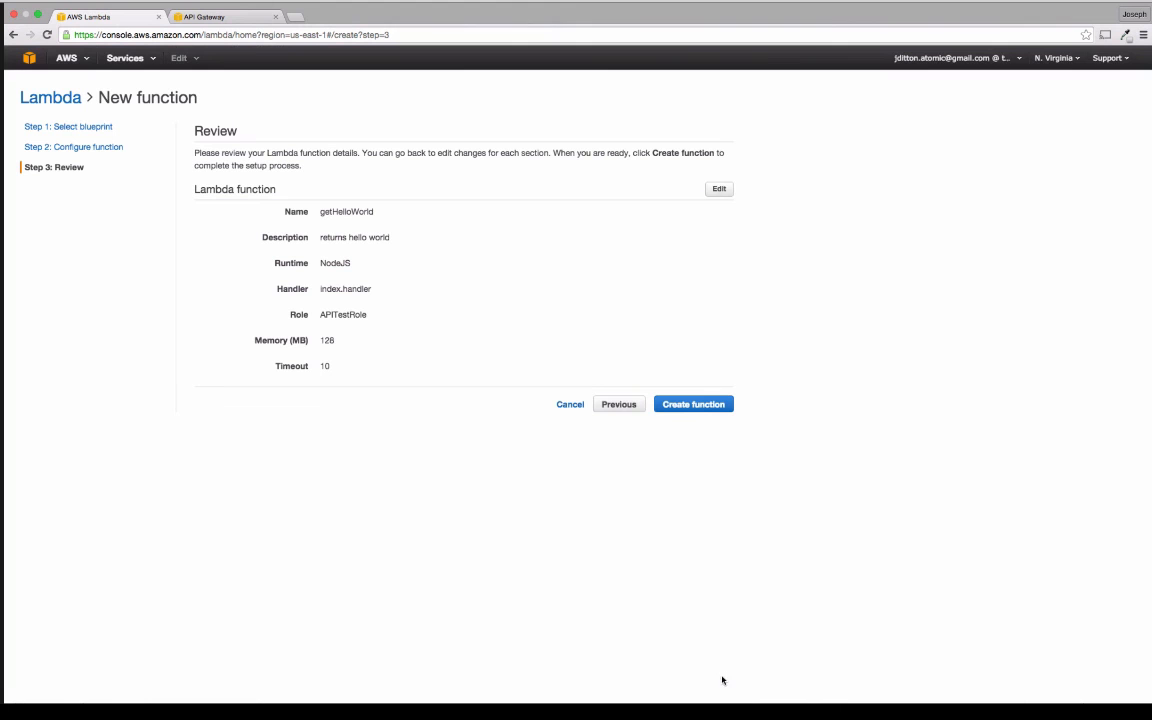
pyautogui.moveTo(664, 384)
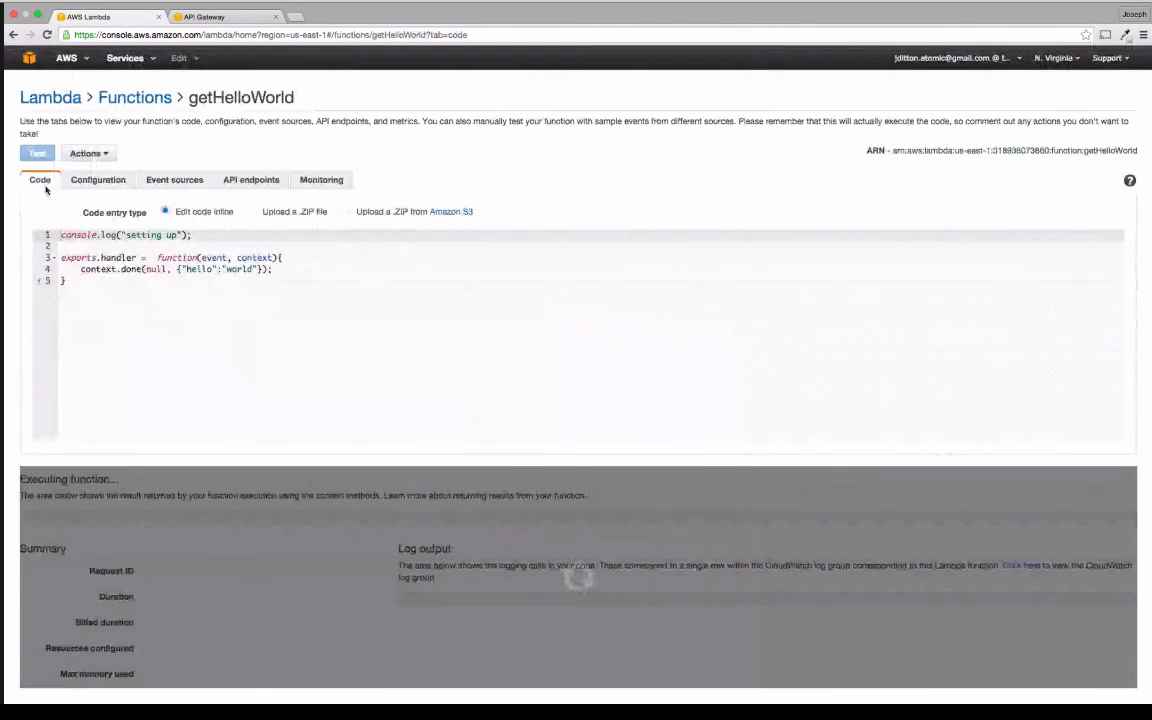
pyautogui.click(36, 152)
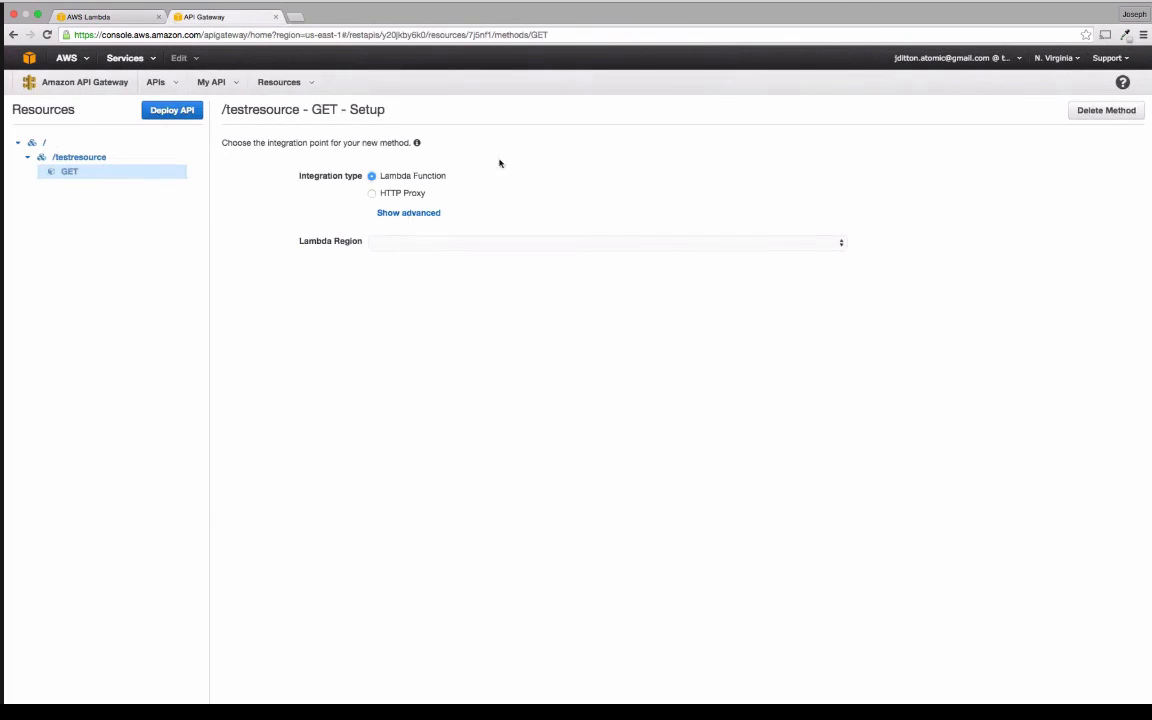
# Step: Integrate GET with the getHelloWorld Lambda in us-east-1, save, and grant invoke permission
pyautogui.click(604, 240)
pyautogui.write('g')
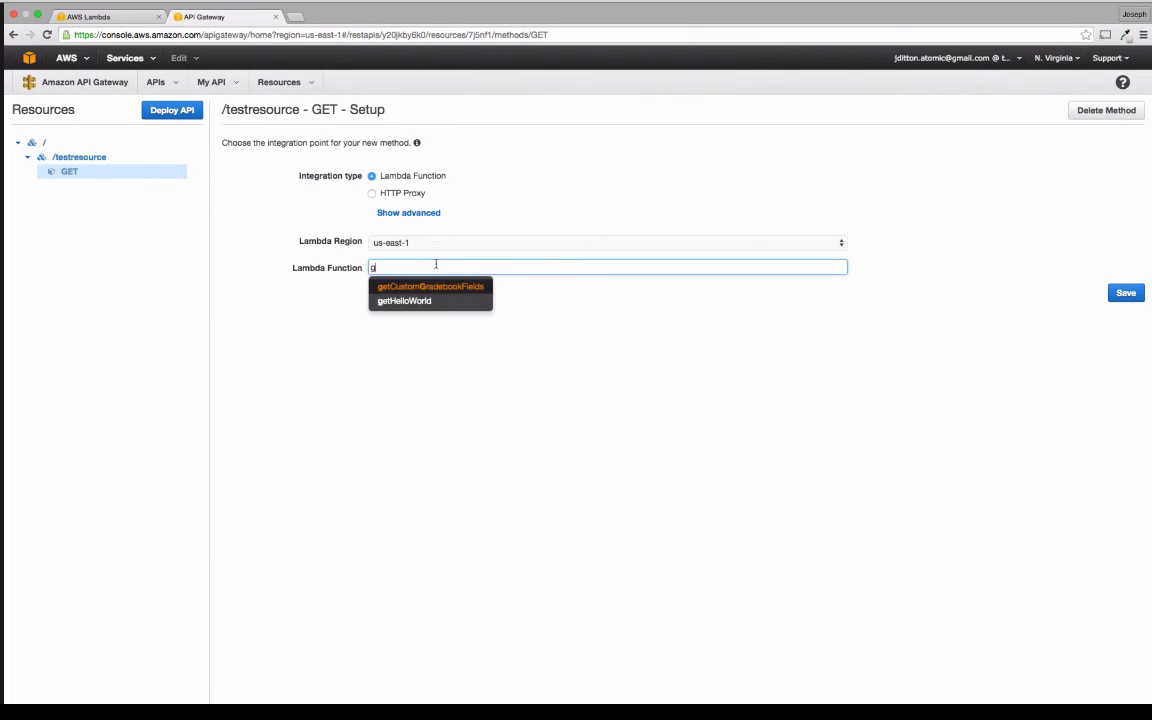
pyautogui.click(404, 300)
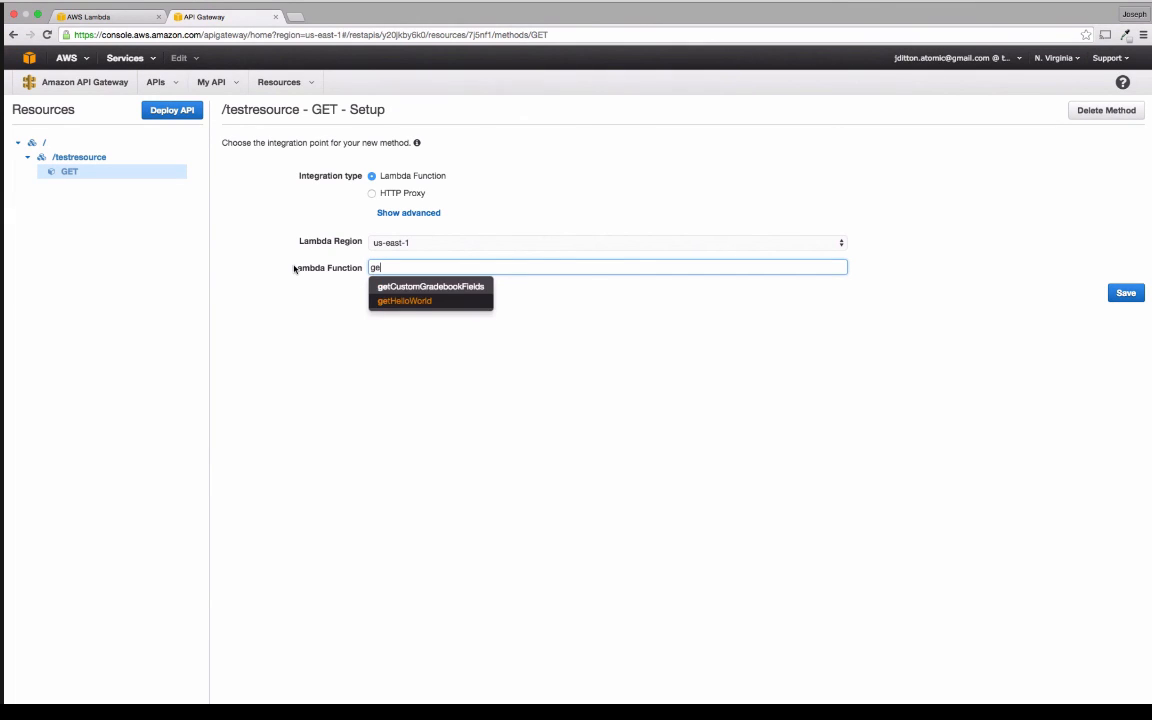
pyautogui.click(404, 300)
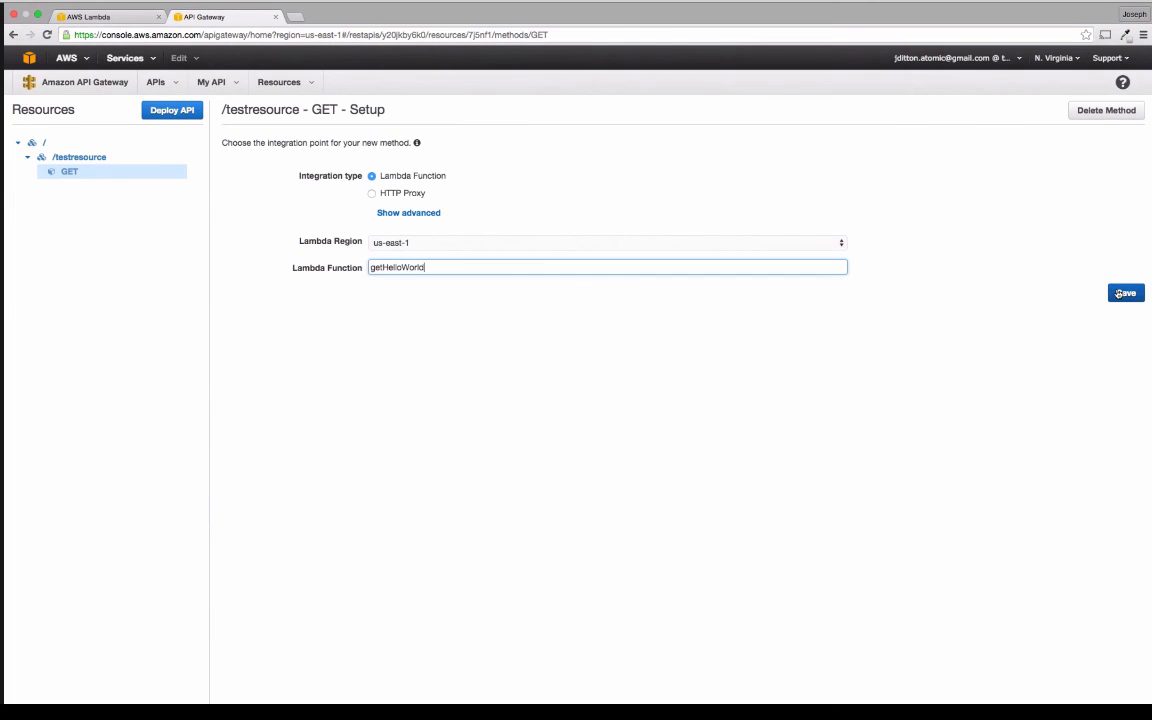
pyautogui.click(1126, 292)
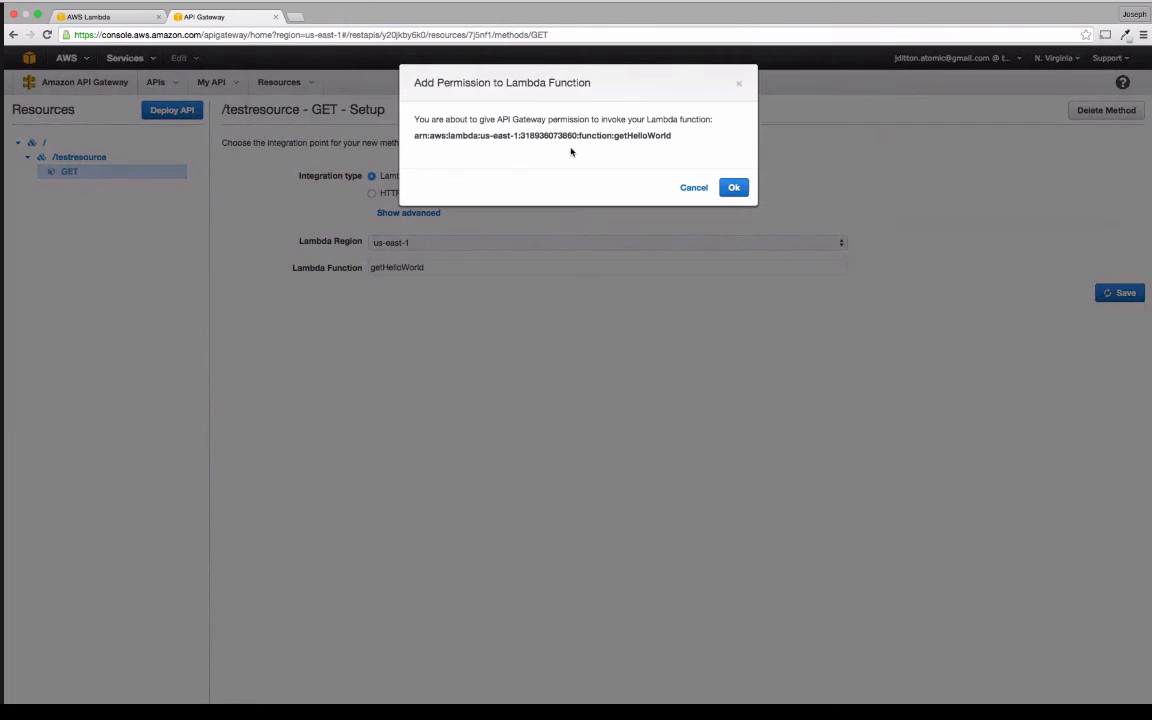
pyautogui.moveTo(796, 180)
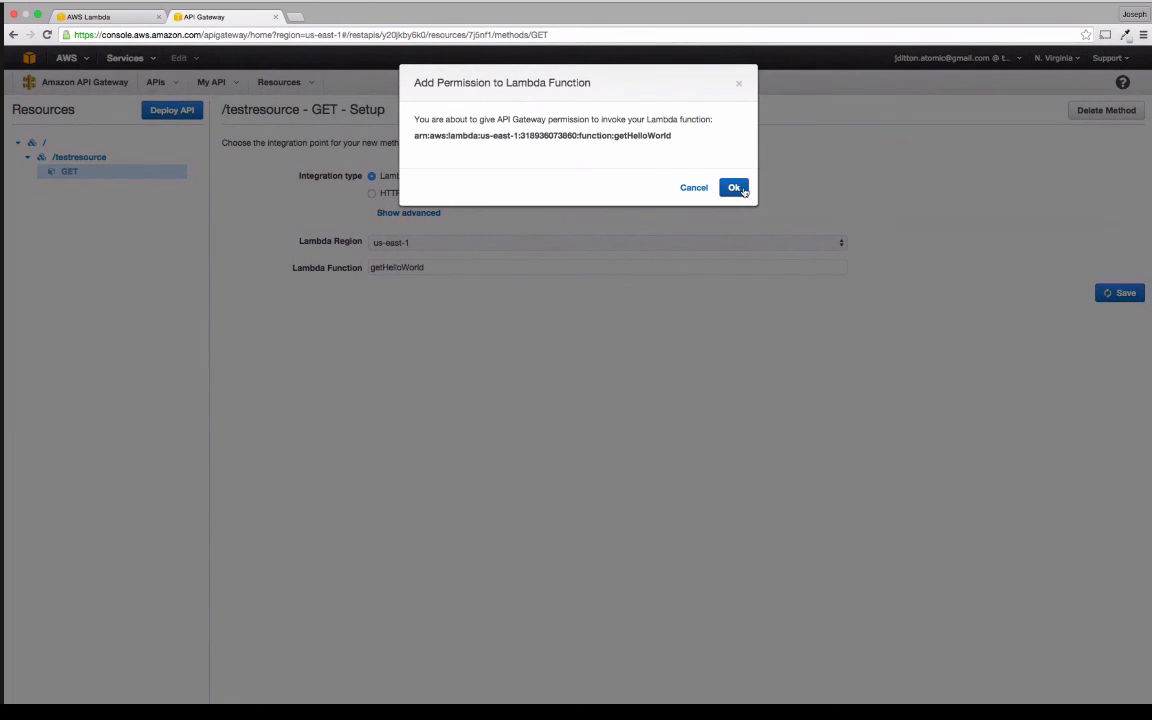
pyautogui.click(734, 188)
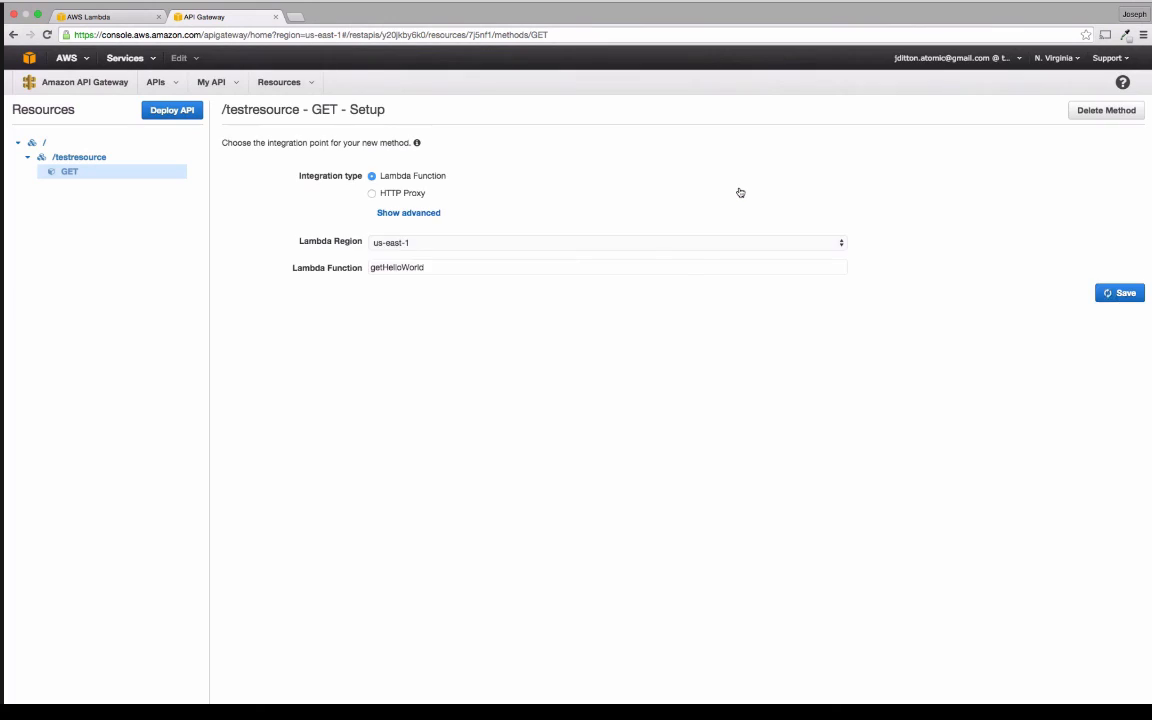
pyautogui.click(1120, 292)
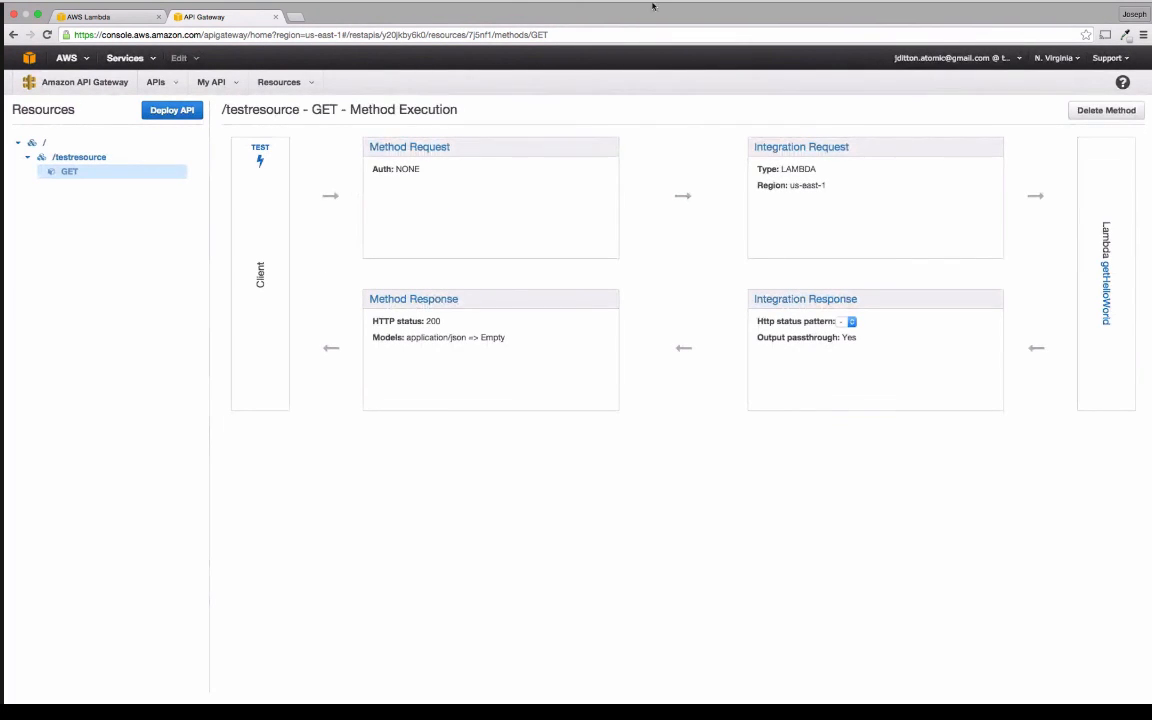
pyautogui.moveTo(470, 148)
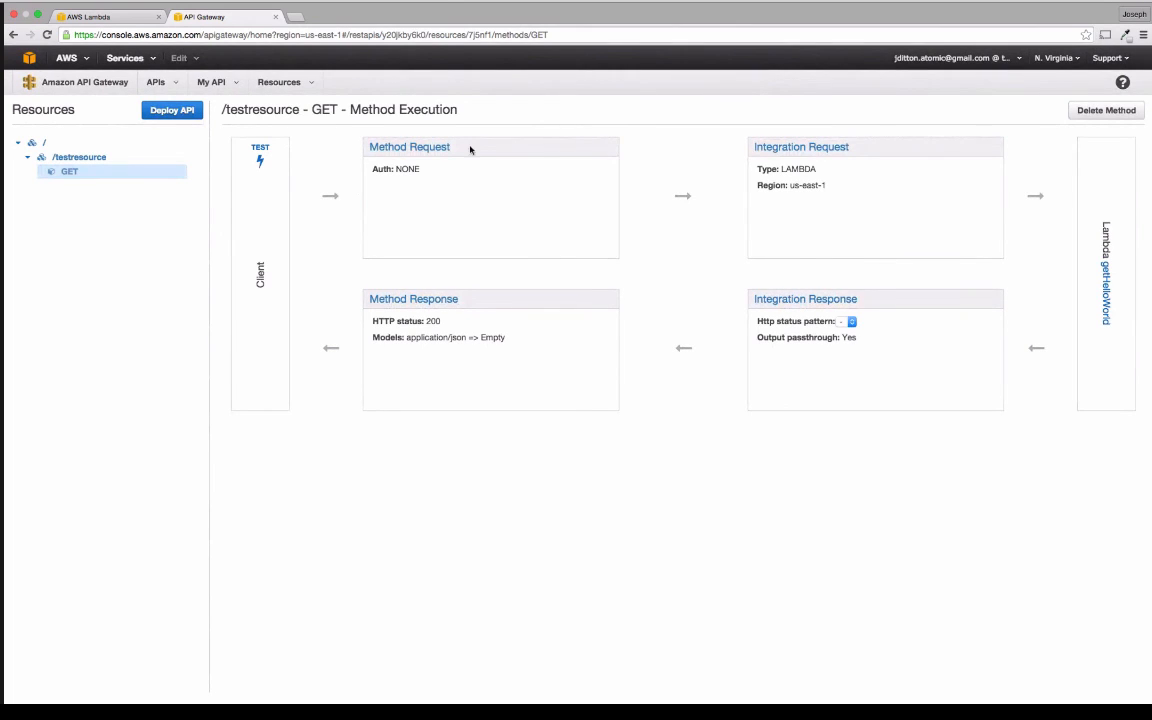
# Step: Inspect the GET Method Request's HTTP headers, then move to the Integration Response settings
pyautogui.click(408, 148)
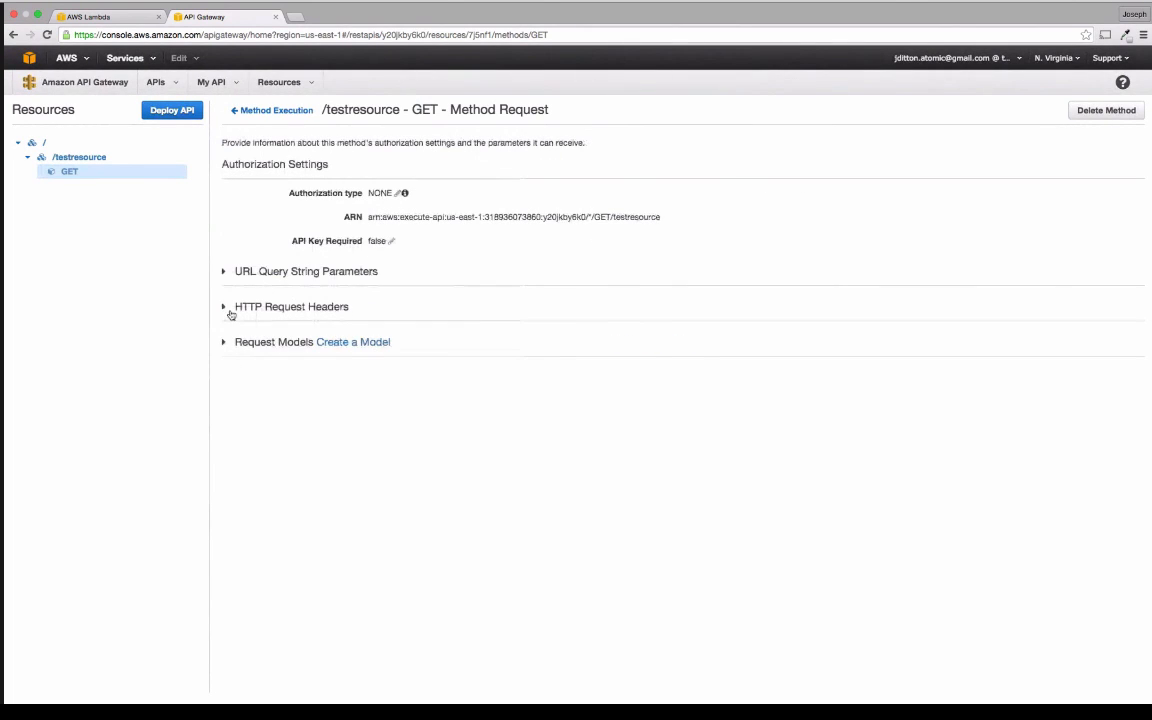
pyautogui.click(224, 306)
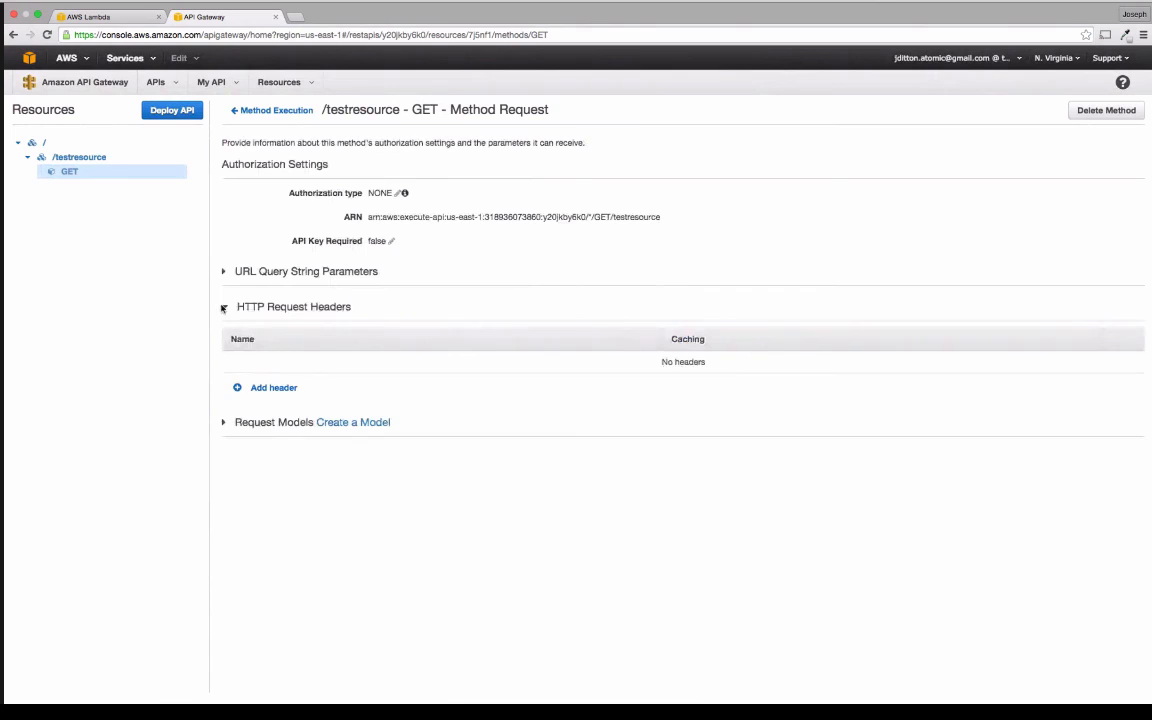
pyautogui.click(224, 308)
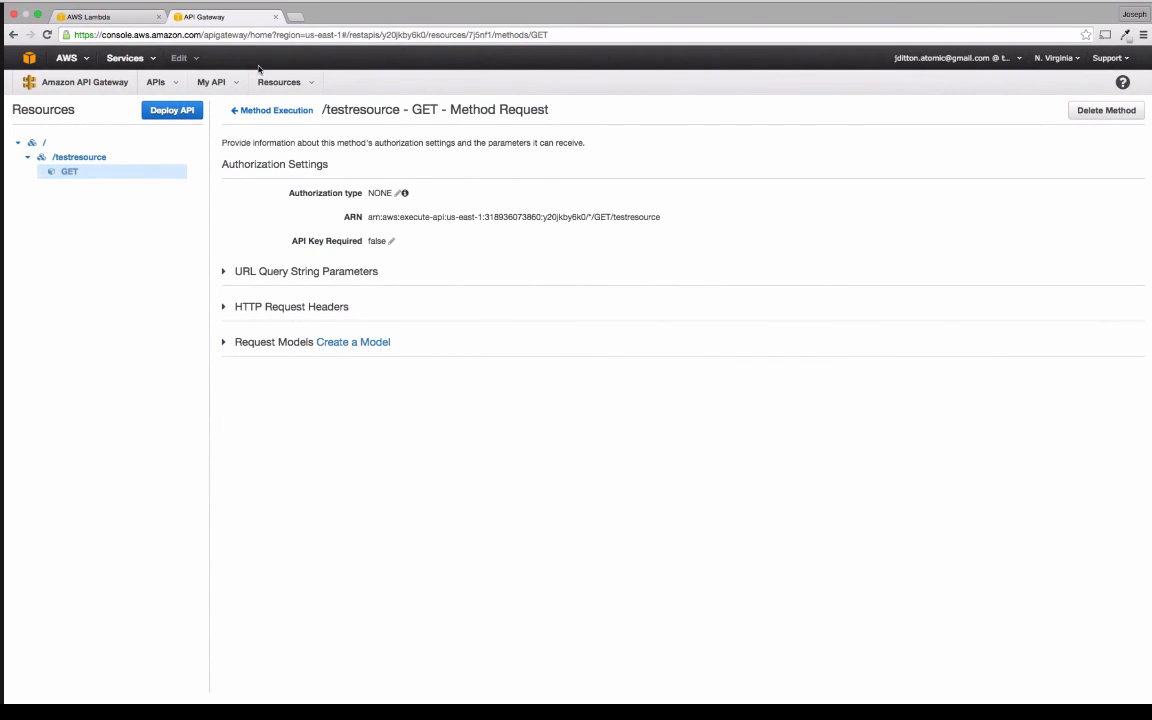
pyautogui.click(276, 110)
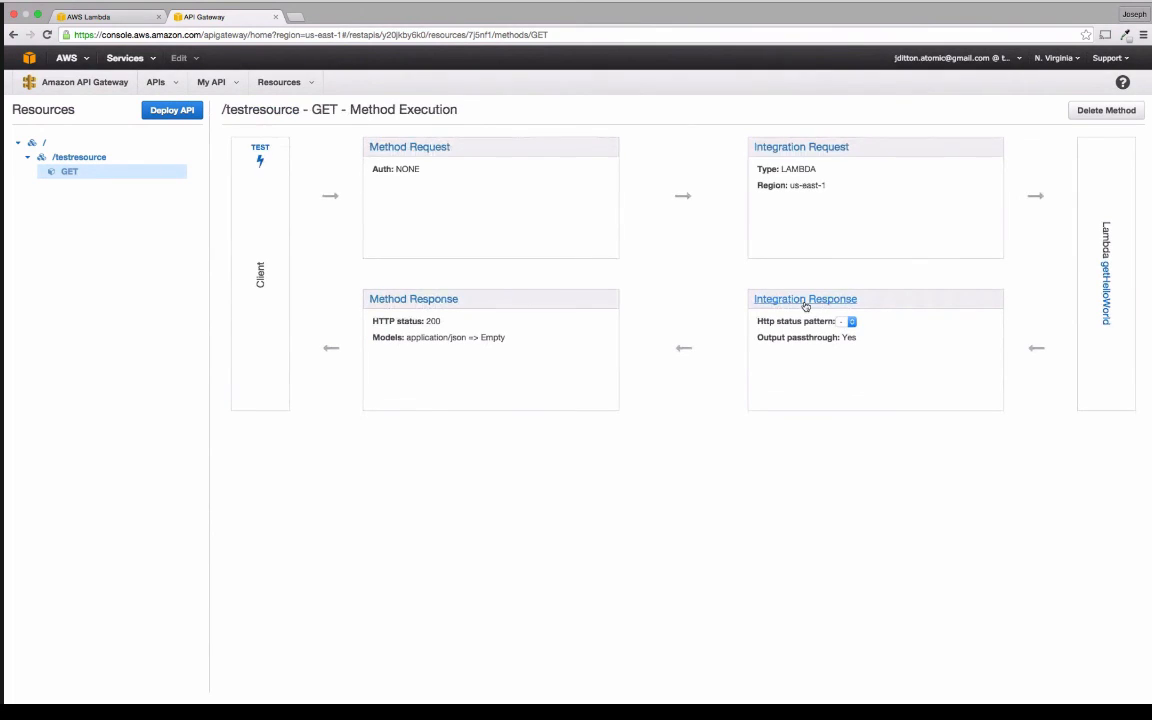
pyautogui.click(804, 300)
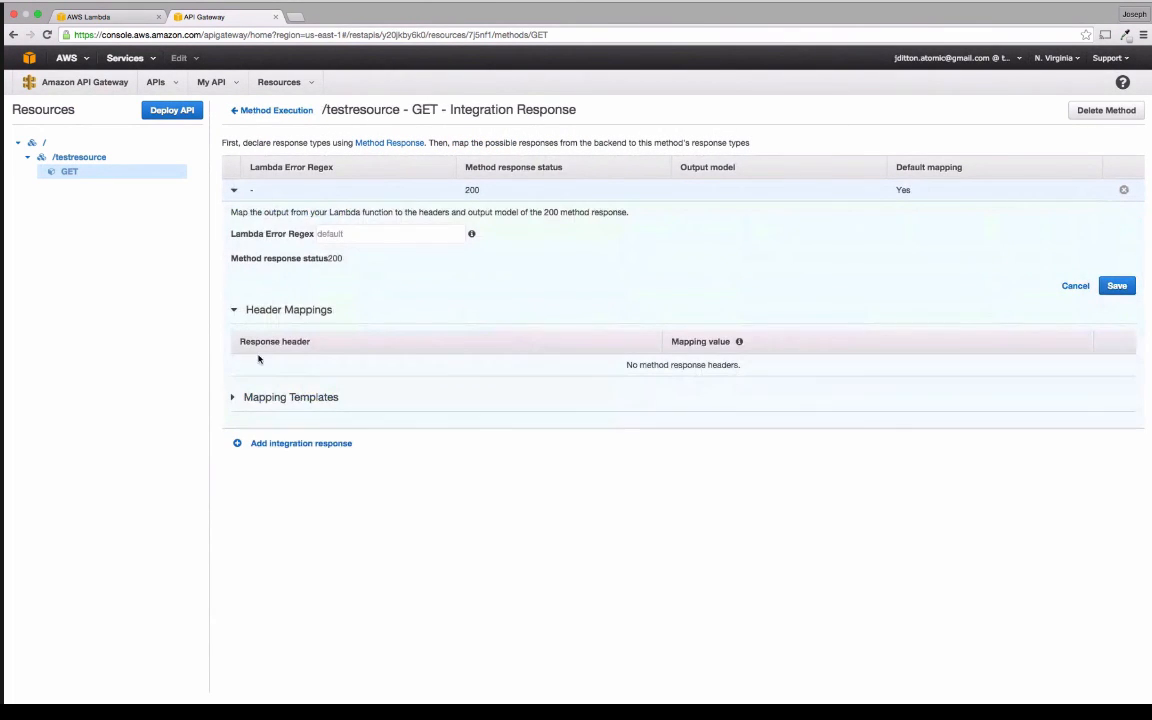
pyautogui.moveTo(680, 364)
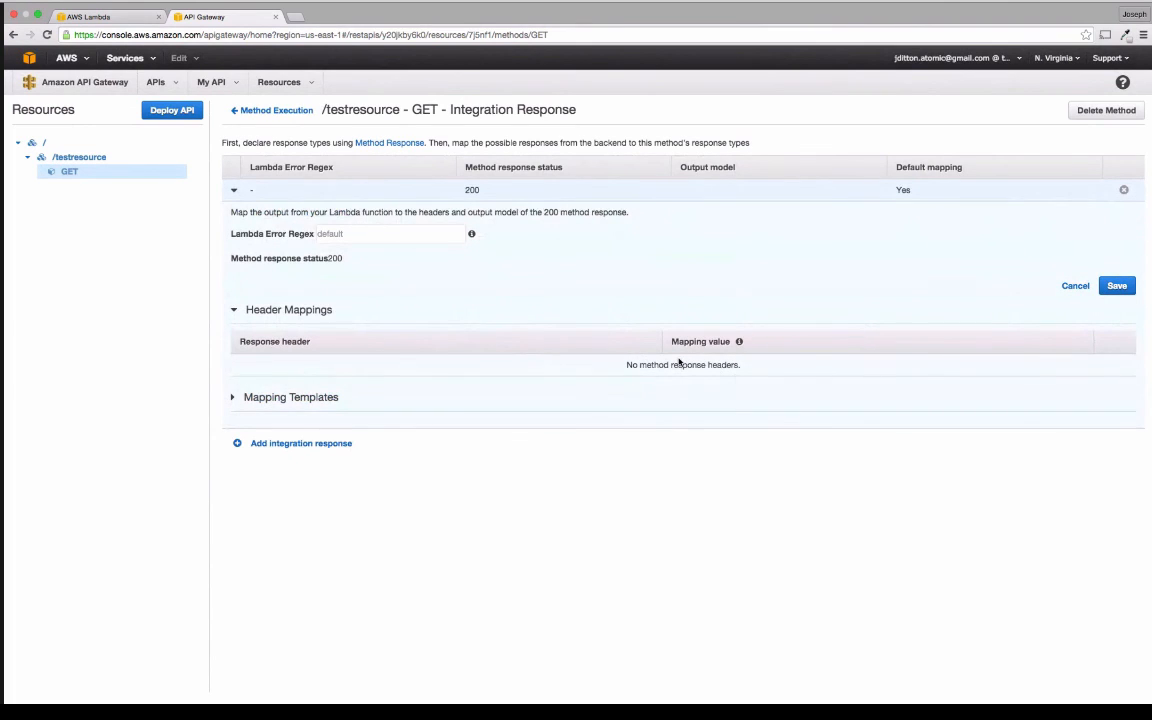
pyautogui.moveTo(740, 340)
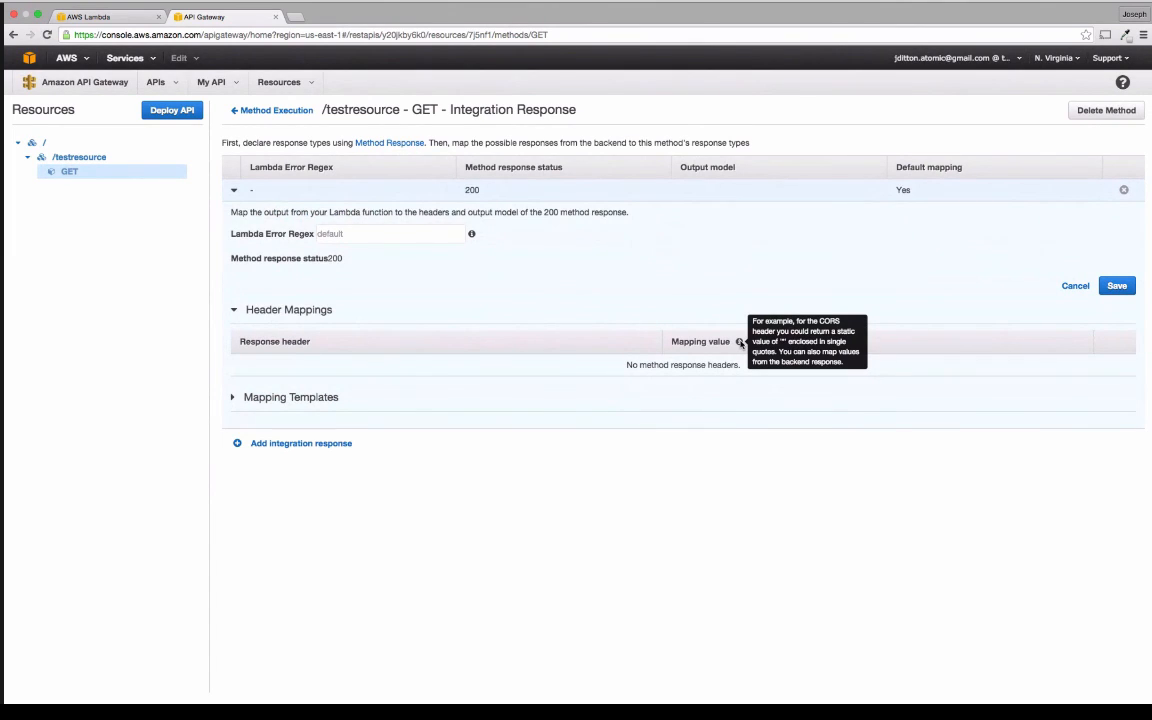
pyautogui.moveTo(160, 144)
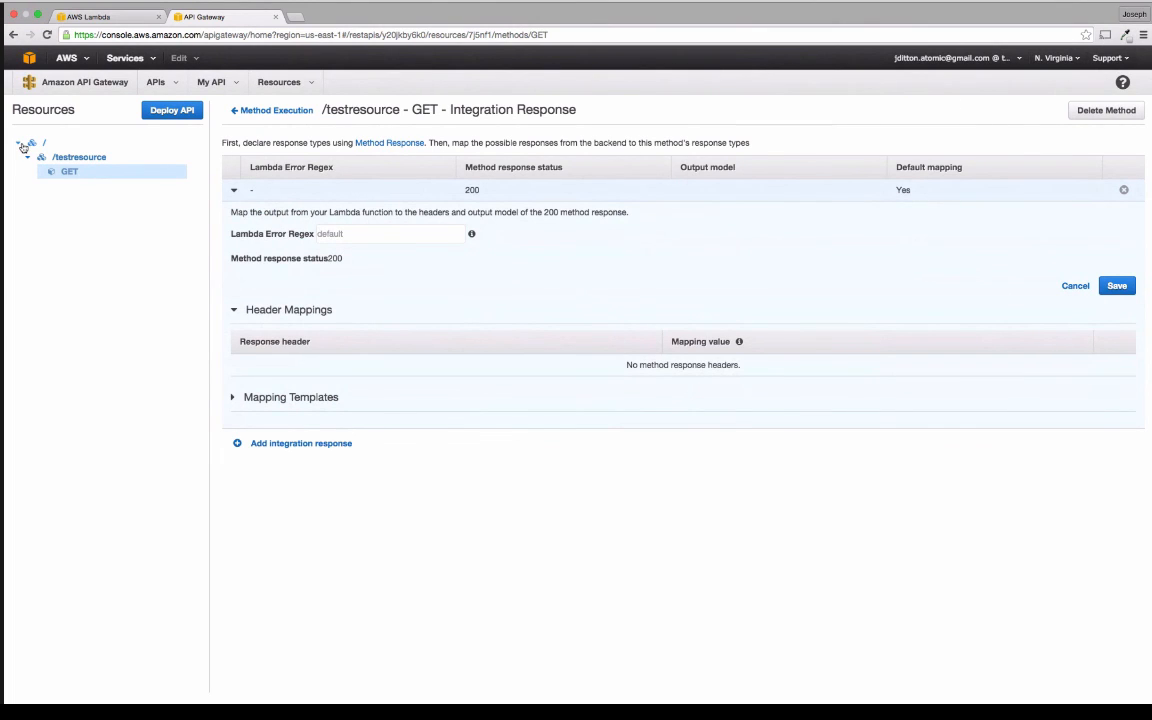
# Step: From the GET method overview, use Deploy API to create a new 'development' stage and deploy
pyautogui.click(24, 144)
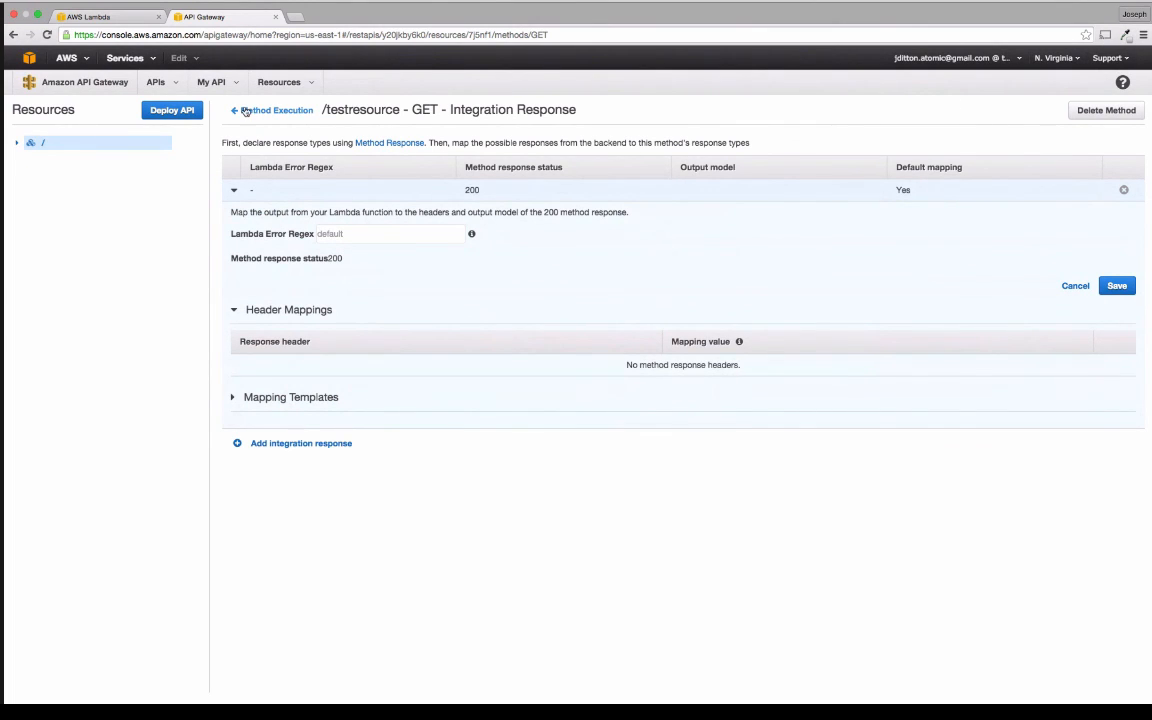
pyautogui.click(276, 110)
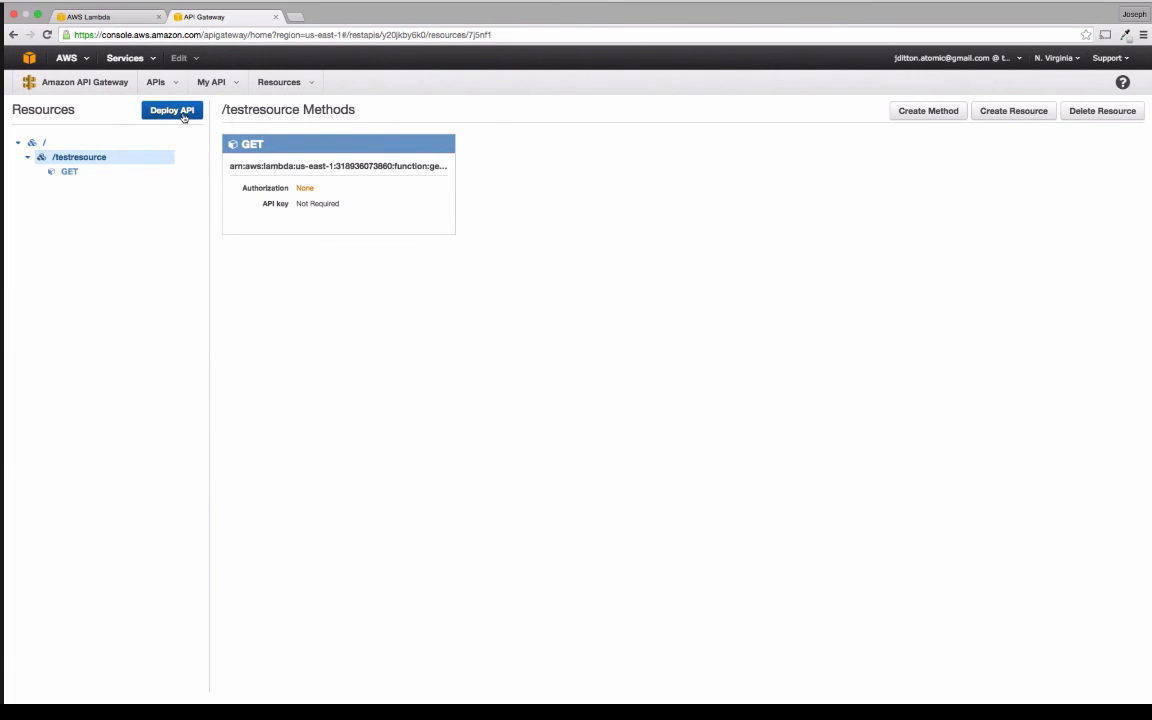
pyautogui.click(172, 110)
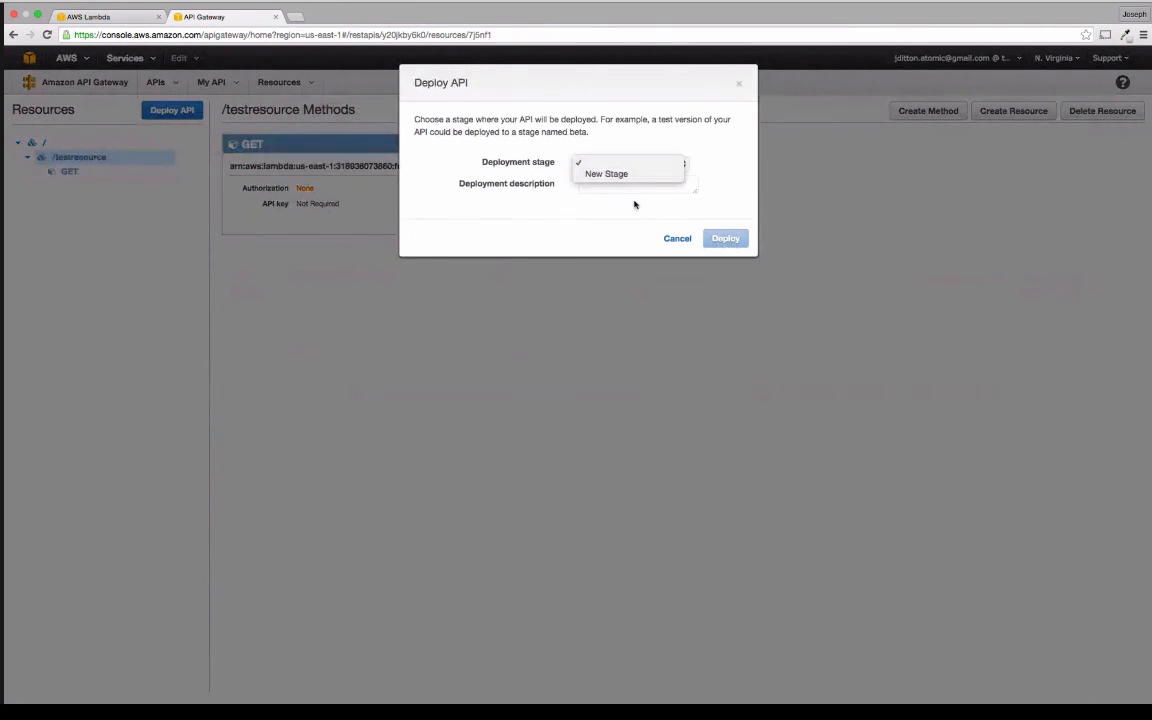
pyautogui.click(606, 172)
pyautogui.write('develpm')
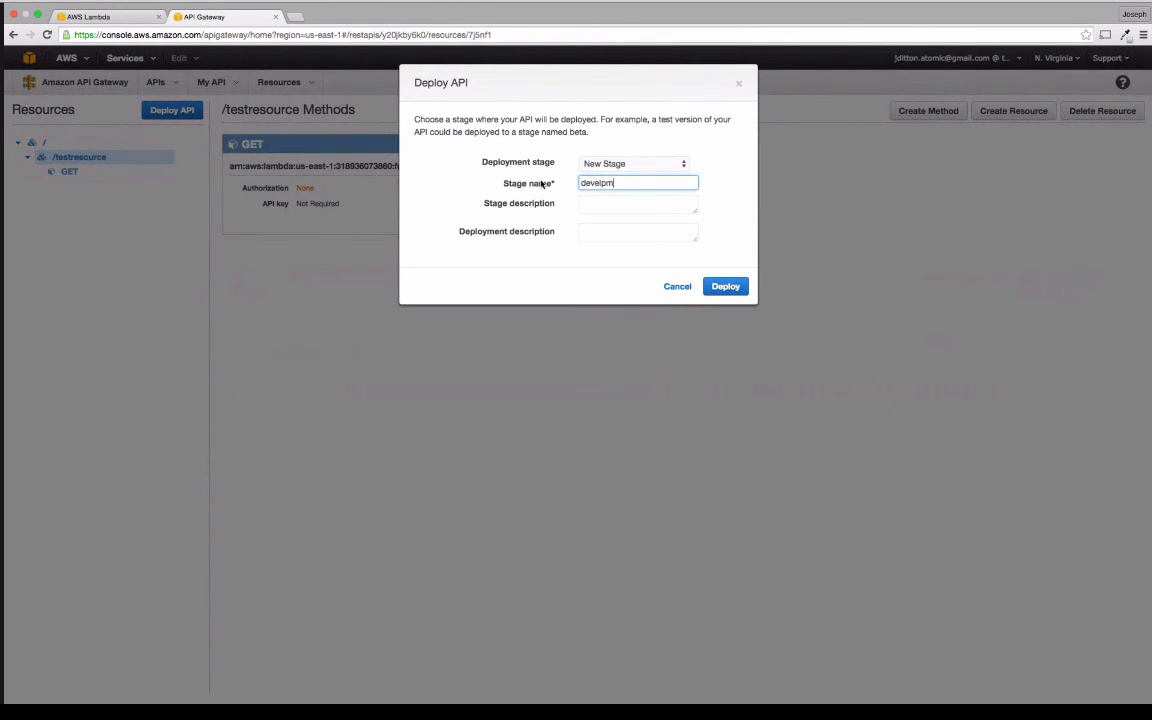
pyautogui.write('ent')
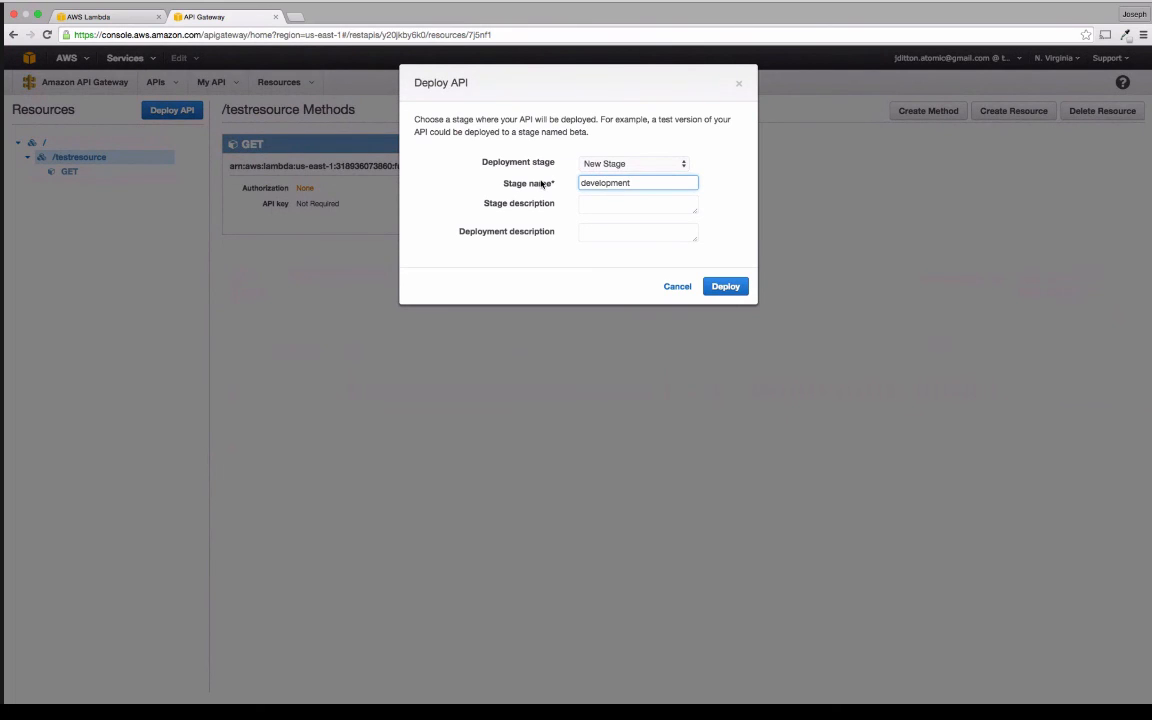
pyautogui.click(638, 204)
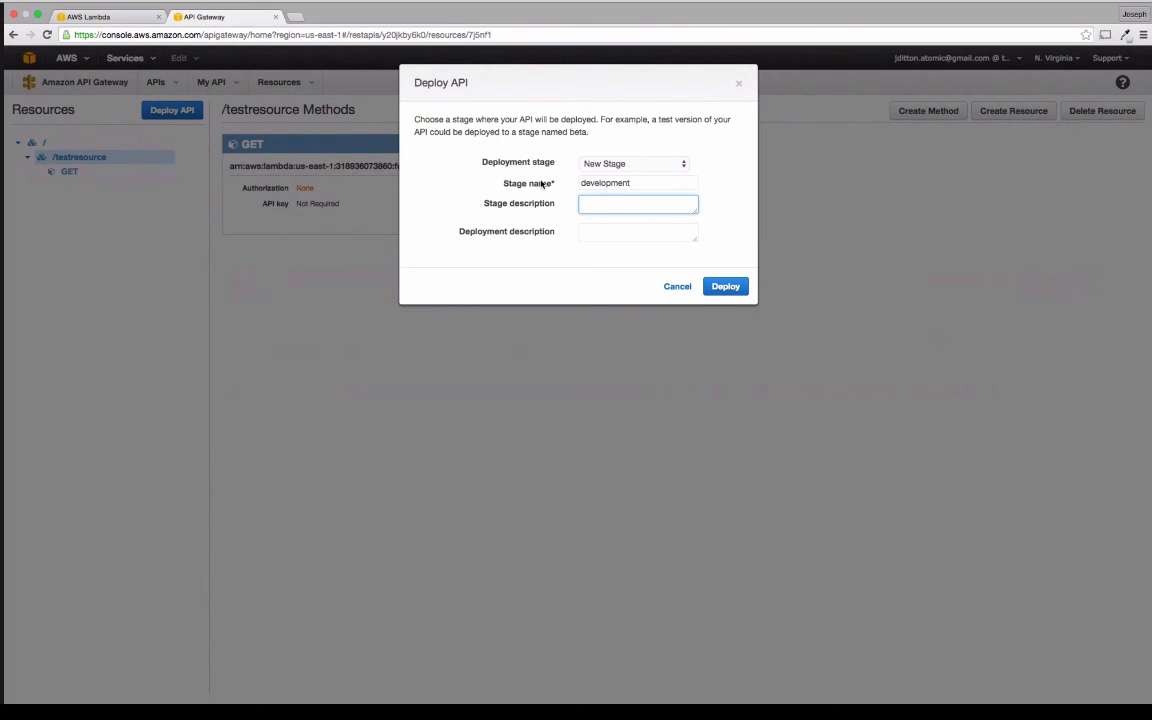
pyautogui.click(724, 286)
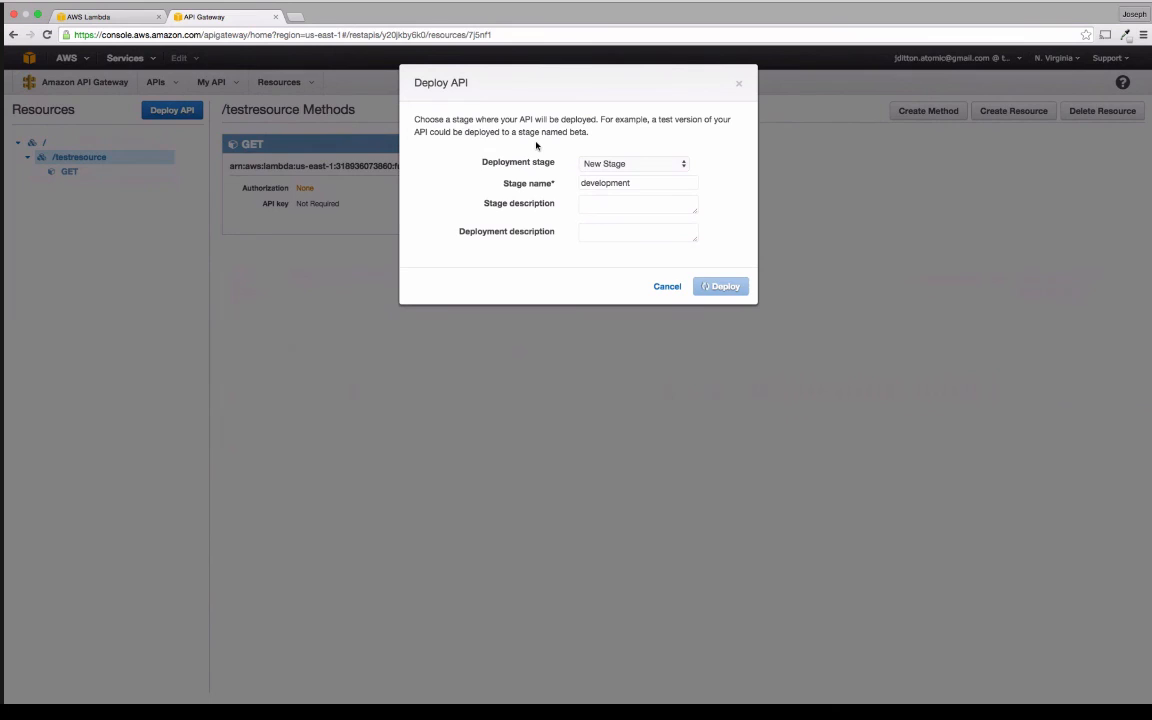
# Step: Open the development Stage Editor and copy its invoke URL into a new browser tab
pyautogui.click(720, 286)
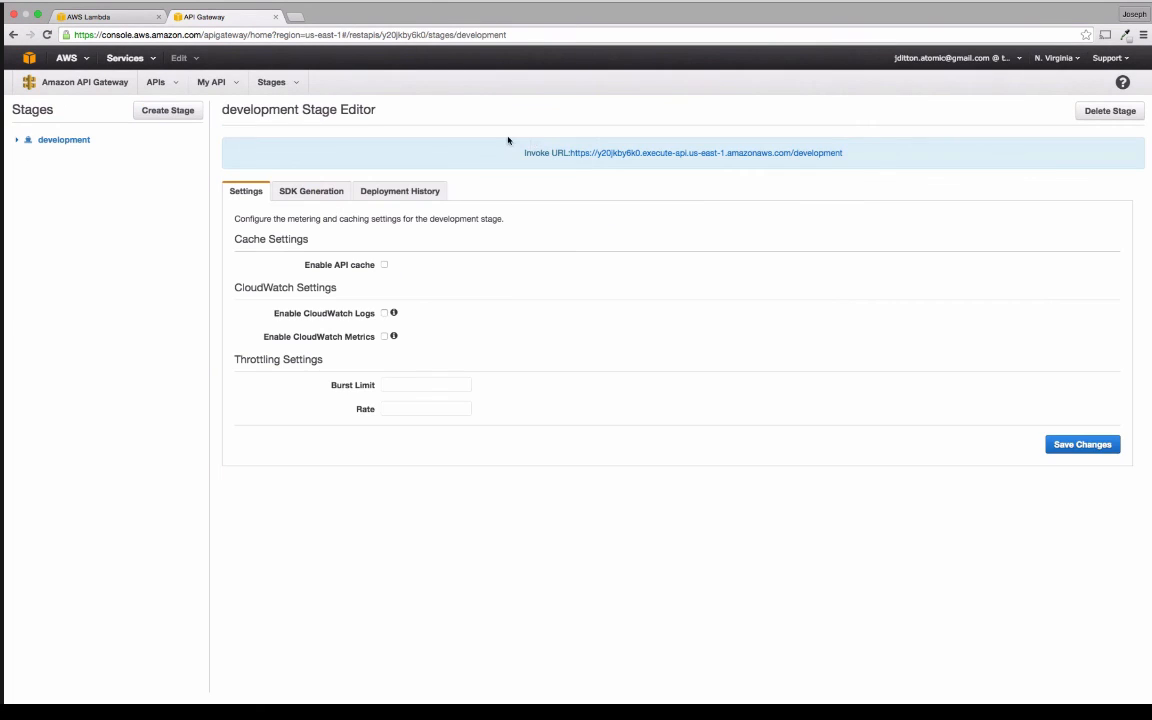
pyautogui.moveTo(560, 164)
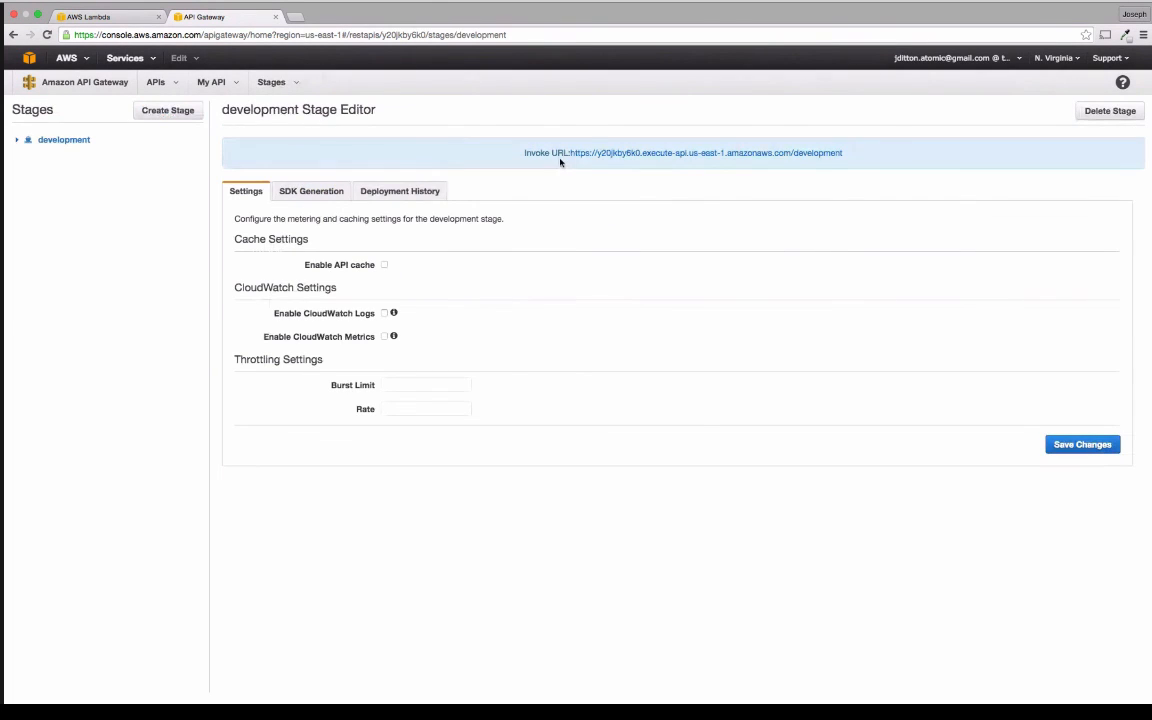
pyautogui.moveTo(644, 160)
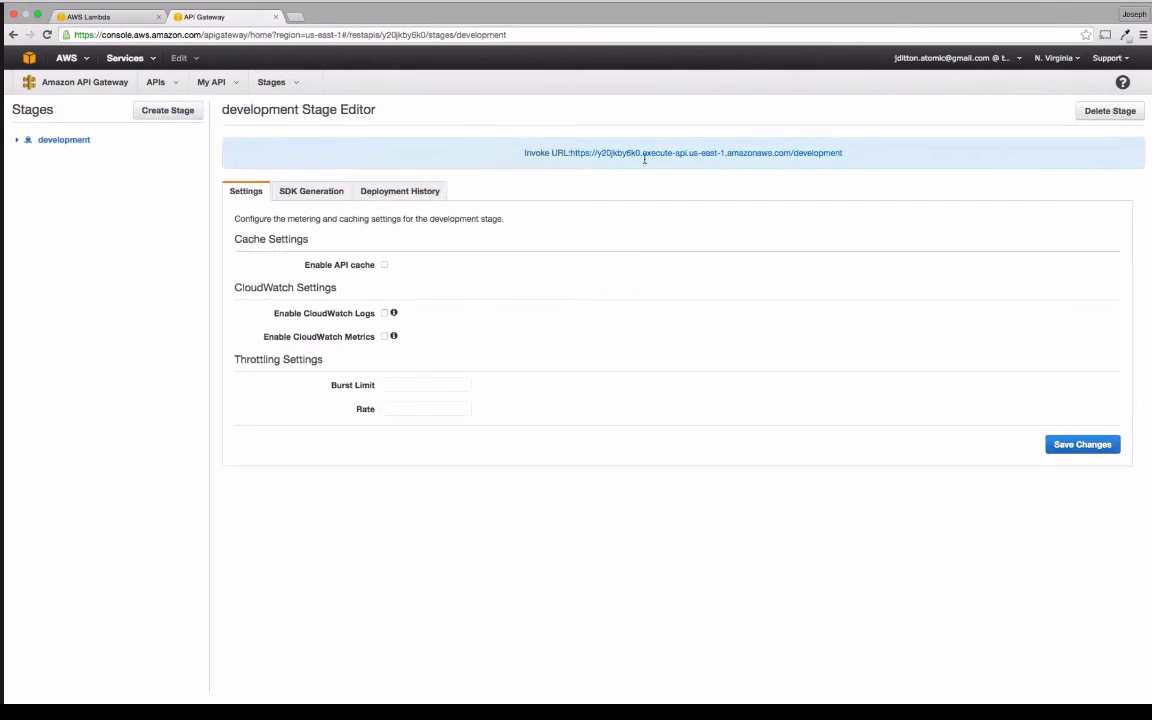
pyautogui.moveTo(858, 156)
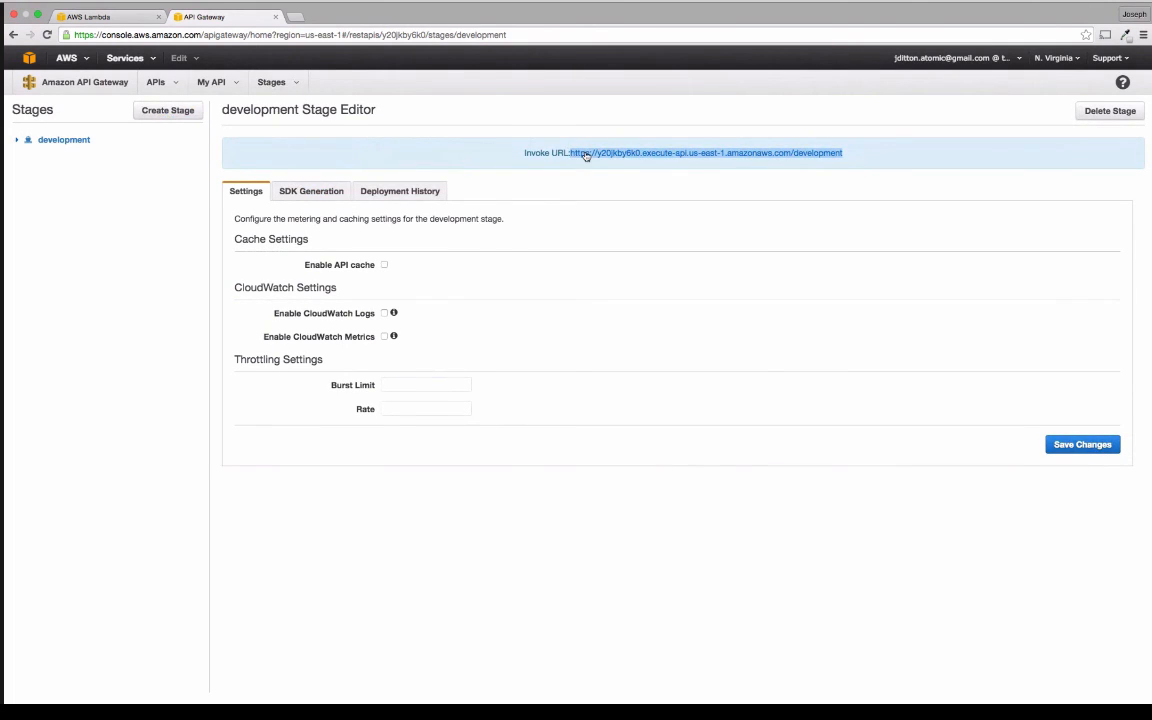
pyautogui.click(342, 16)
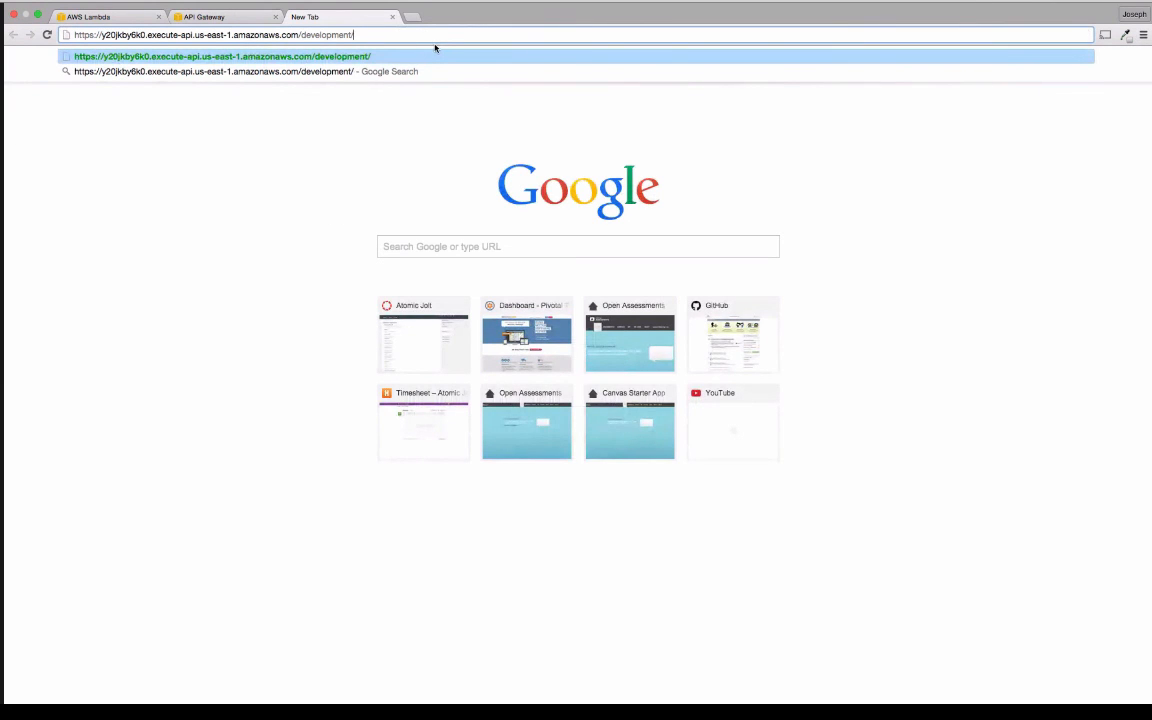
# Step: Request the invoke URL with /testresource appended from the new Chrome tab
pyautogui.write('/test')
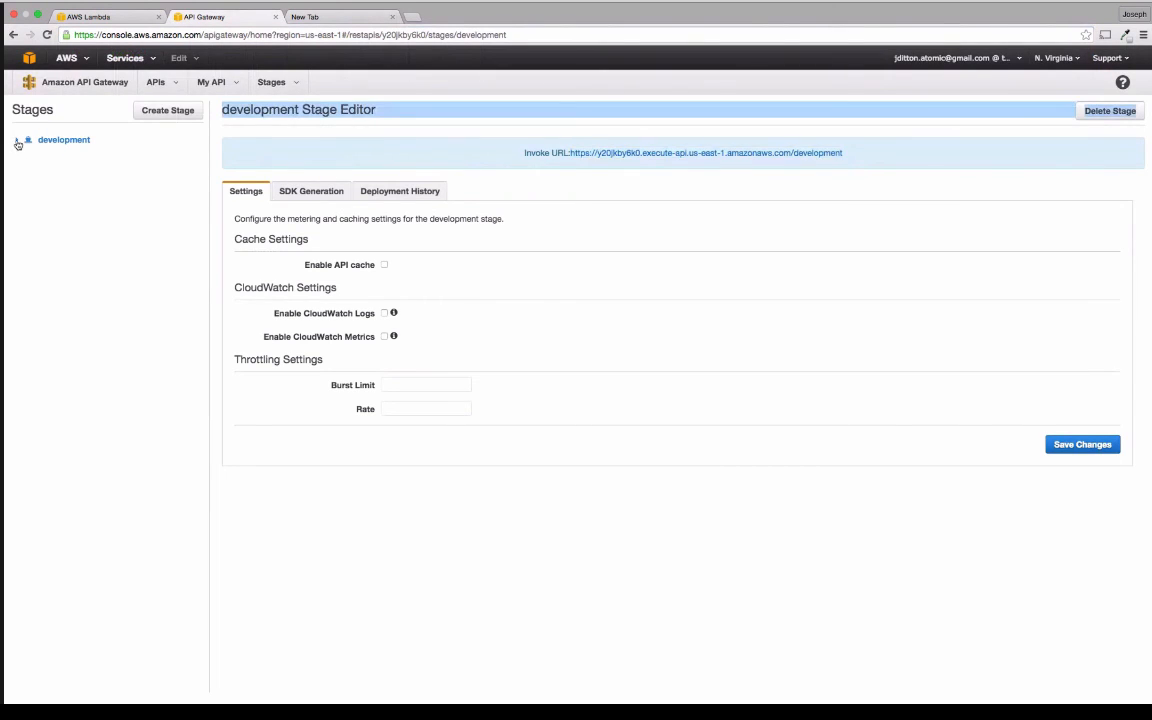
pyautogui.click(340, 16)
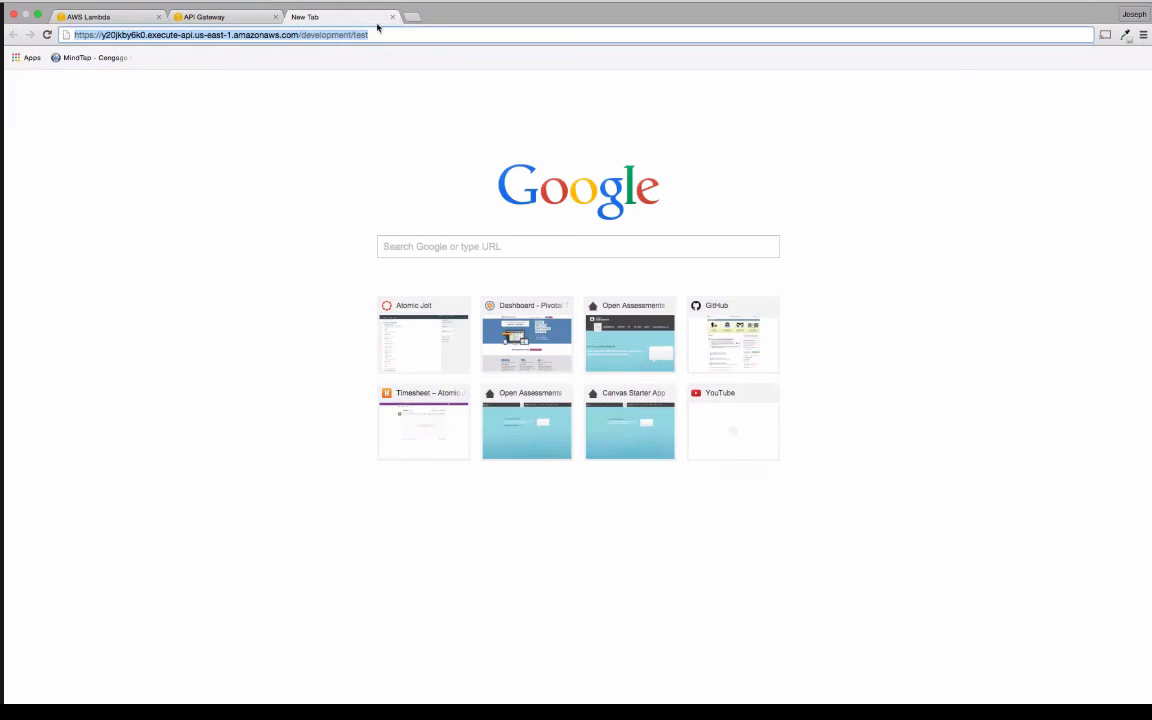
pyautogui.write('resource')
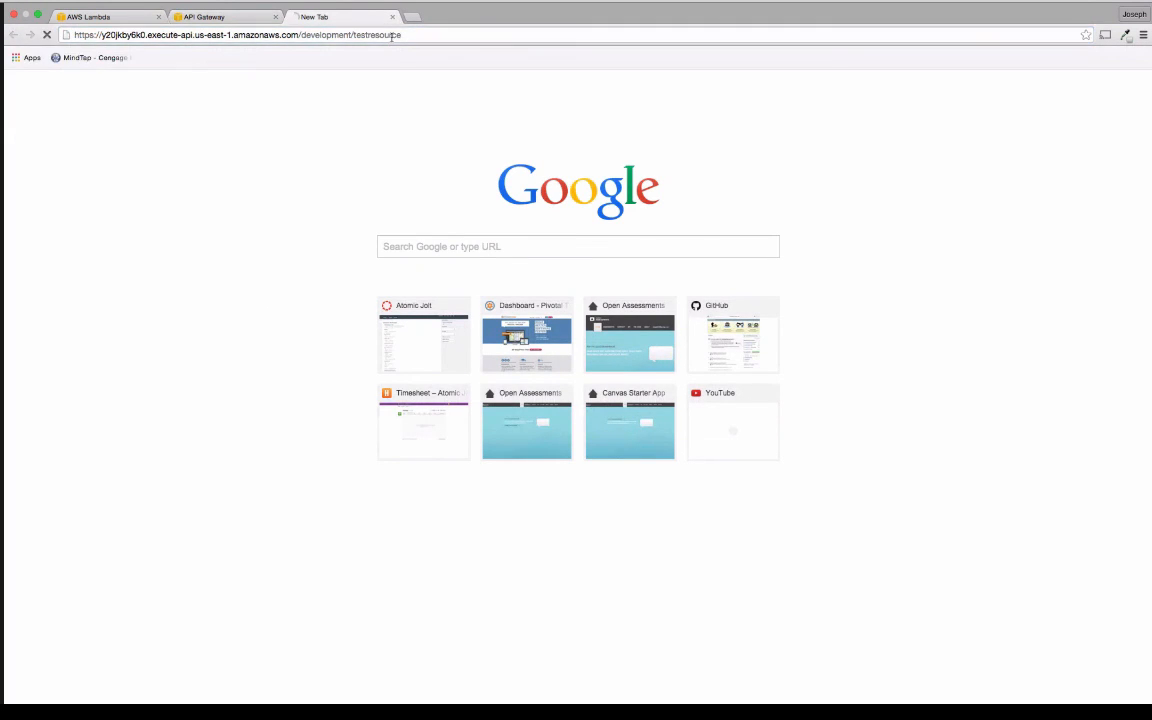
pyautogui.click(100, 16)
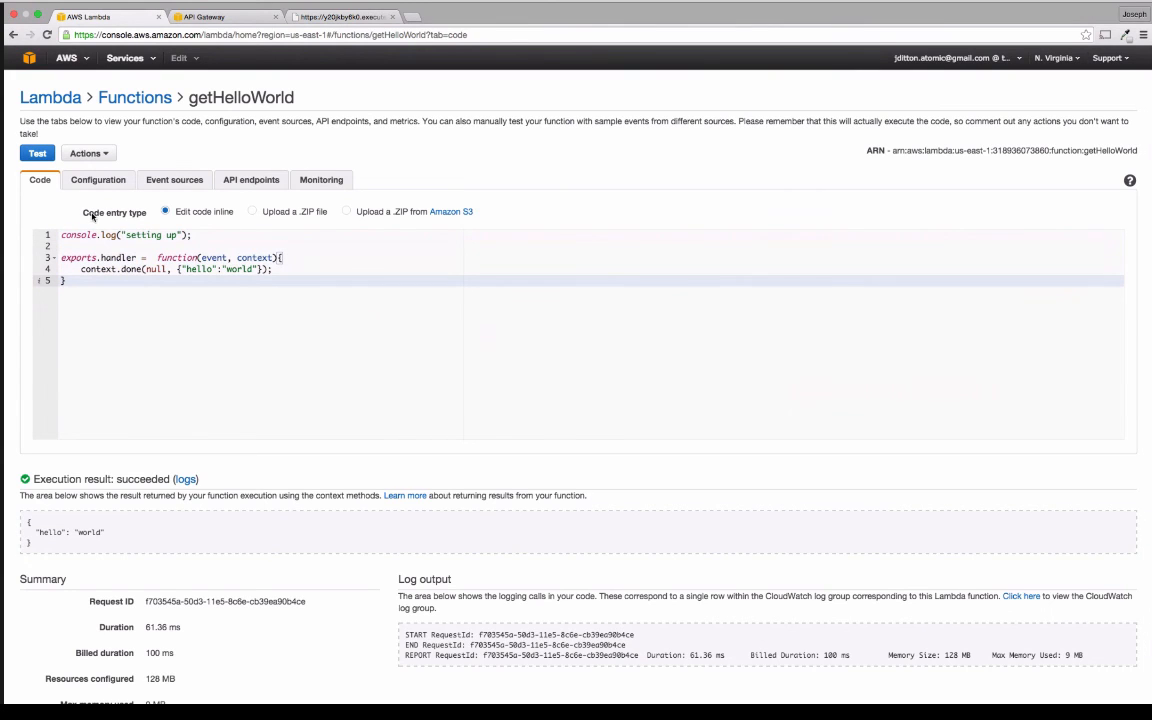
# Step: Switch to the getHelloWorld function's index.js code returning {"hello":"world"}
pyautogui.click(252, 212)
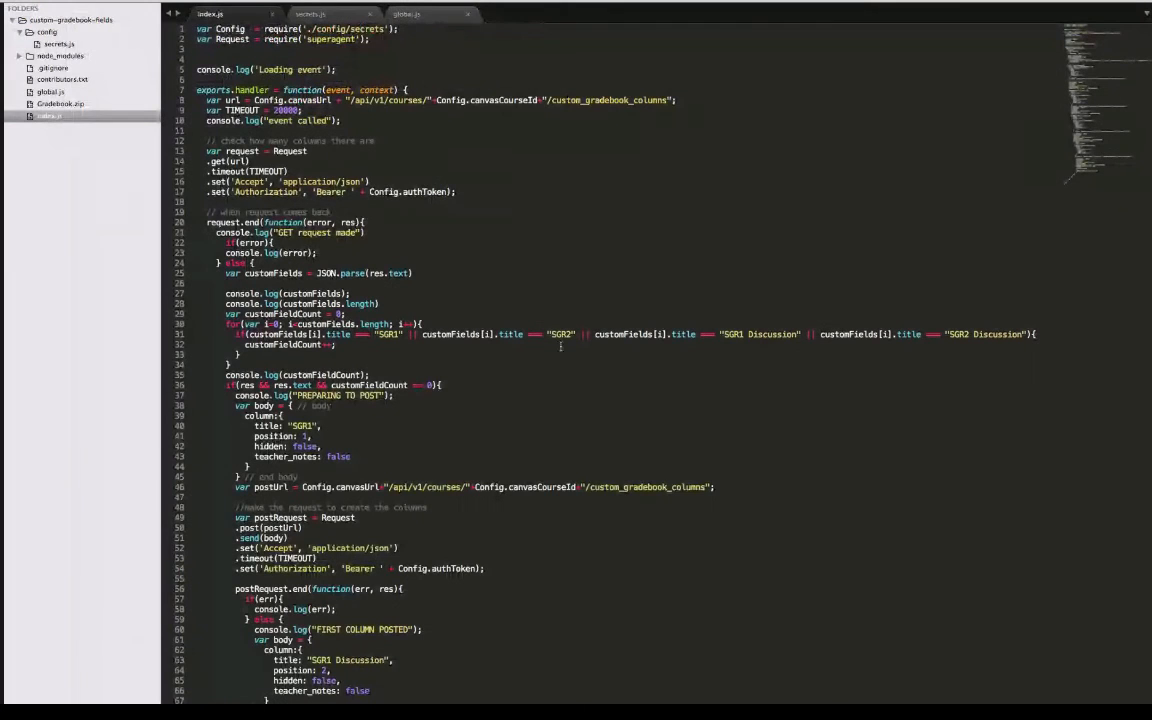
pyautogui.scroll(-3)
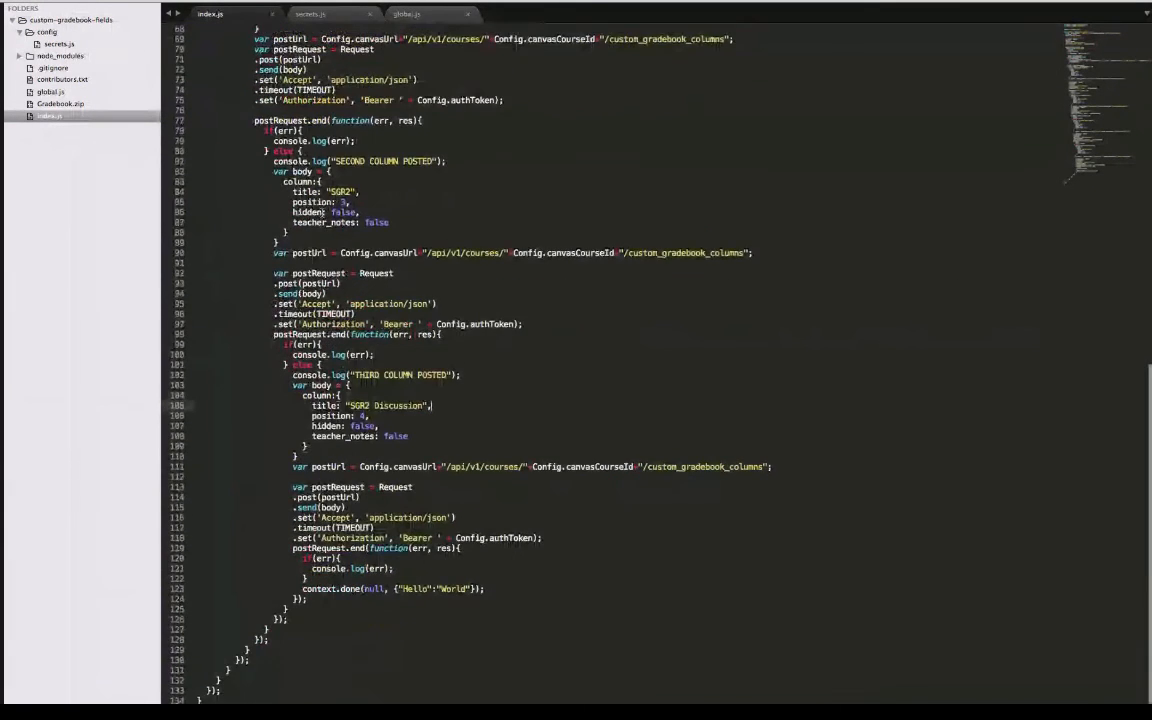
pyautogui.scroll(3)
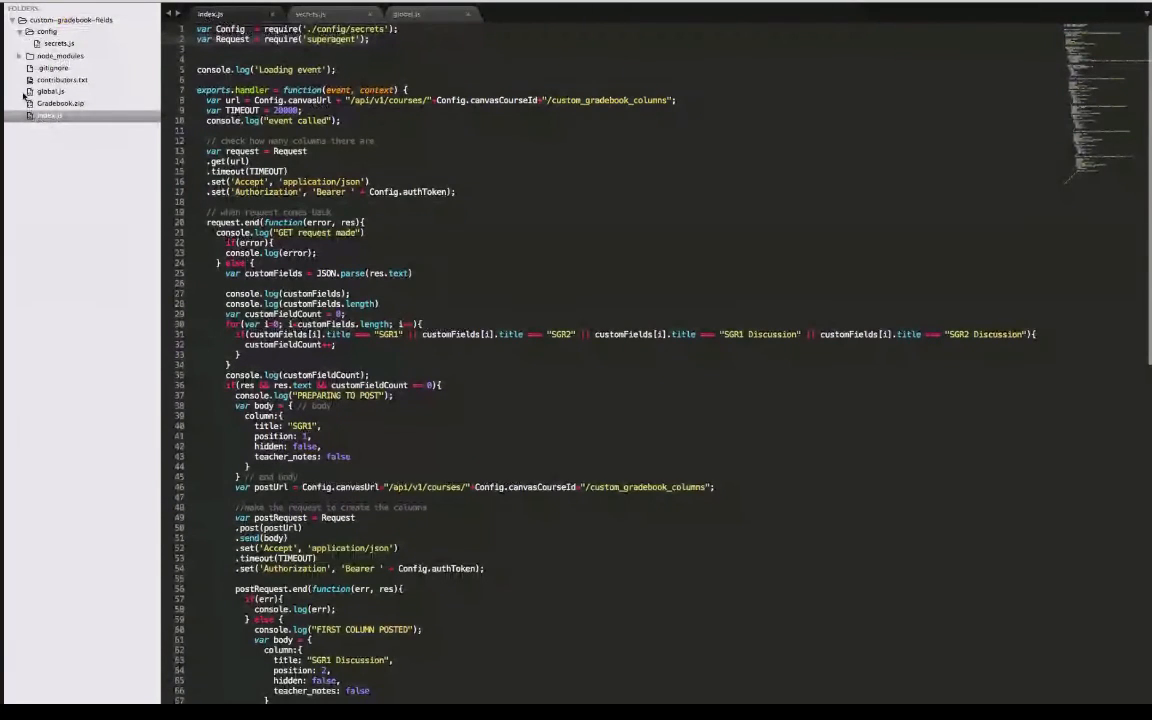
pyautogui.click(50, 92)
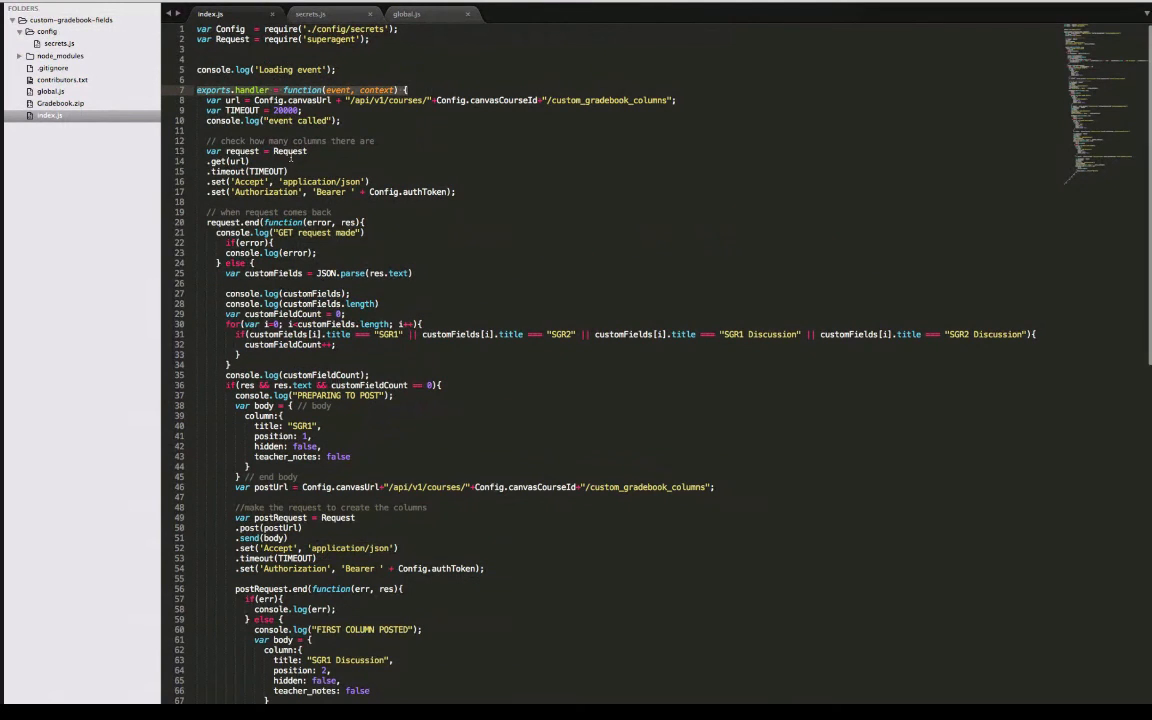
pyautogui.scroll(-3)
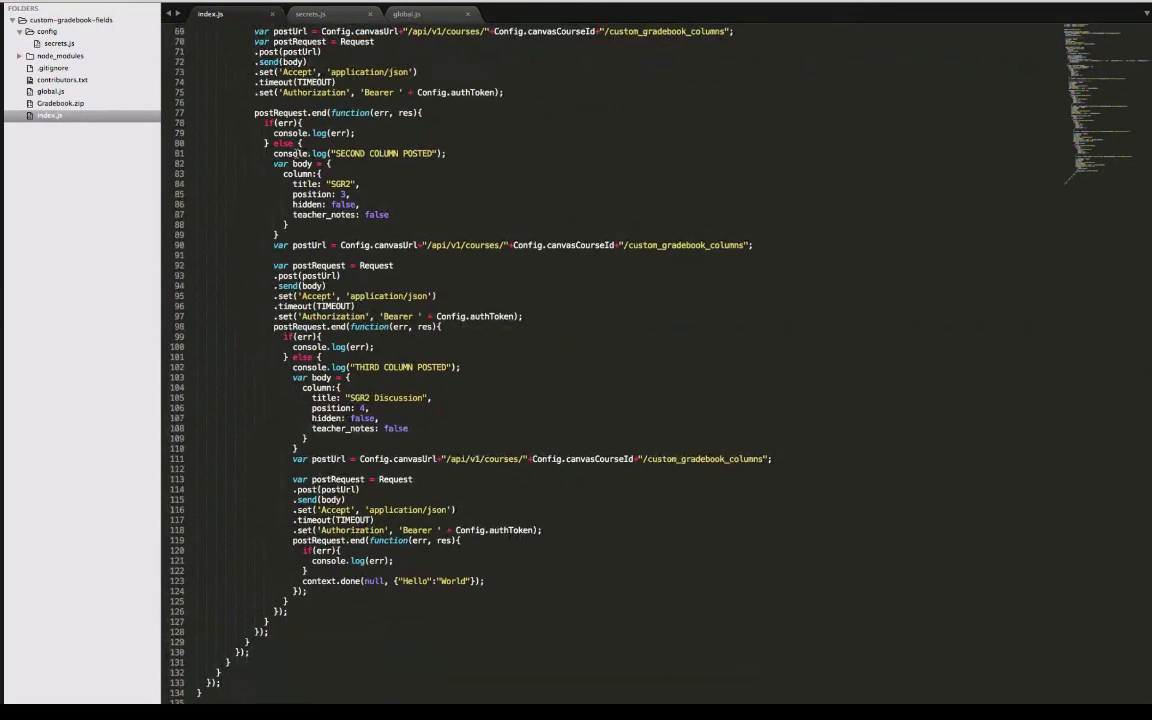
pyautogui.scroll(3)
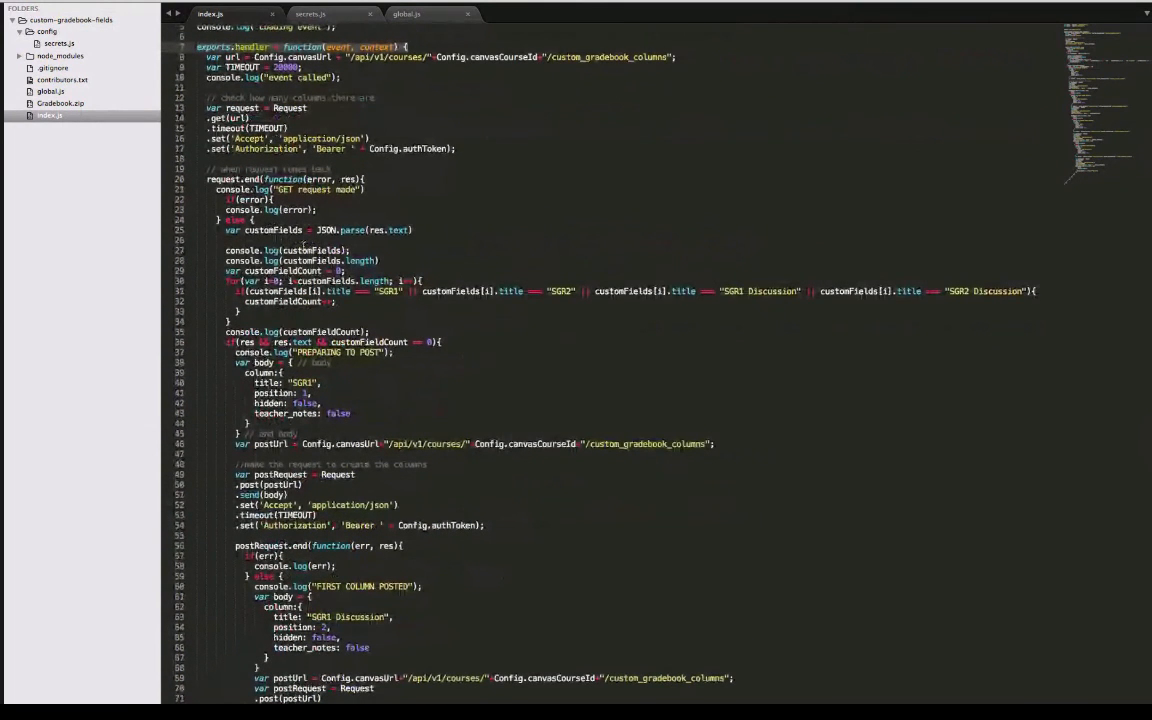
pyautogui.scroll(3)
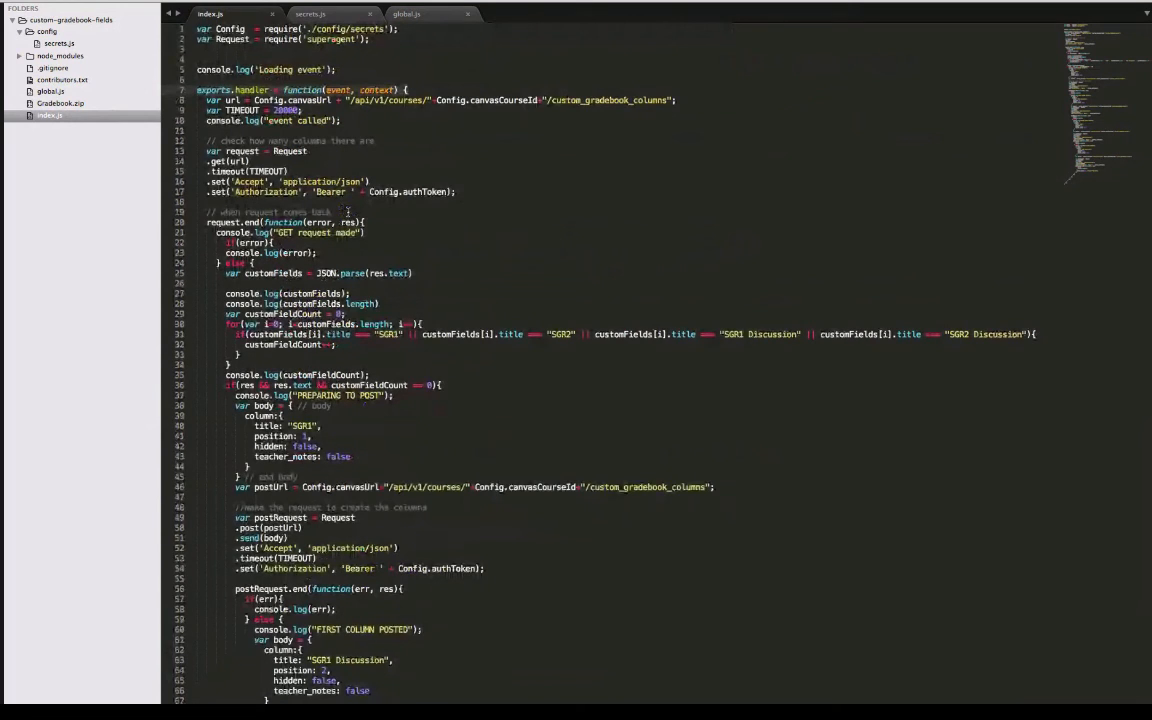
pyautogui.scroll(-3)
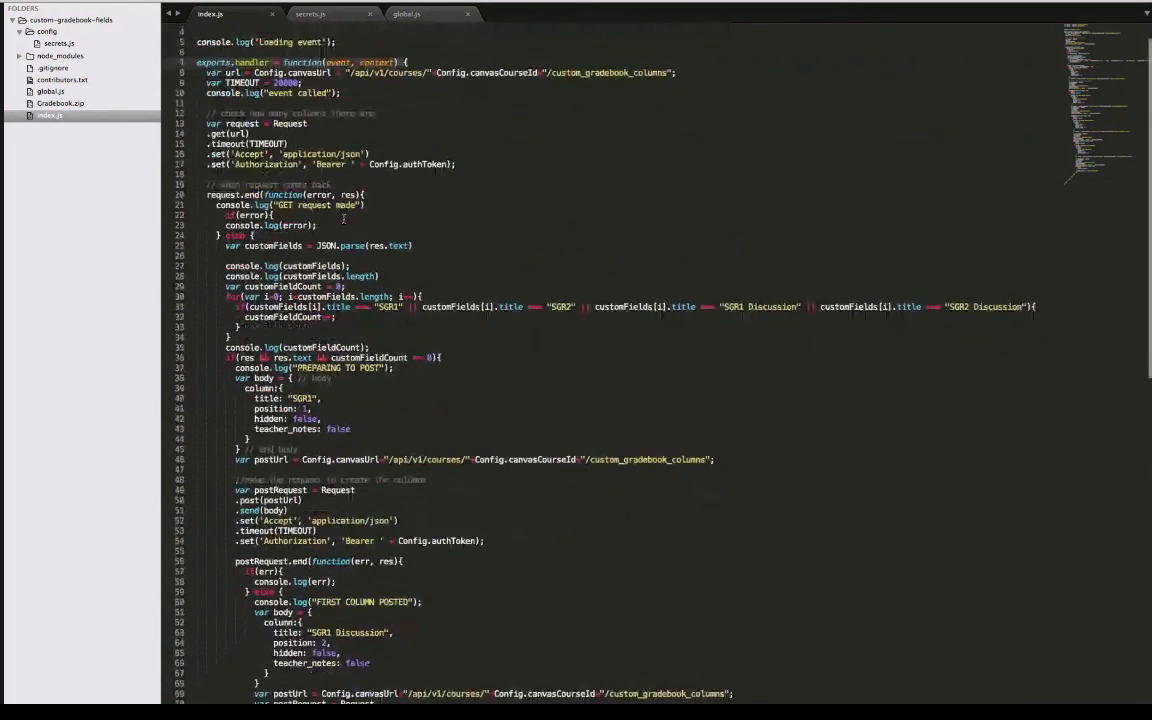
pyautogui.scroll(-3)
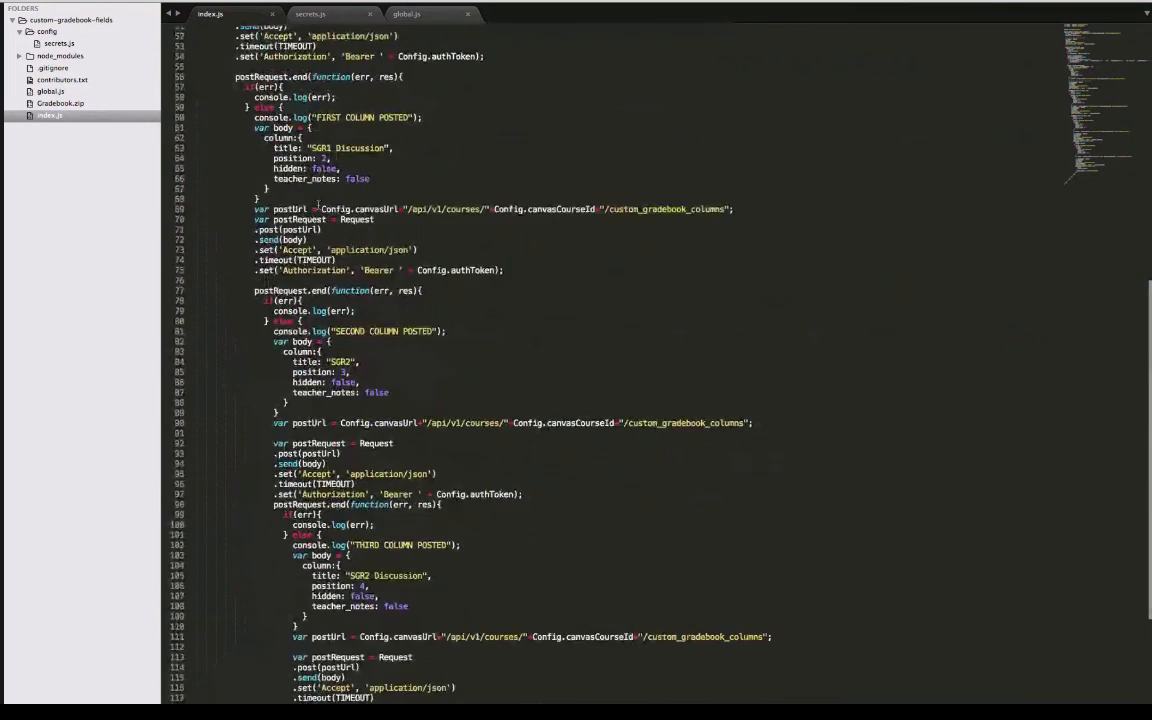
pyautogui.scroll(-3)
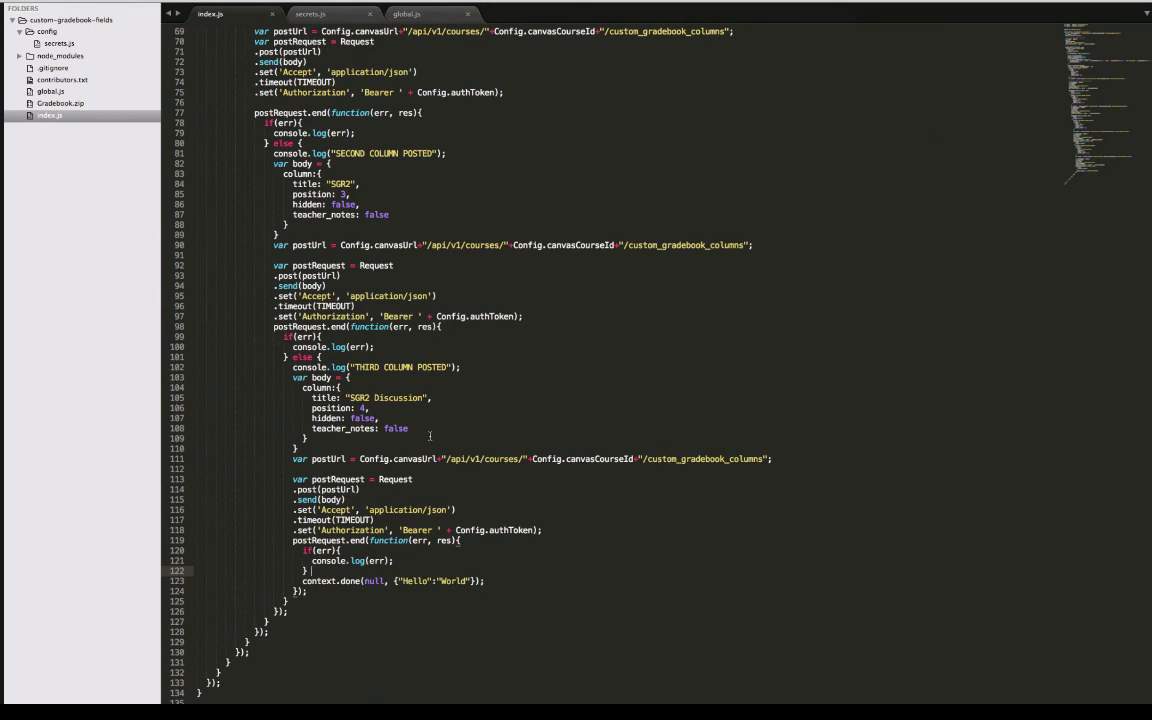
pyautogui.scroll(3)
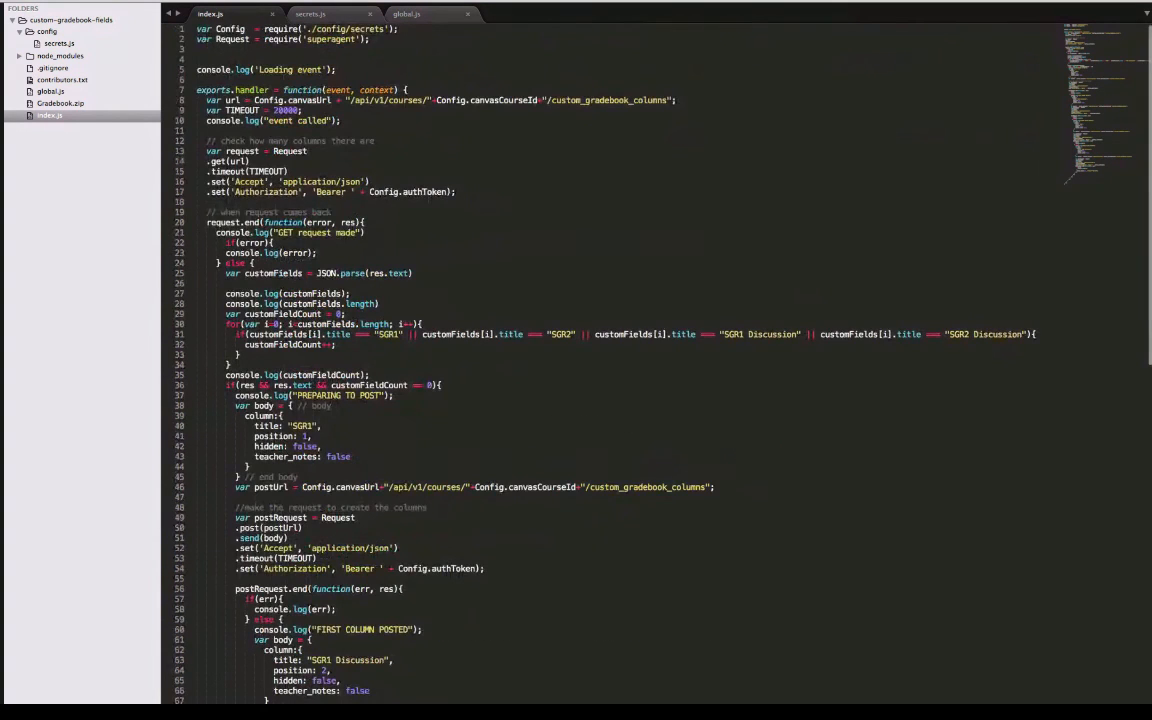